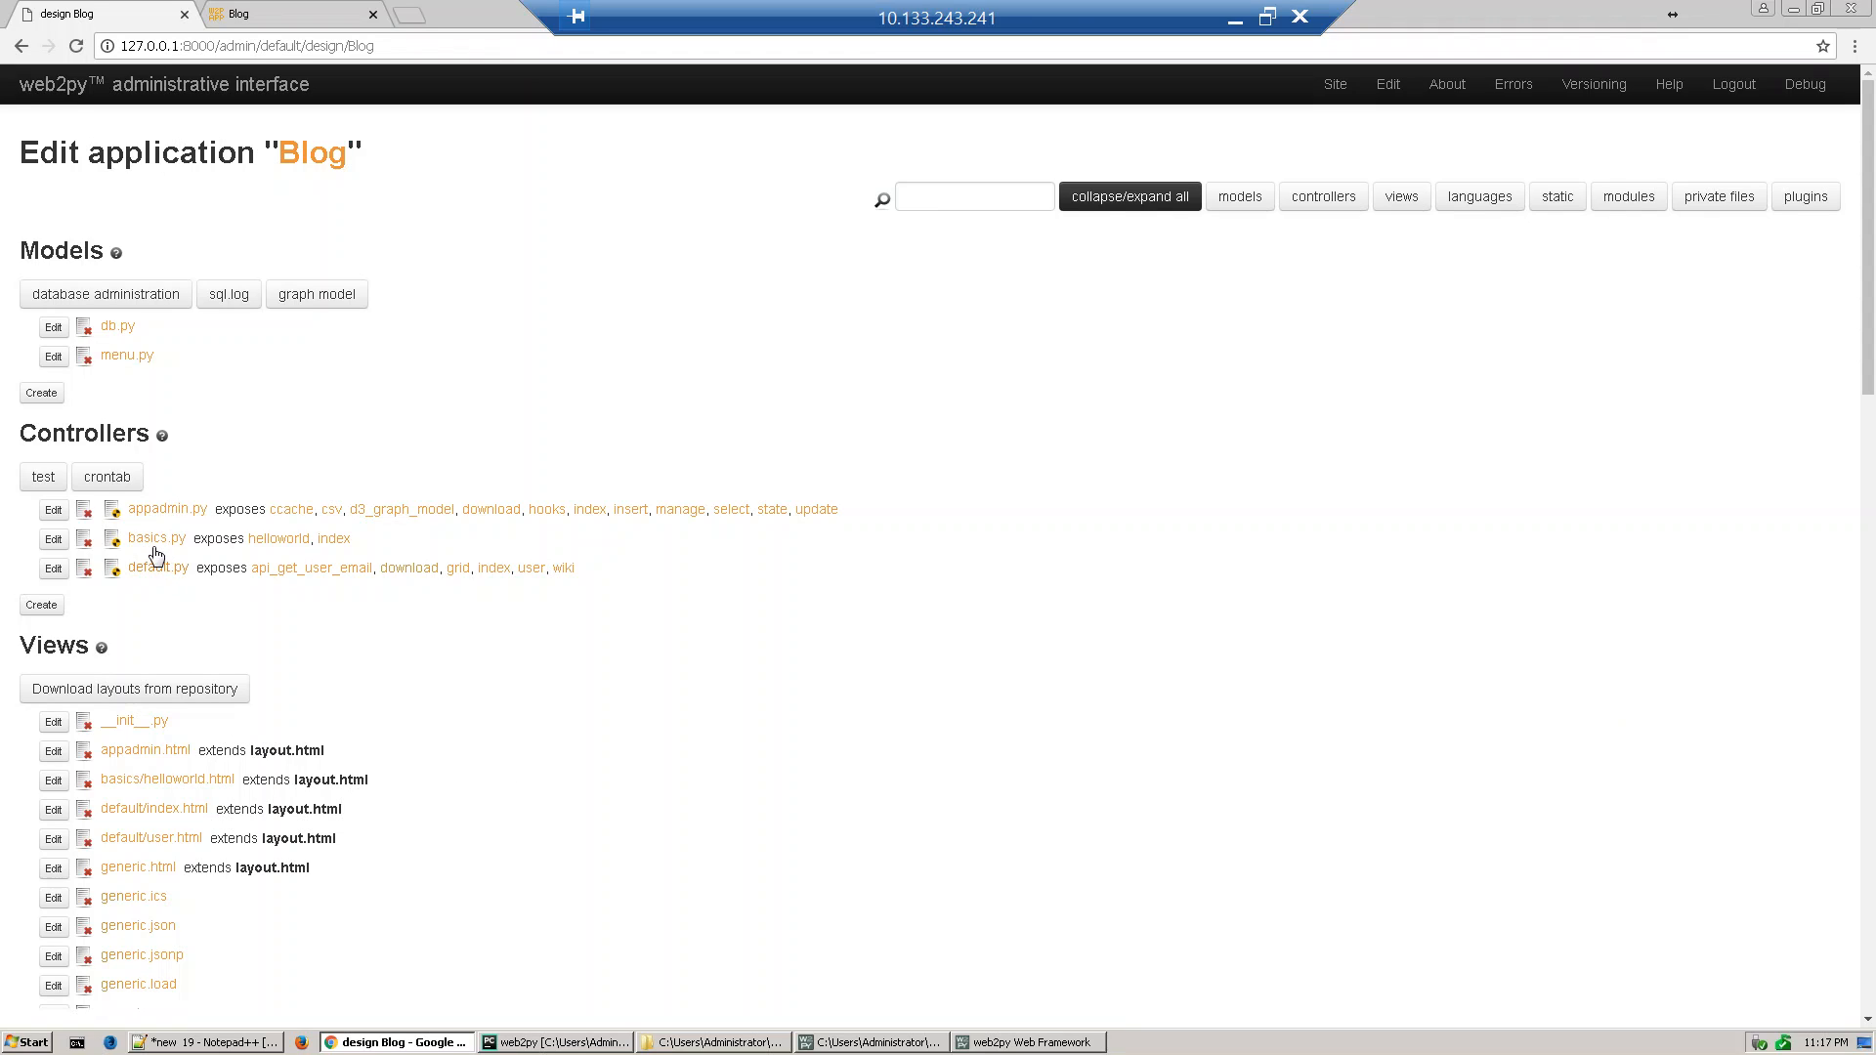
mouse_move(53, 539)
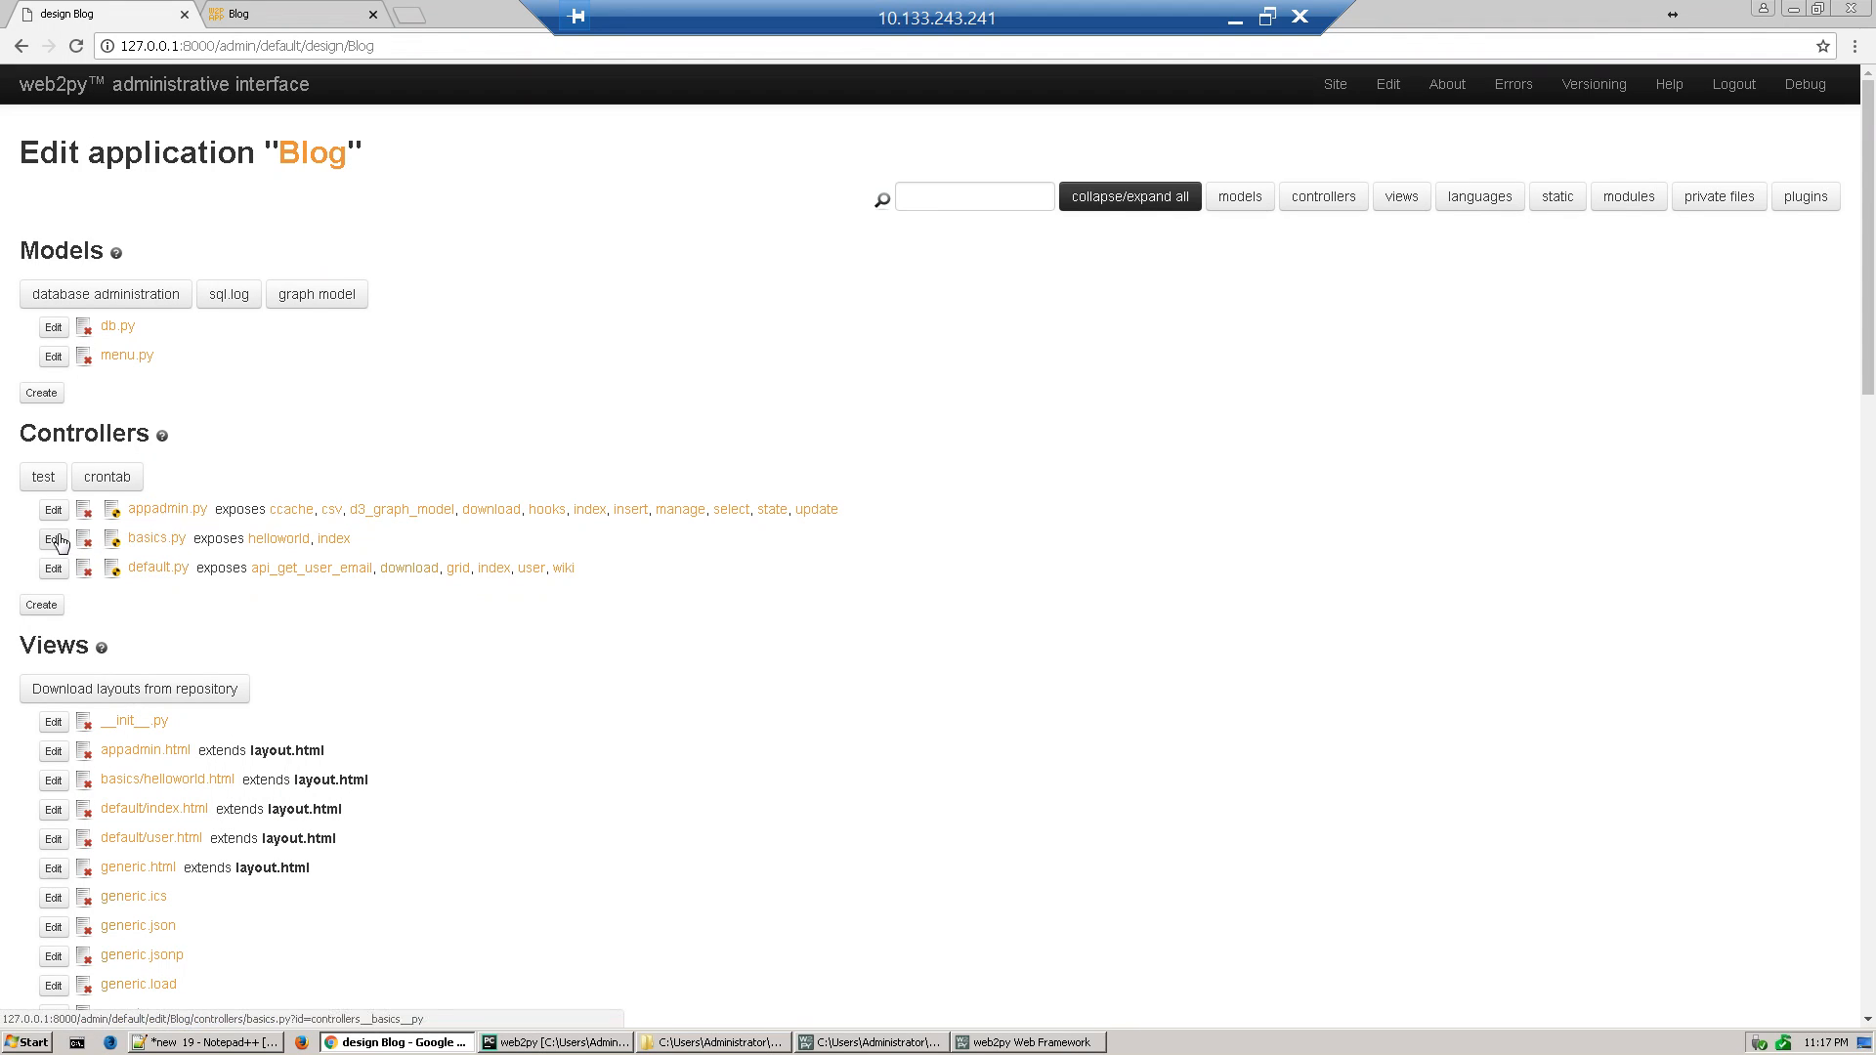
Open basics.py for editing and start the def request_args(): function
left_click(53, 540)
type("def request_")
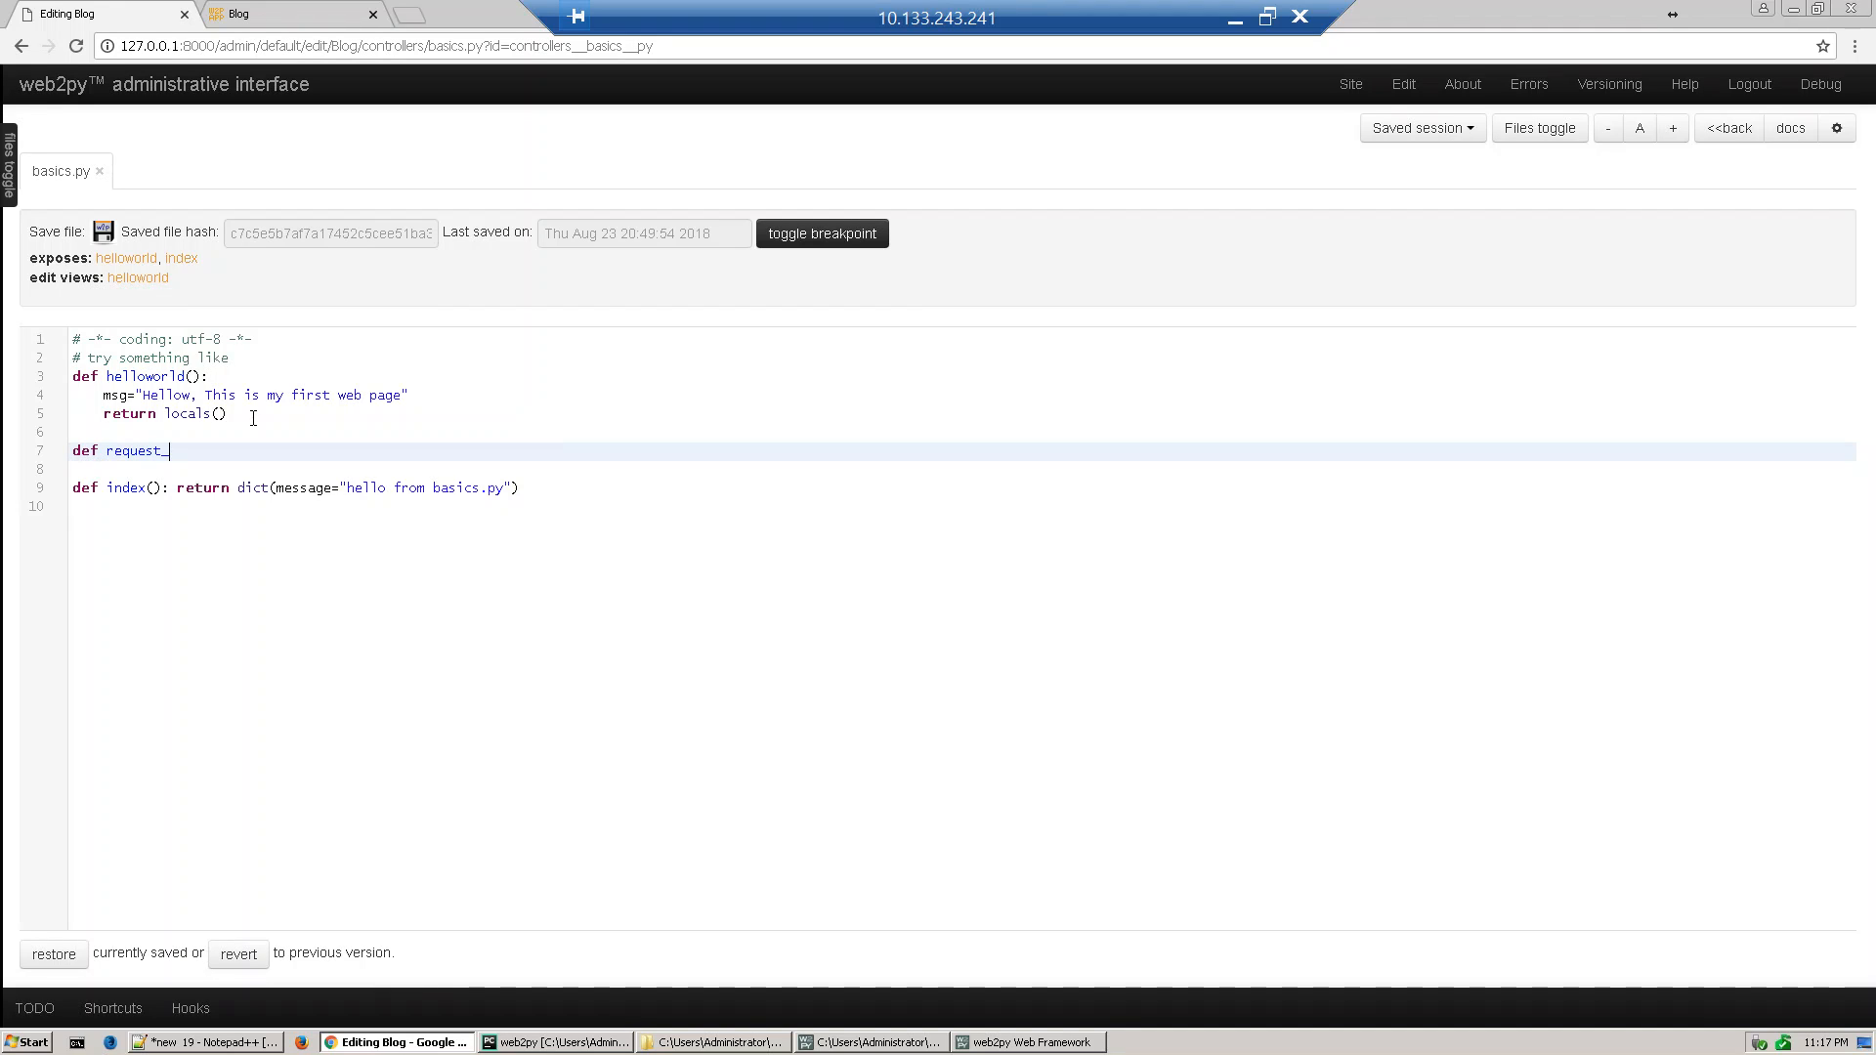
type("arg")
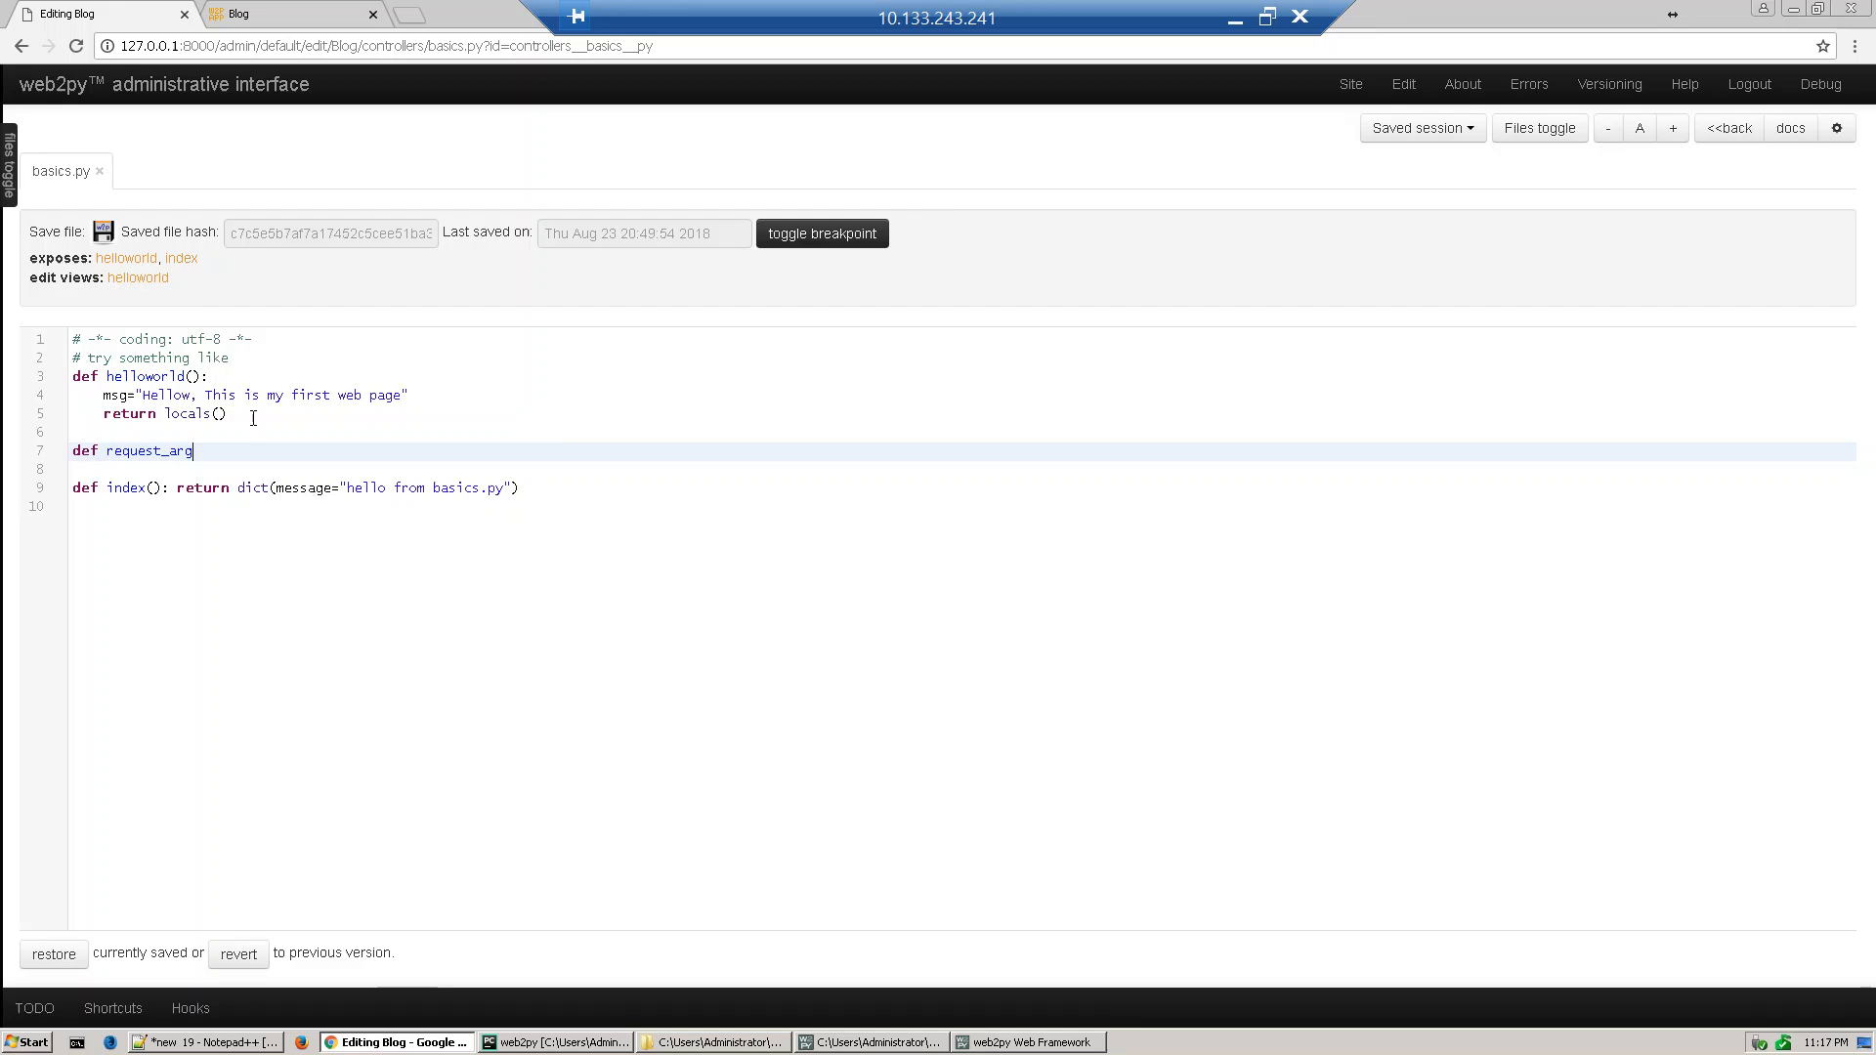
type("s():")
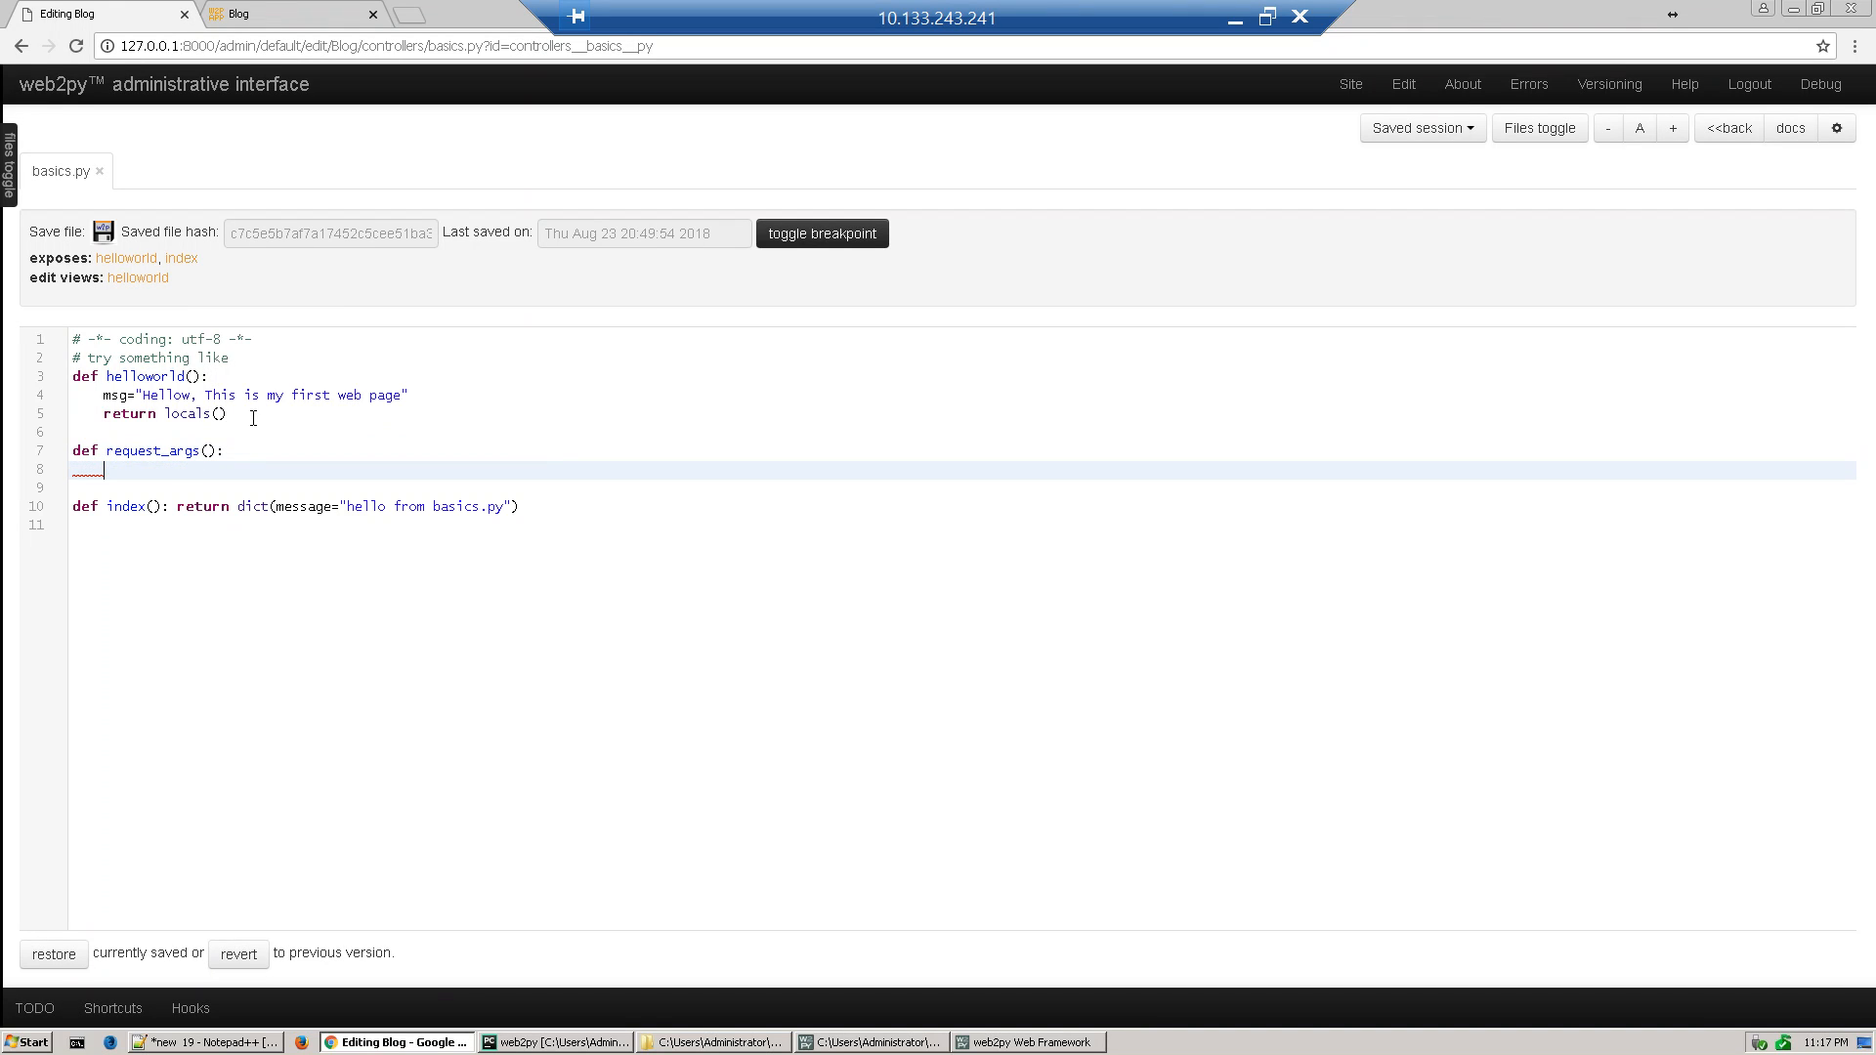
Add the line arg1=float(request.args(0)) to request_args
type("arg")
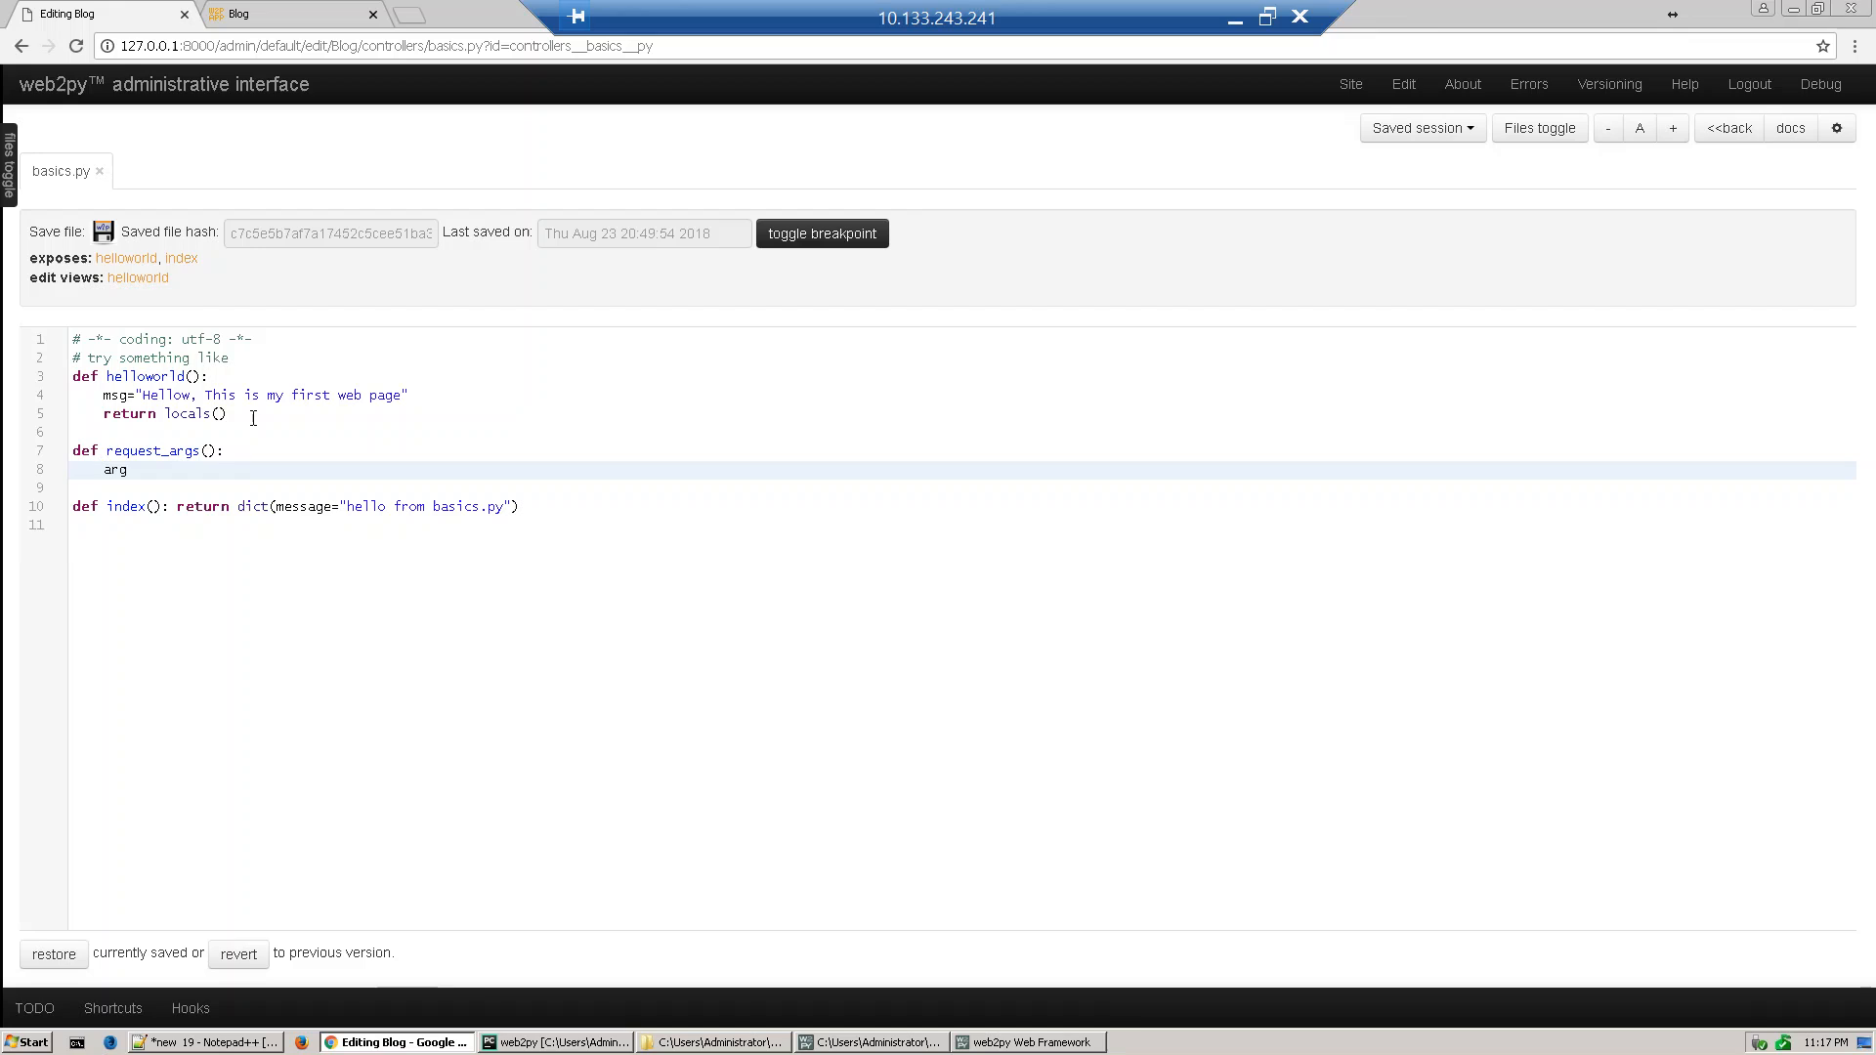
type("1=")
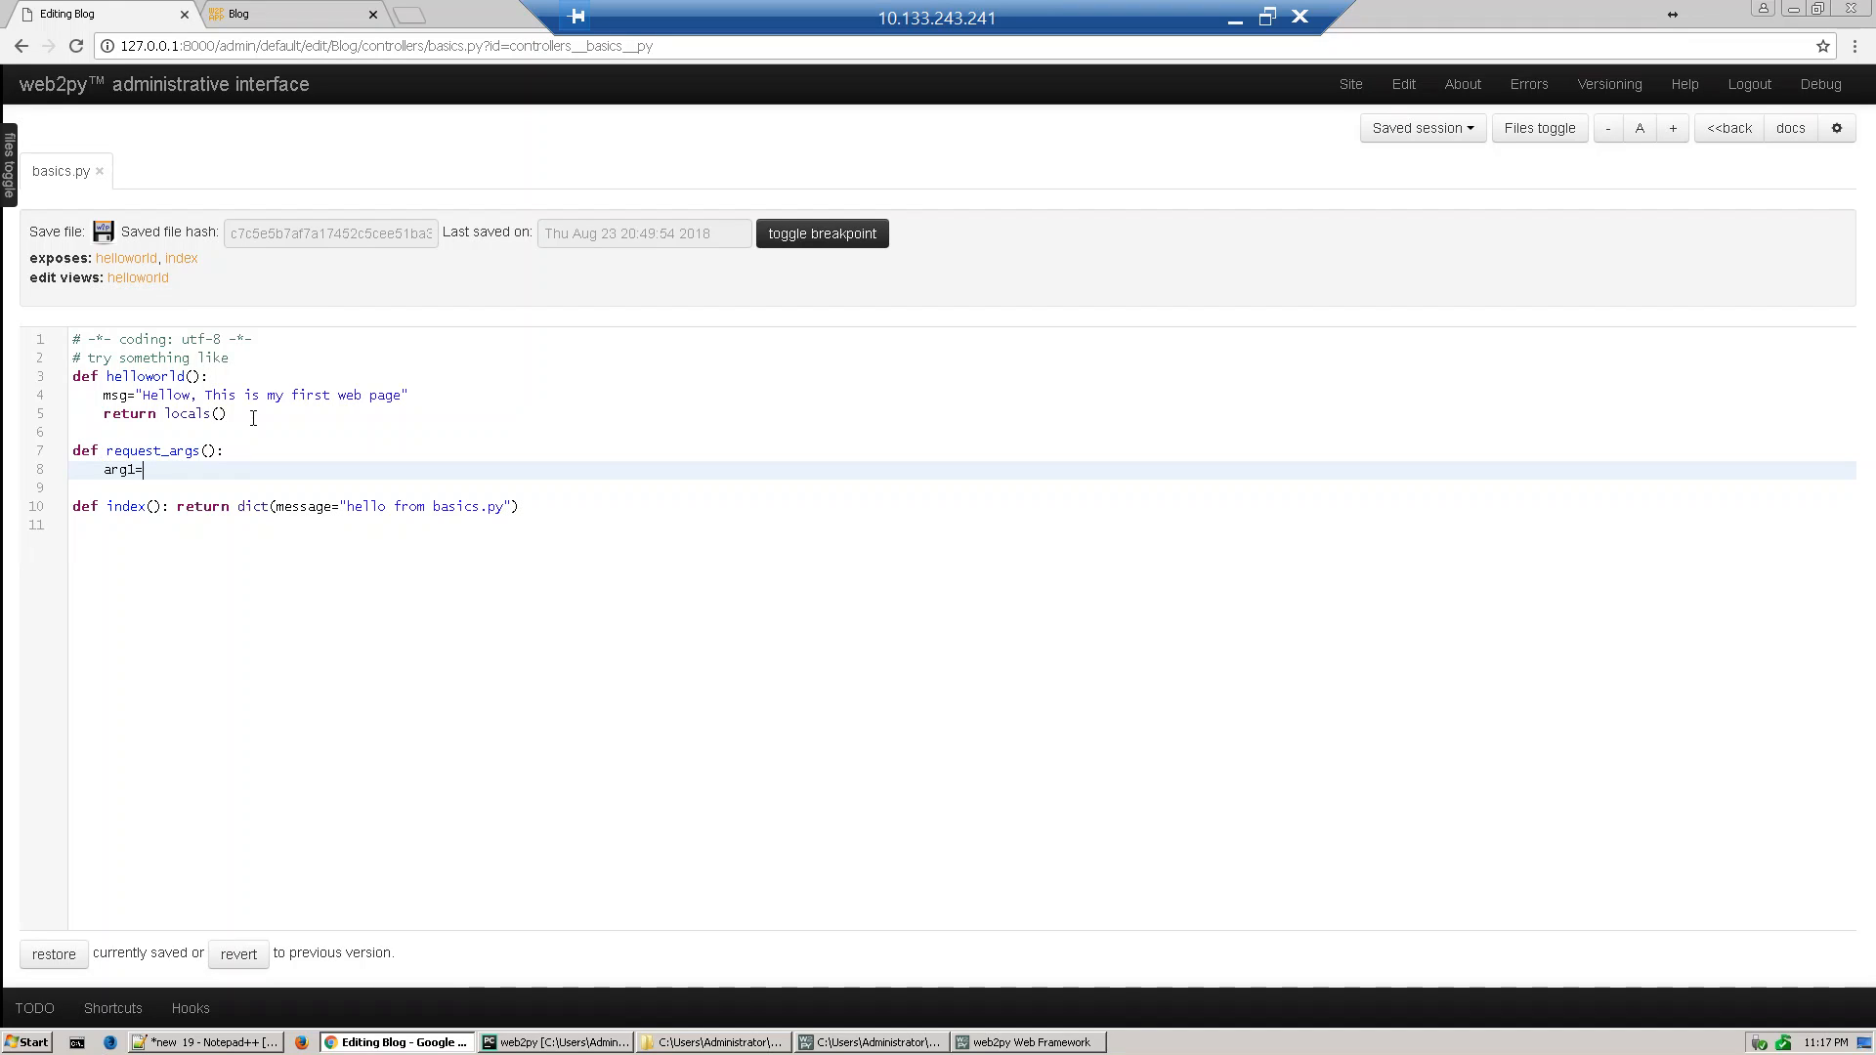
type("float")
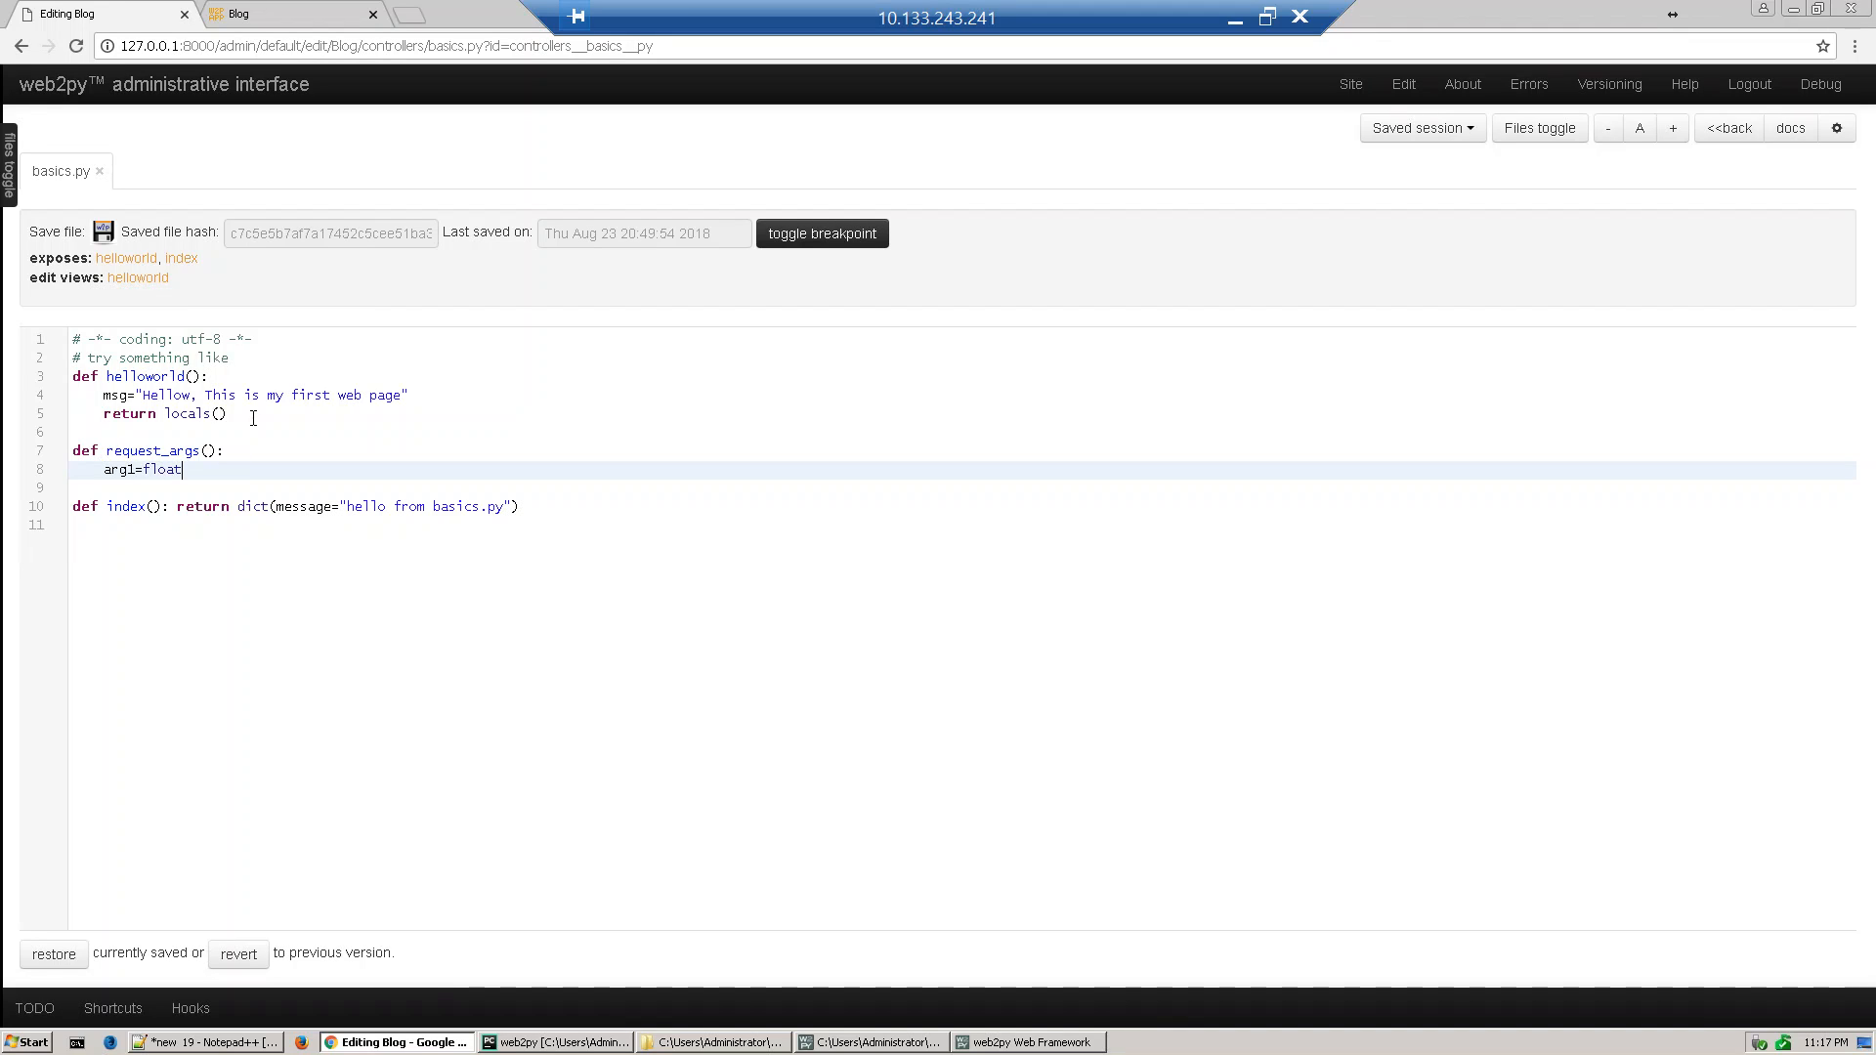
type("(")
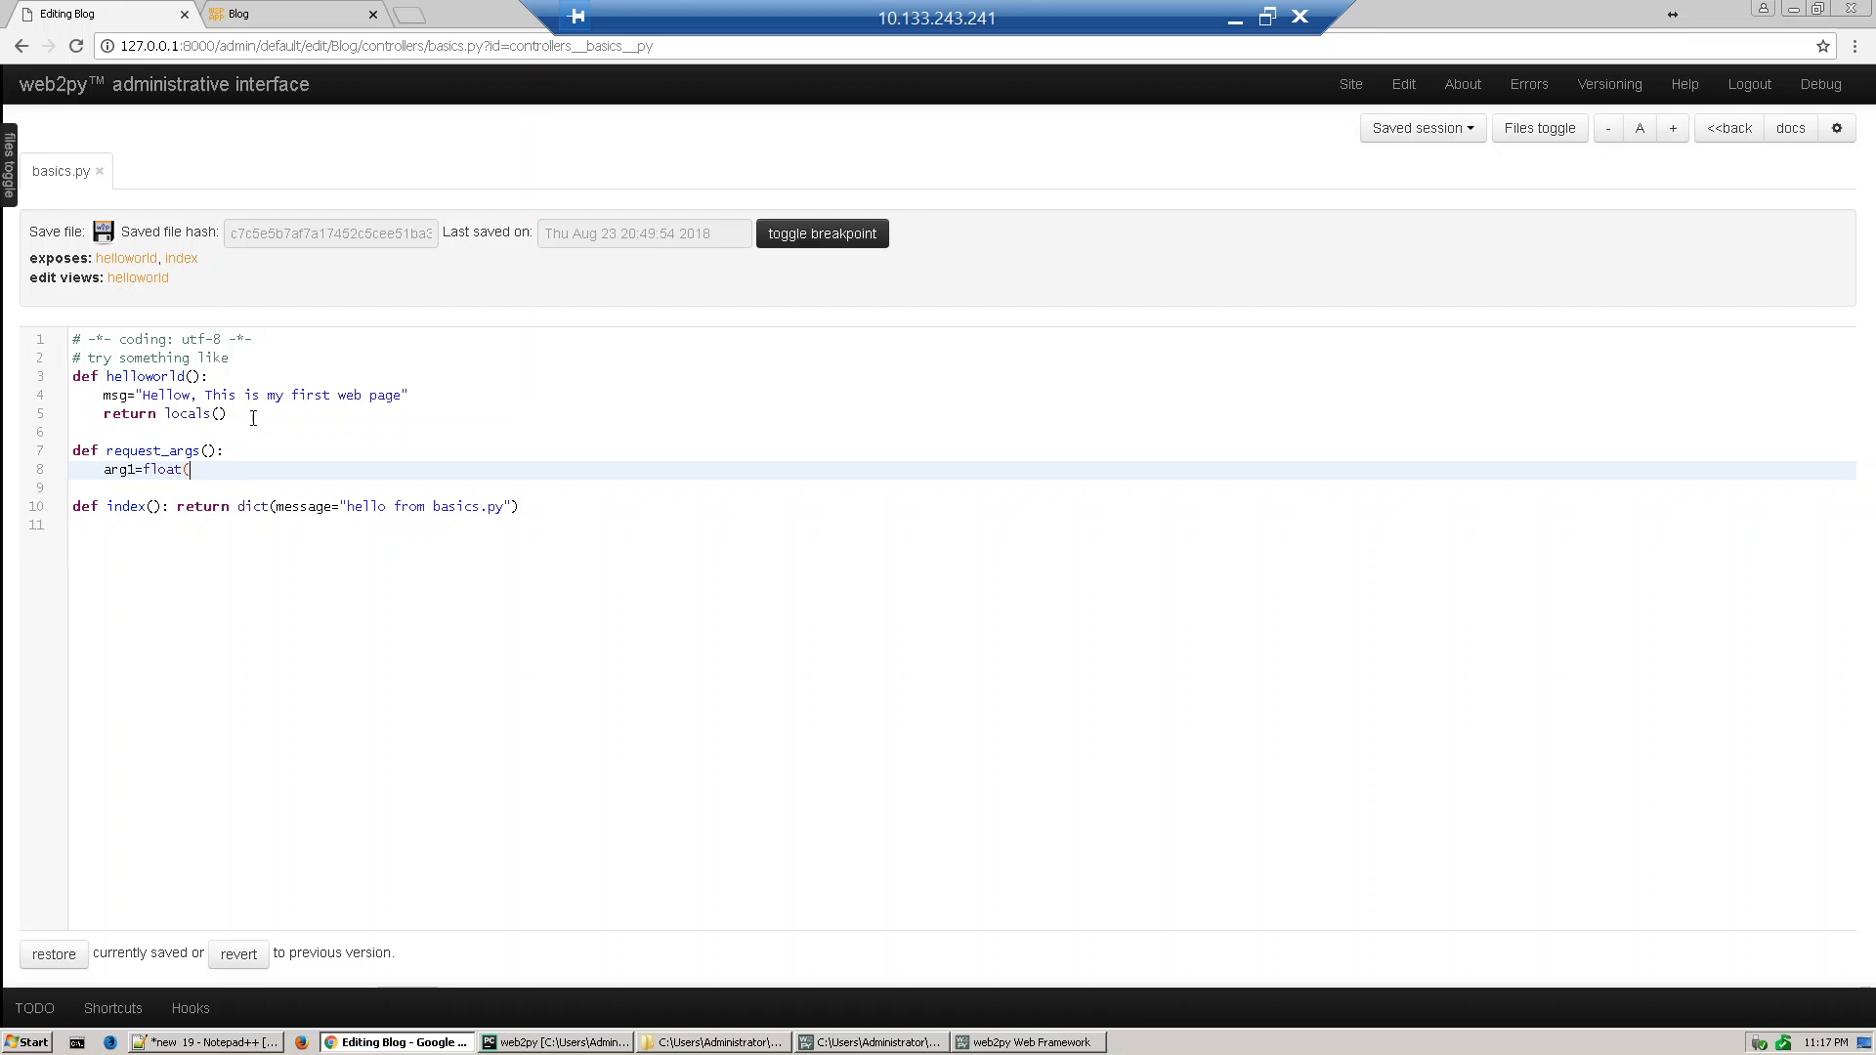
type("r")
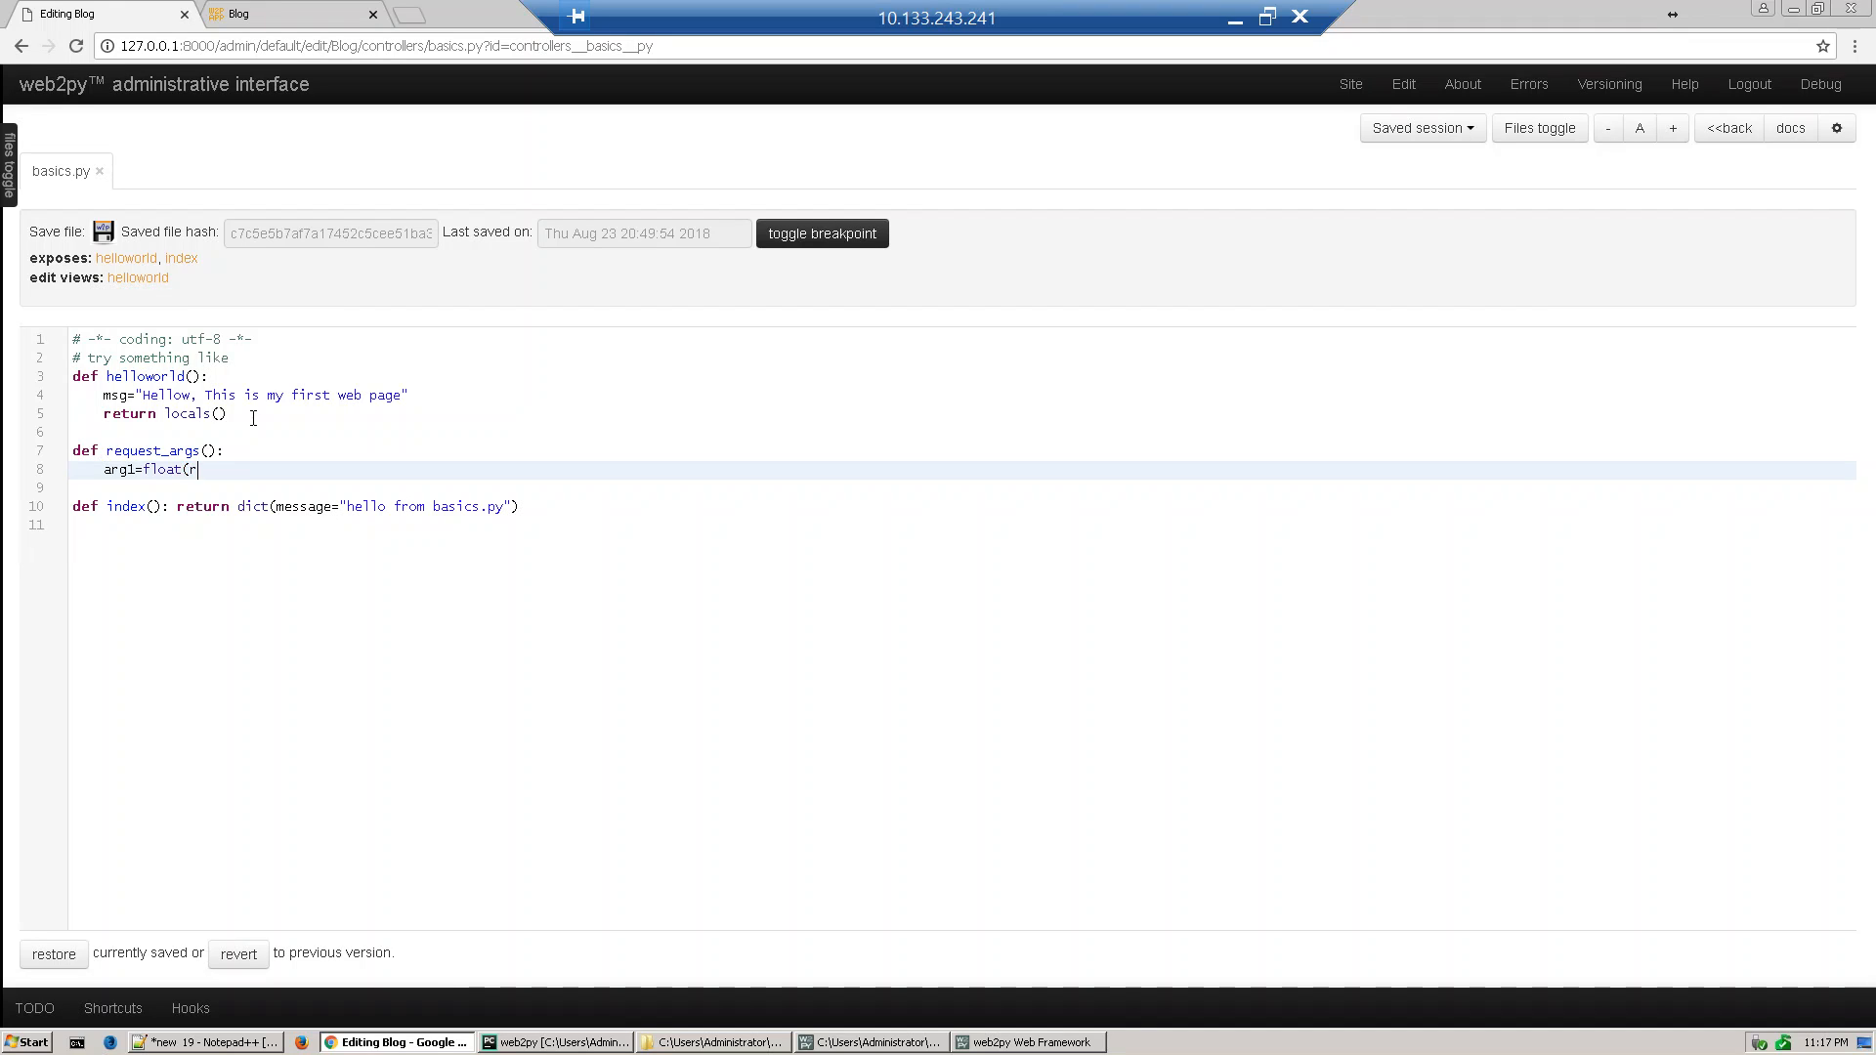
type("equest")
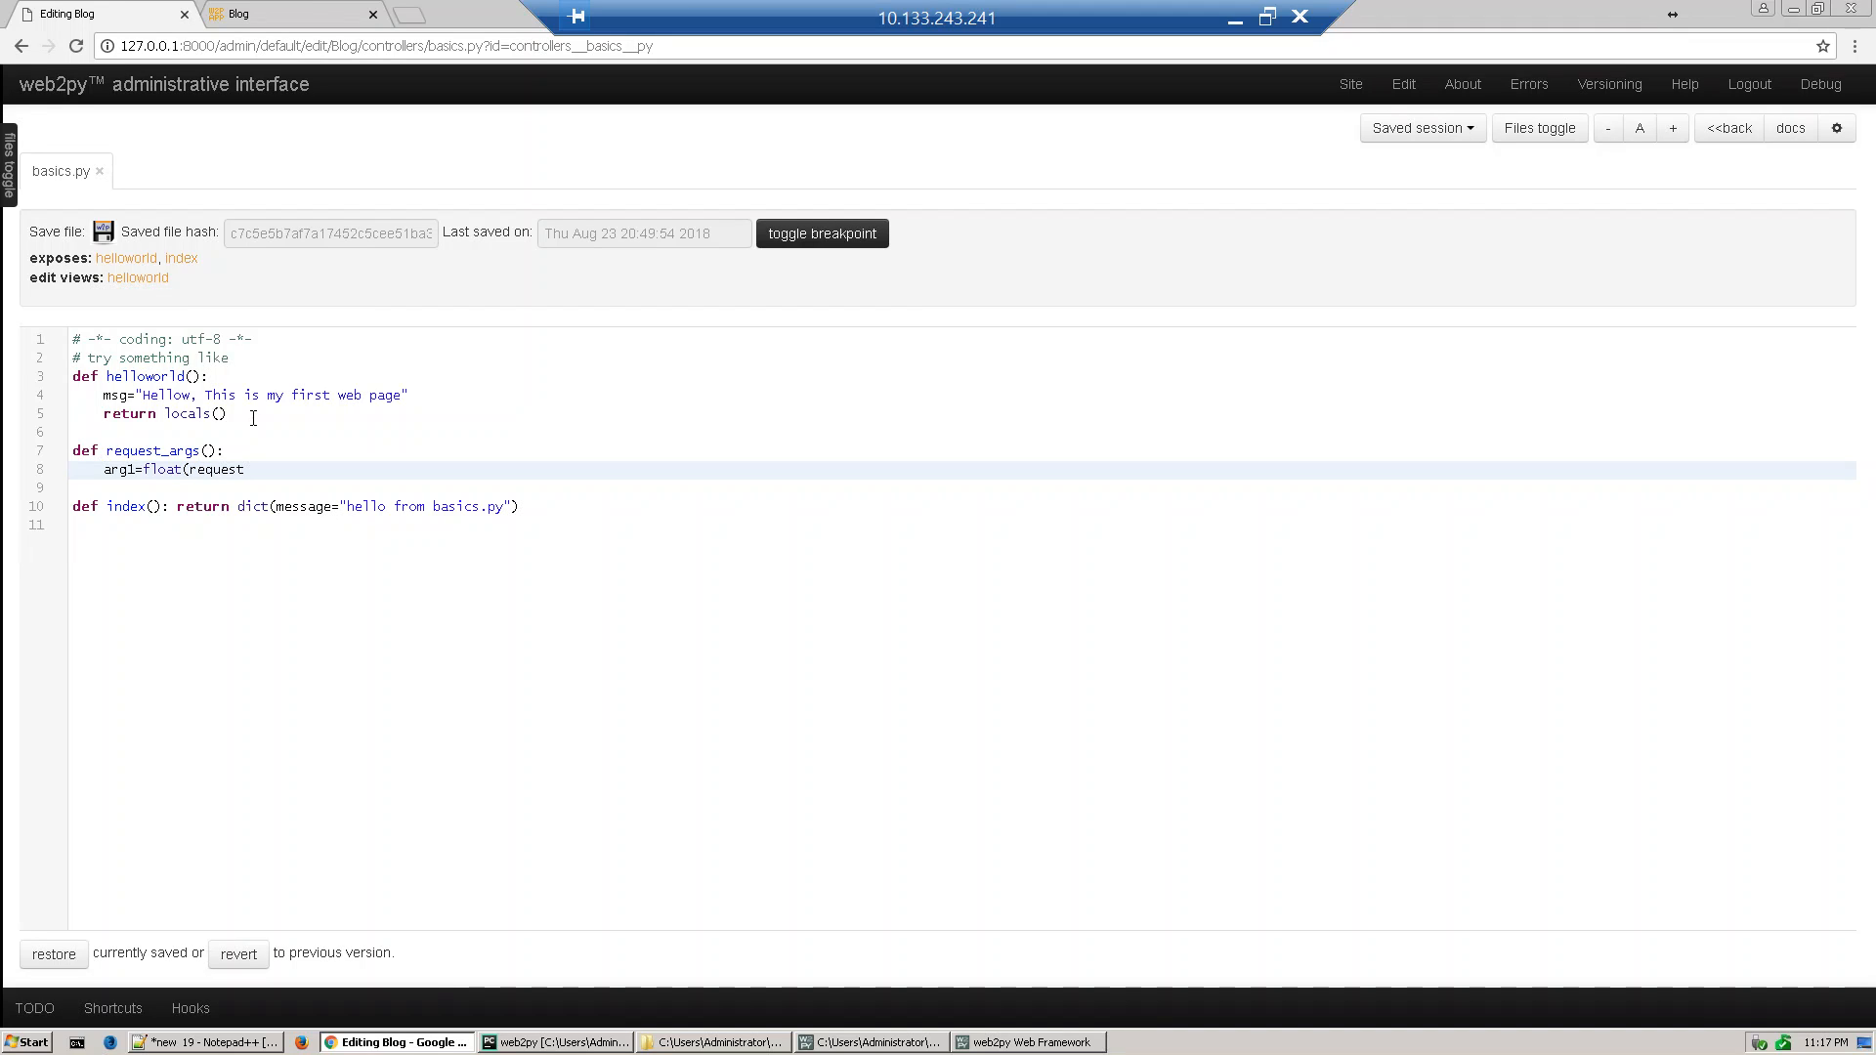
type(".arg")
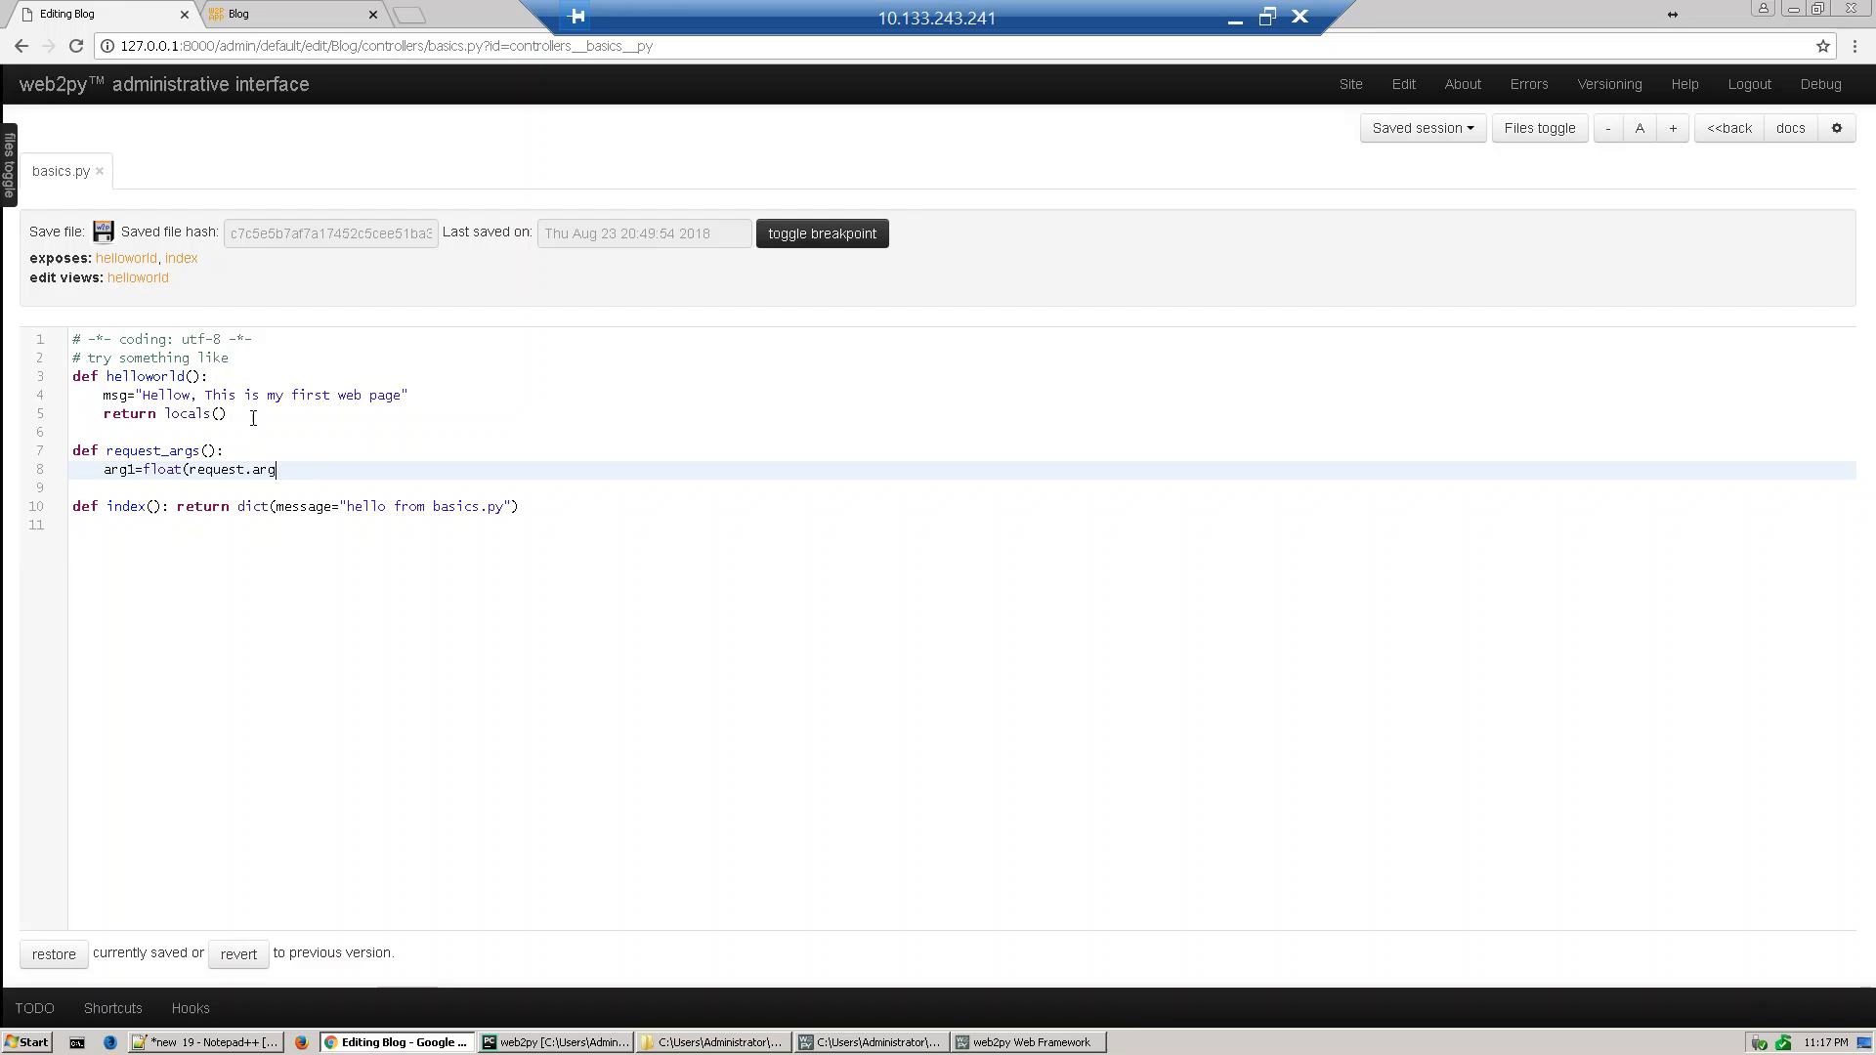
type("s(")
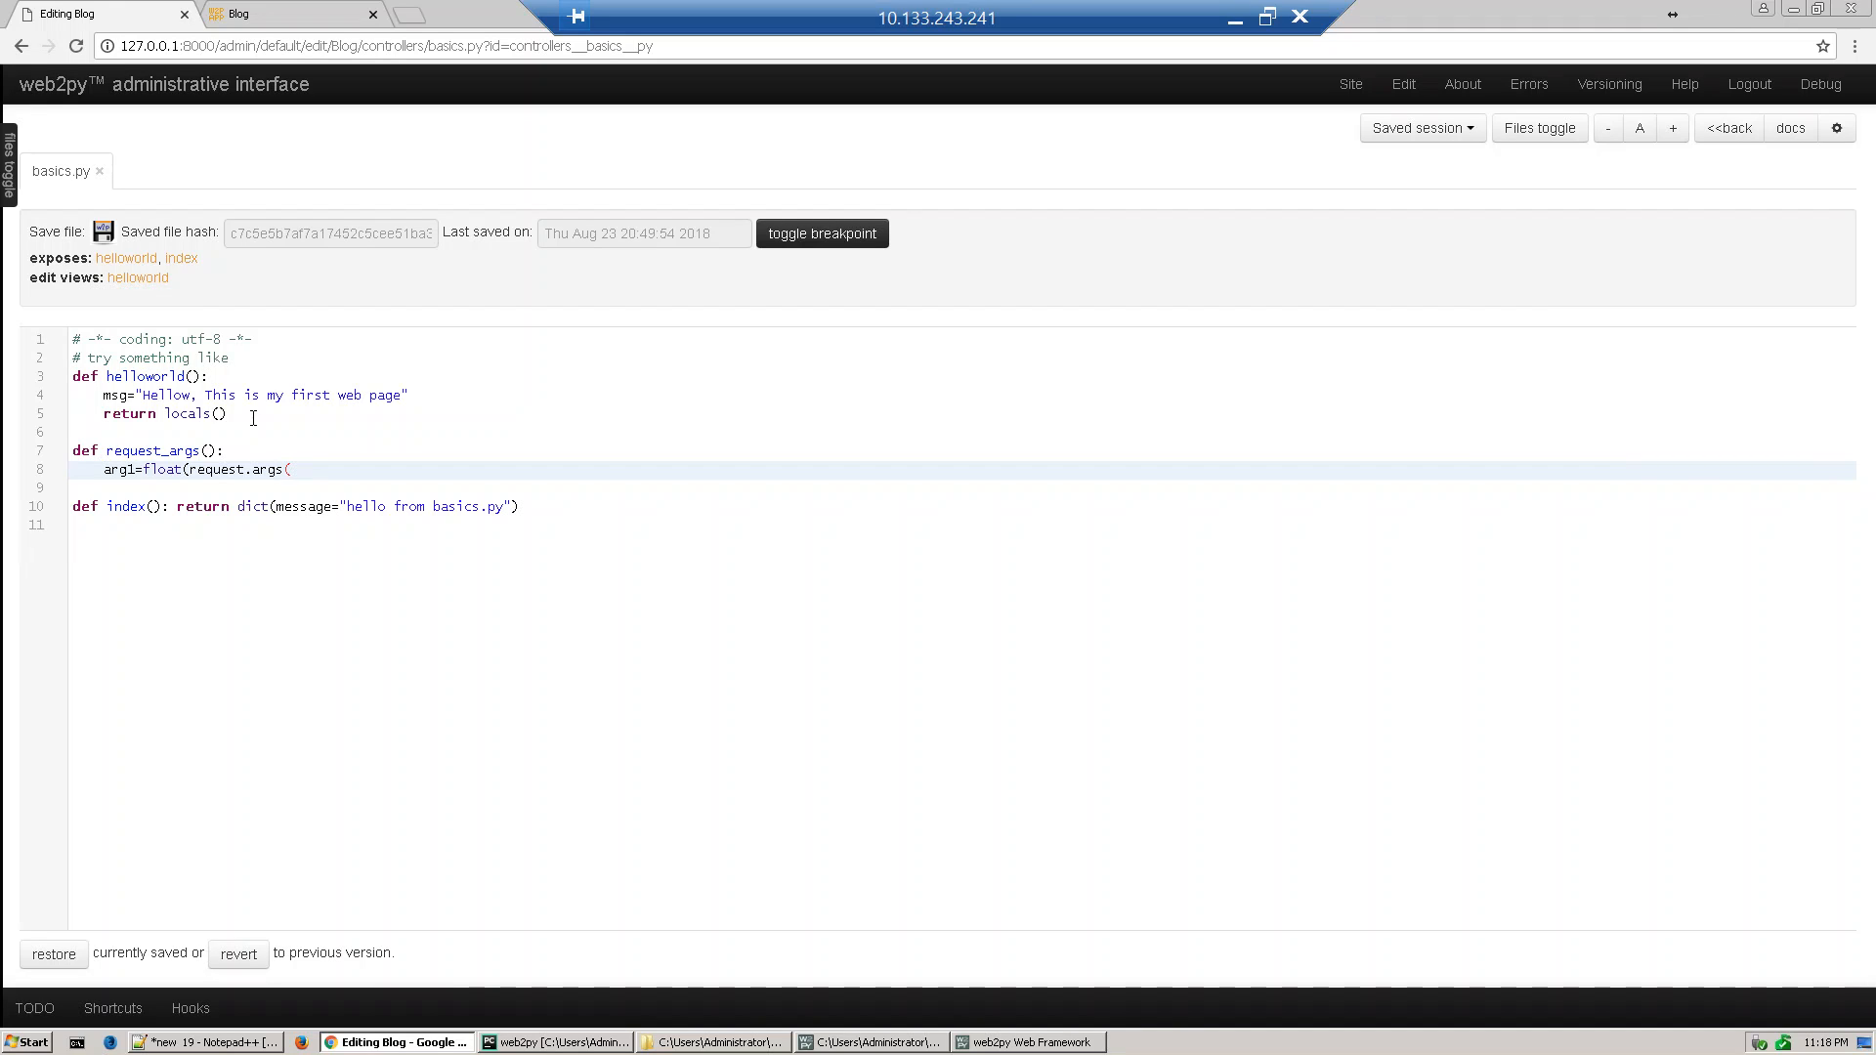
type("0])")
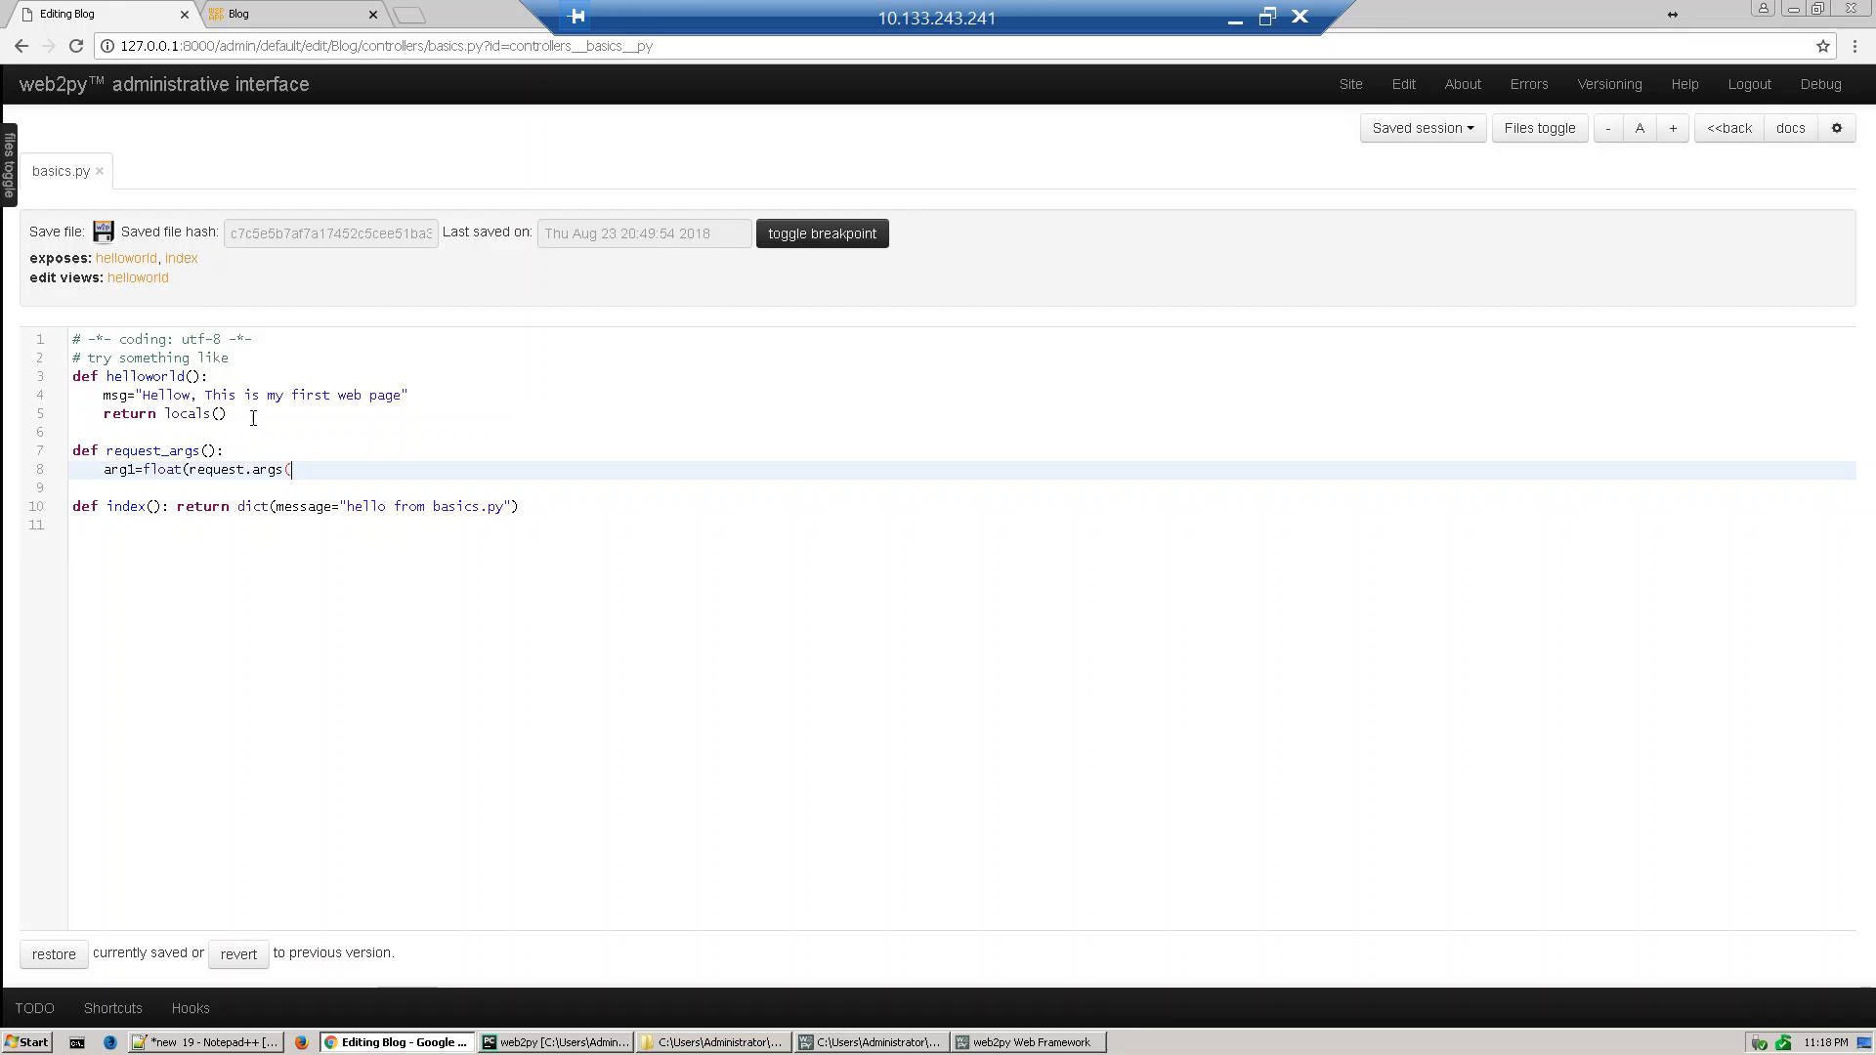
type("0")
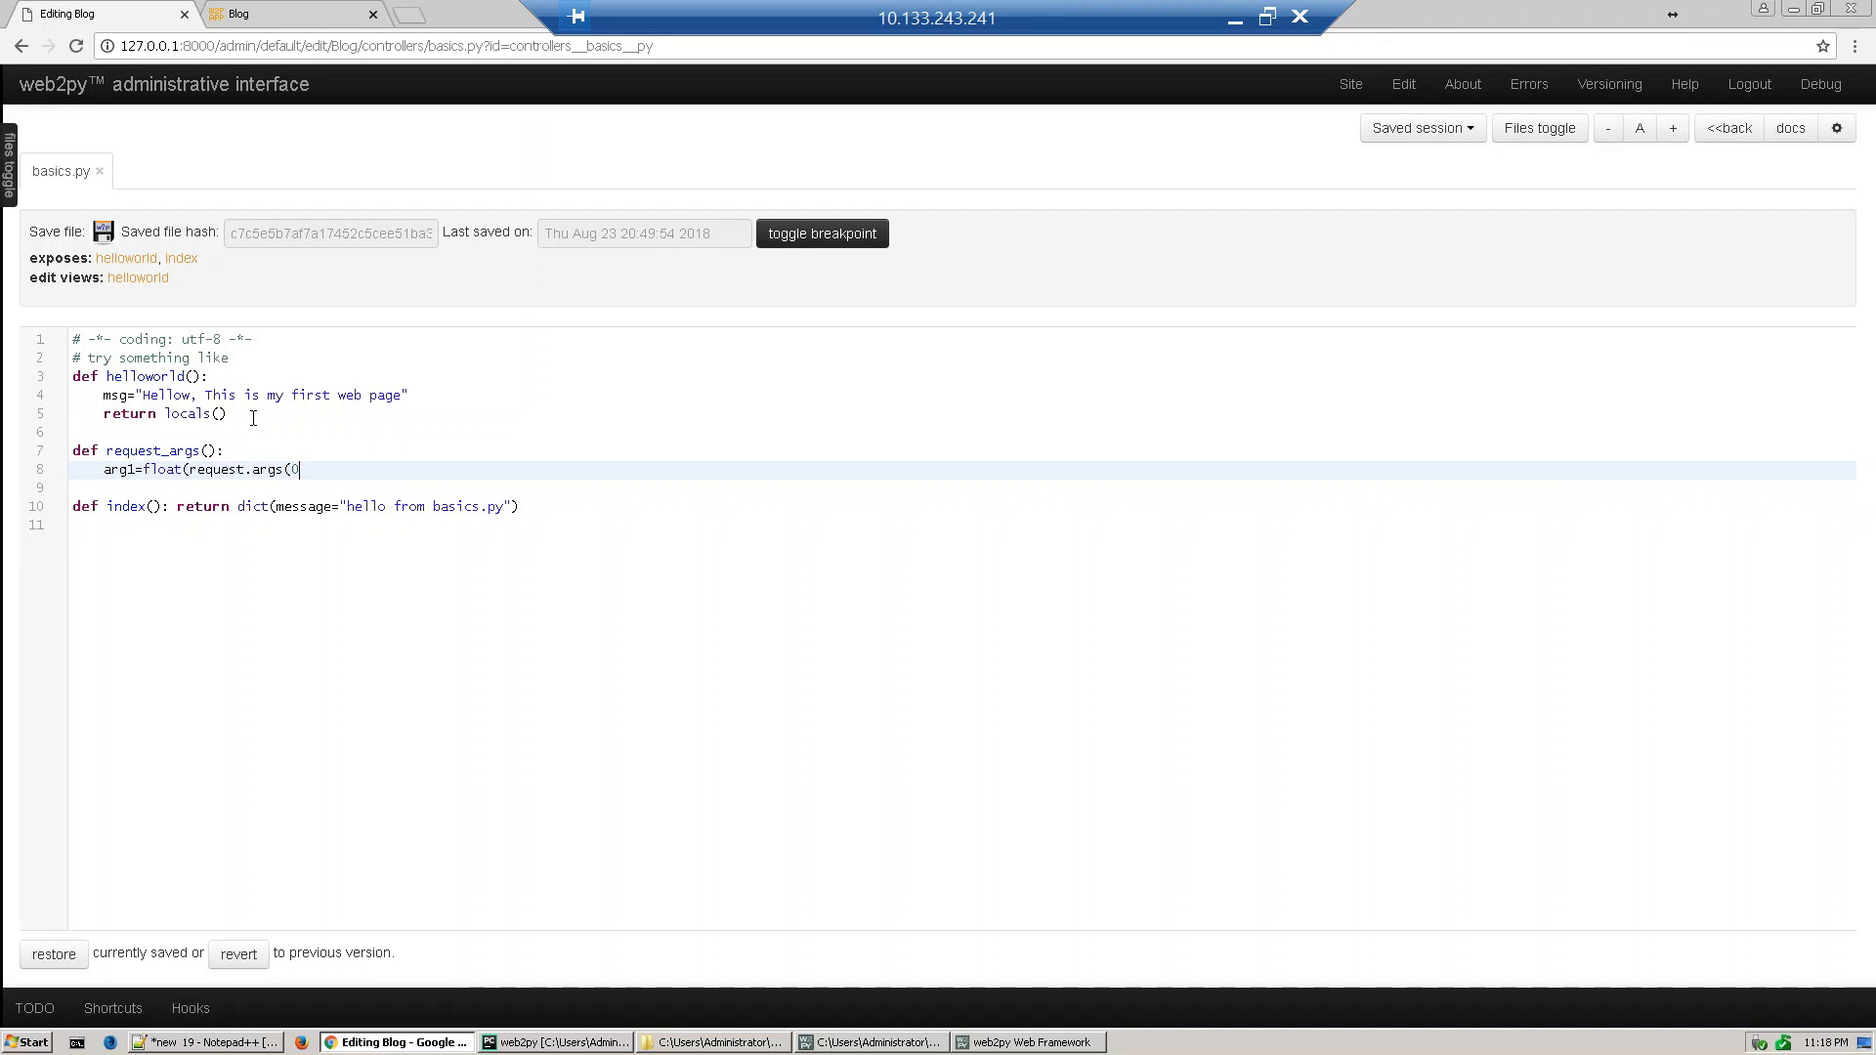
type("))")
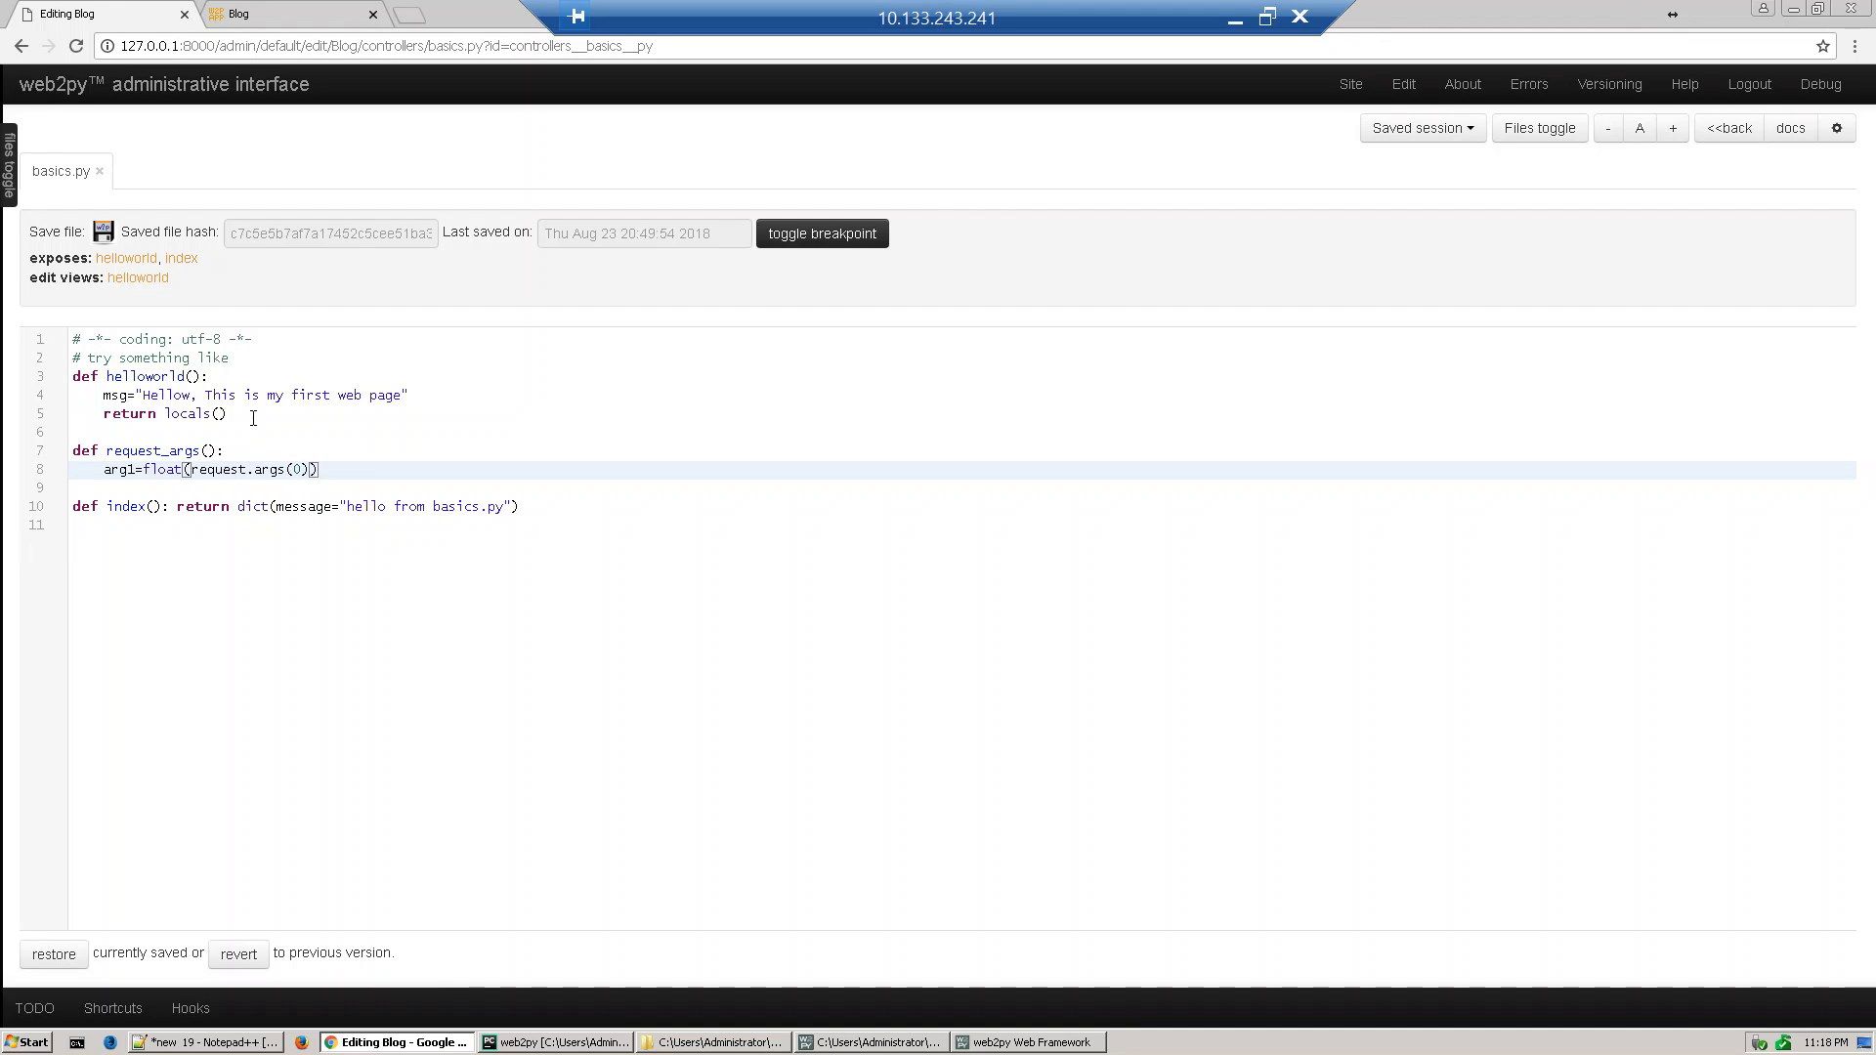
Add arg2=float(request.args(1)) as the second line, enlarging the editor font twice
type("ar")
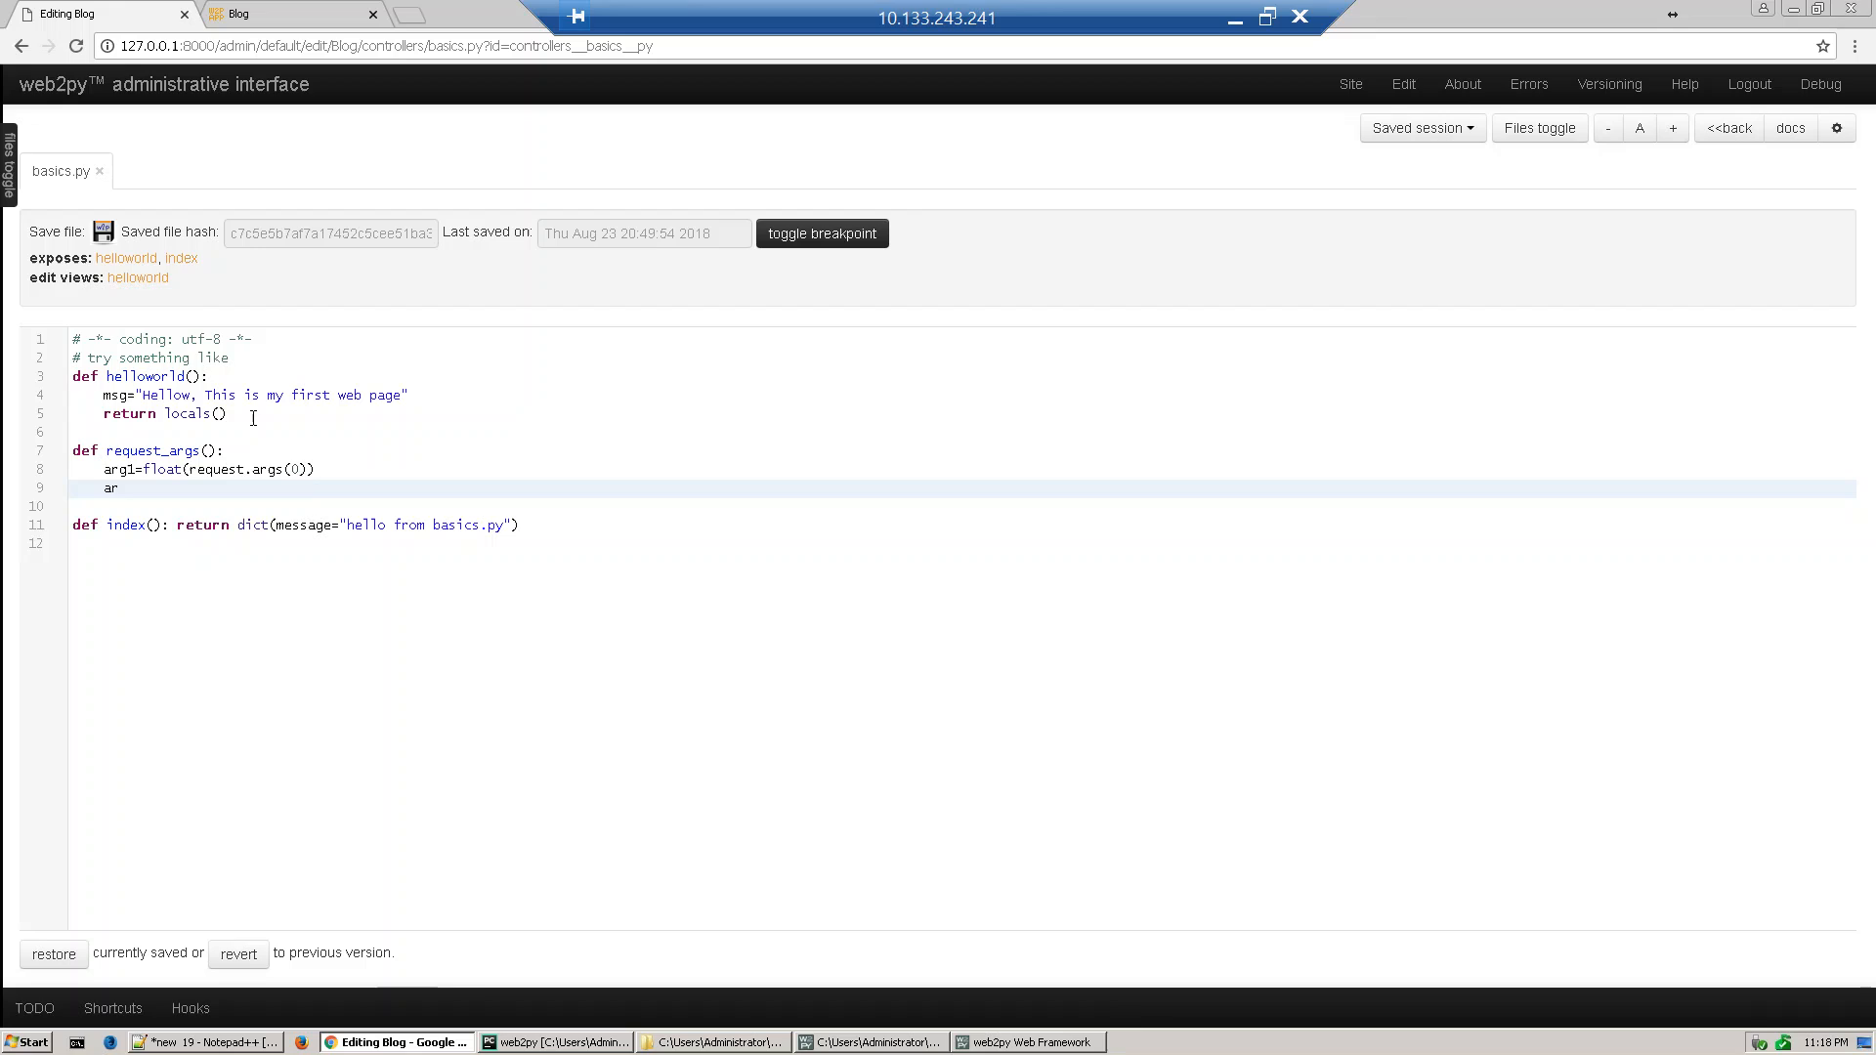
type("g2")
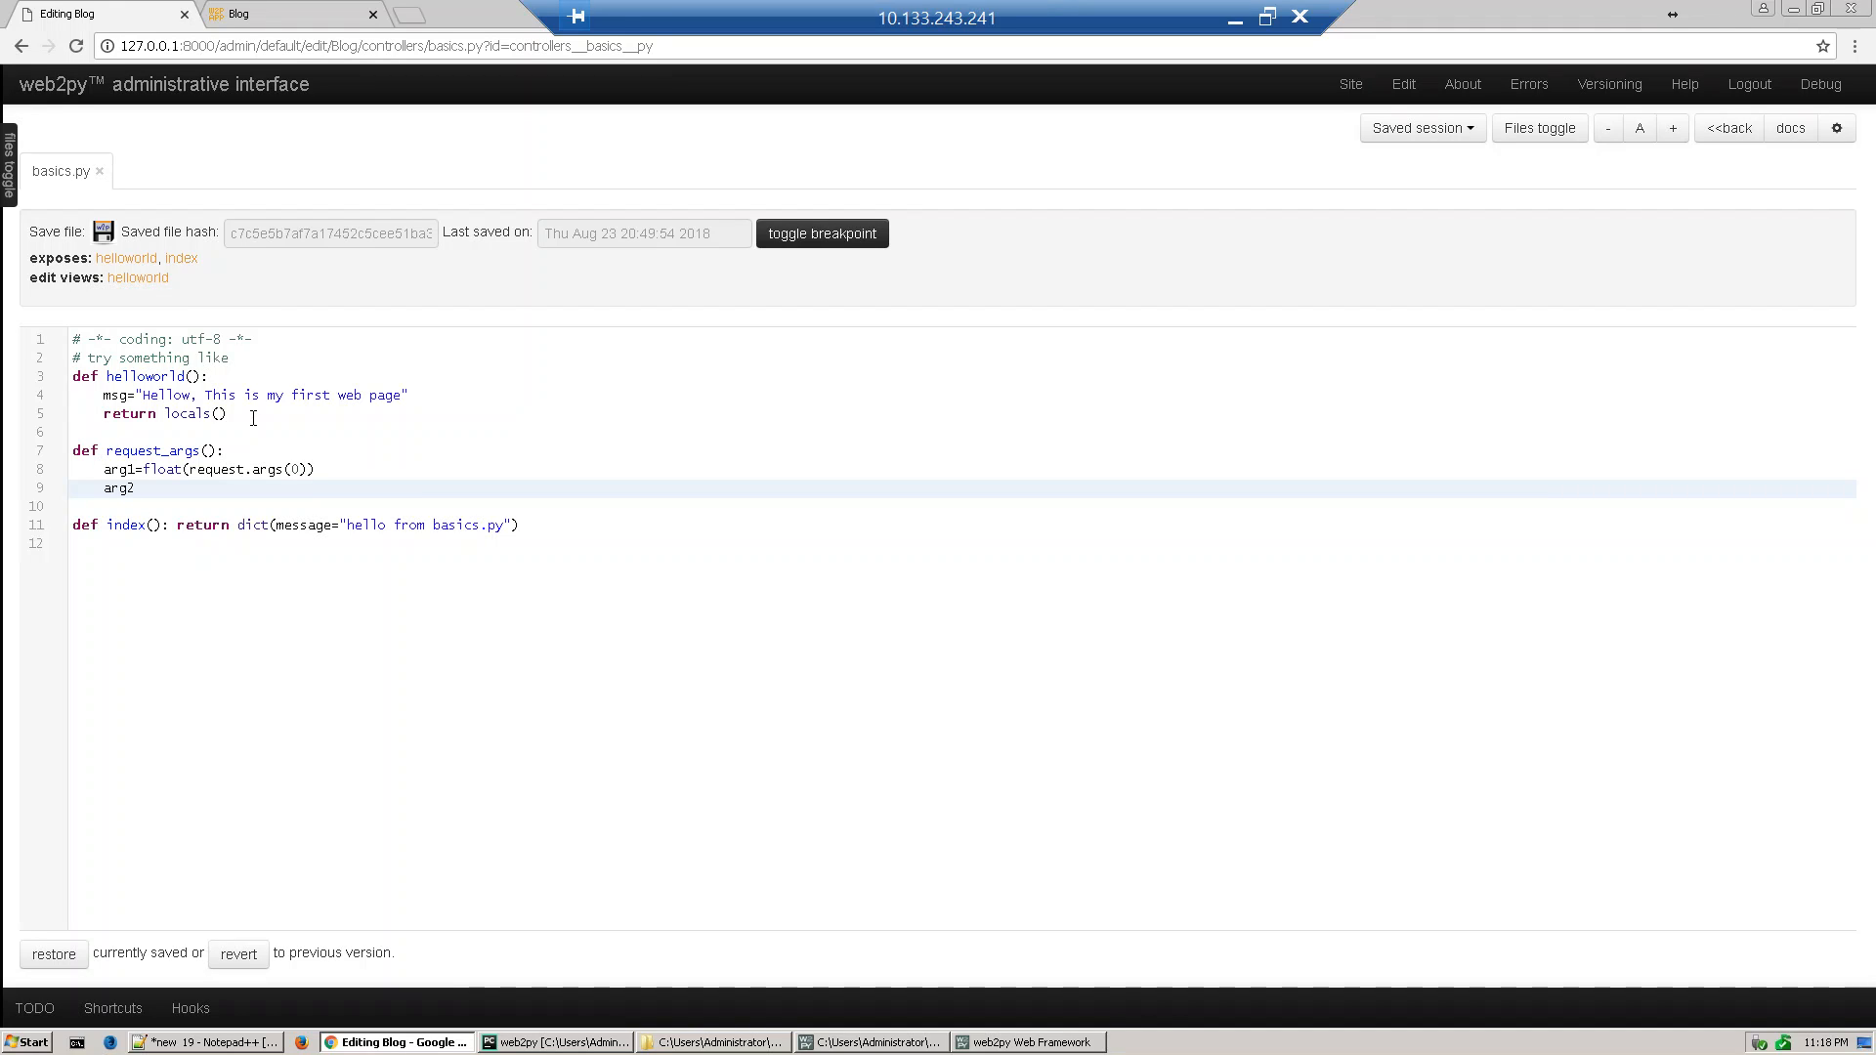
type("=floa")
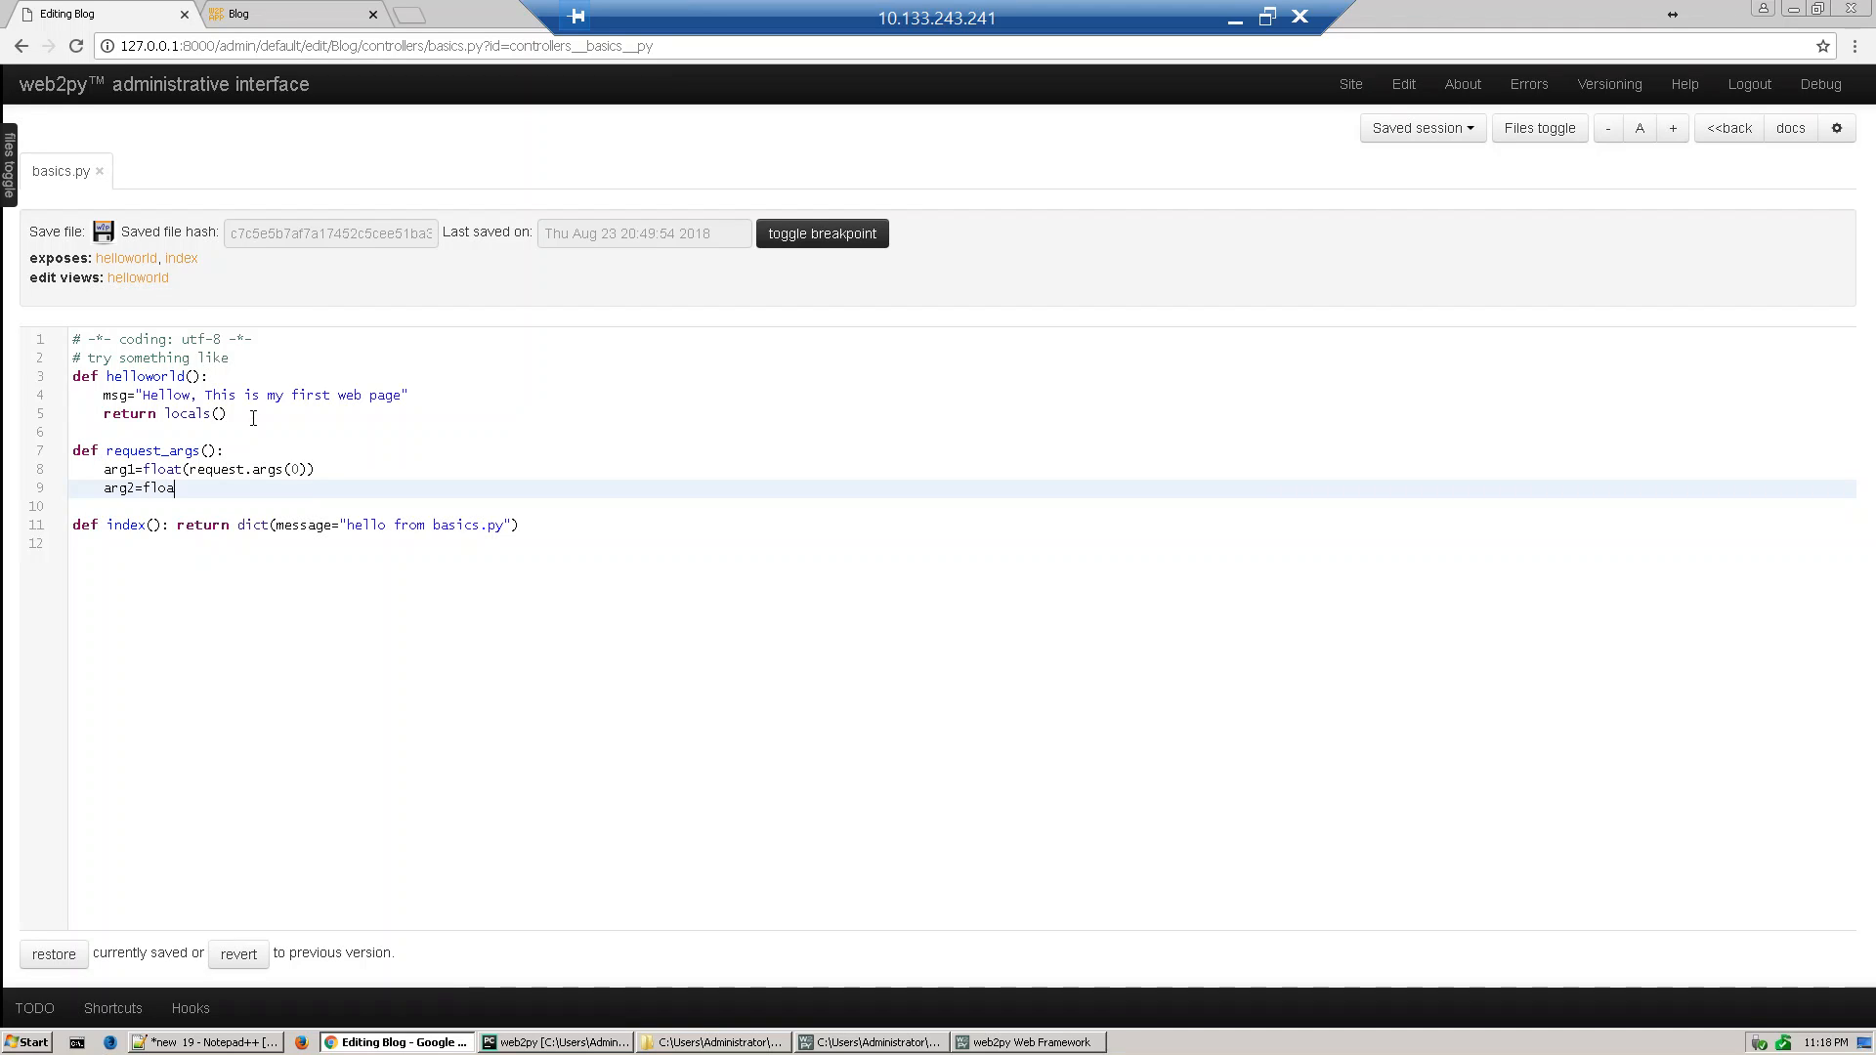
type("t")
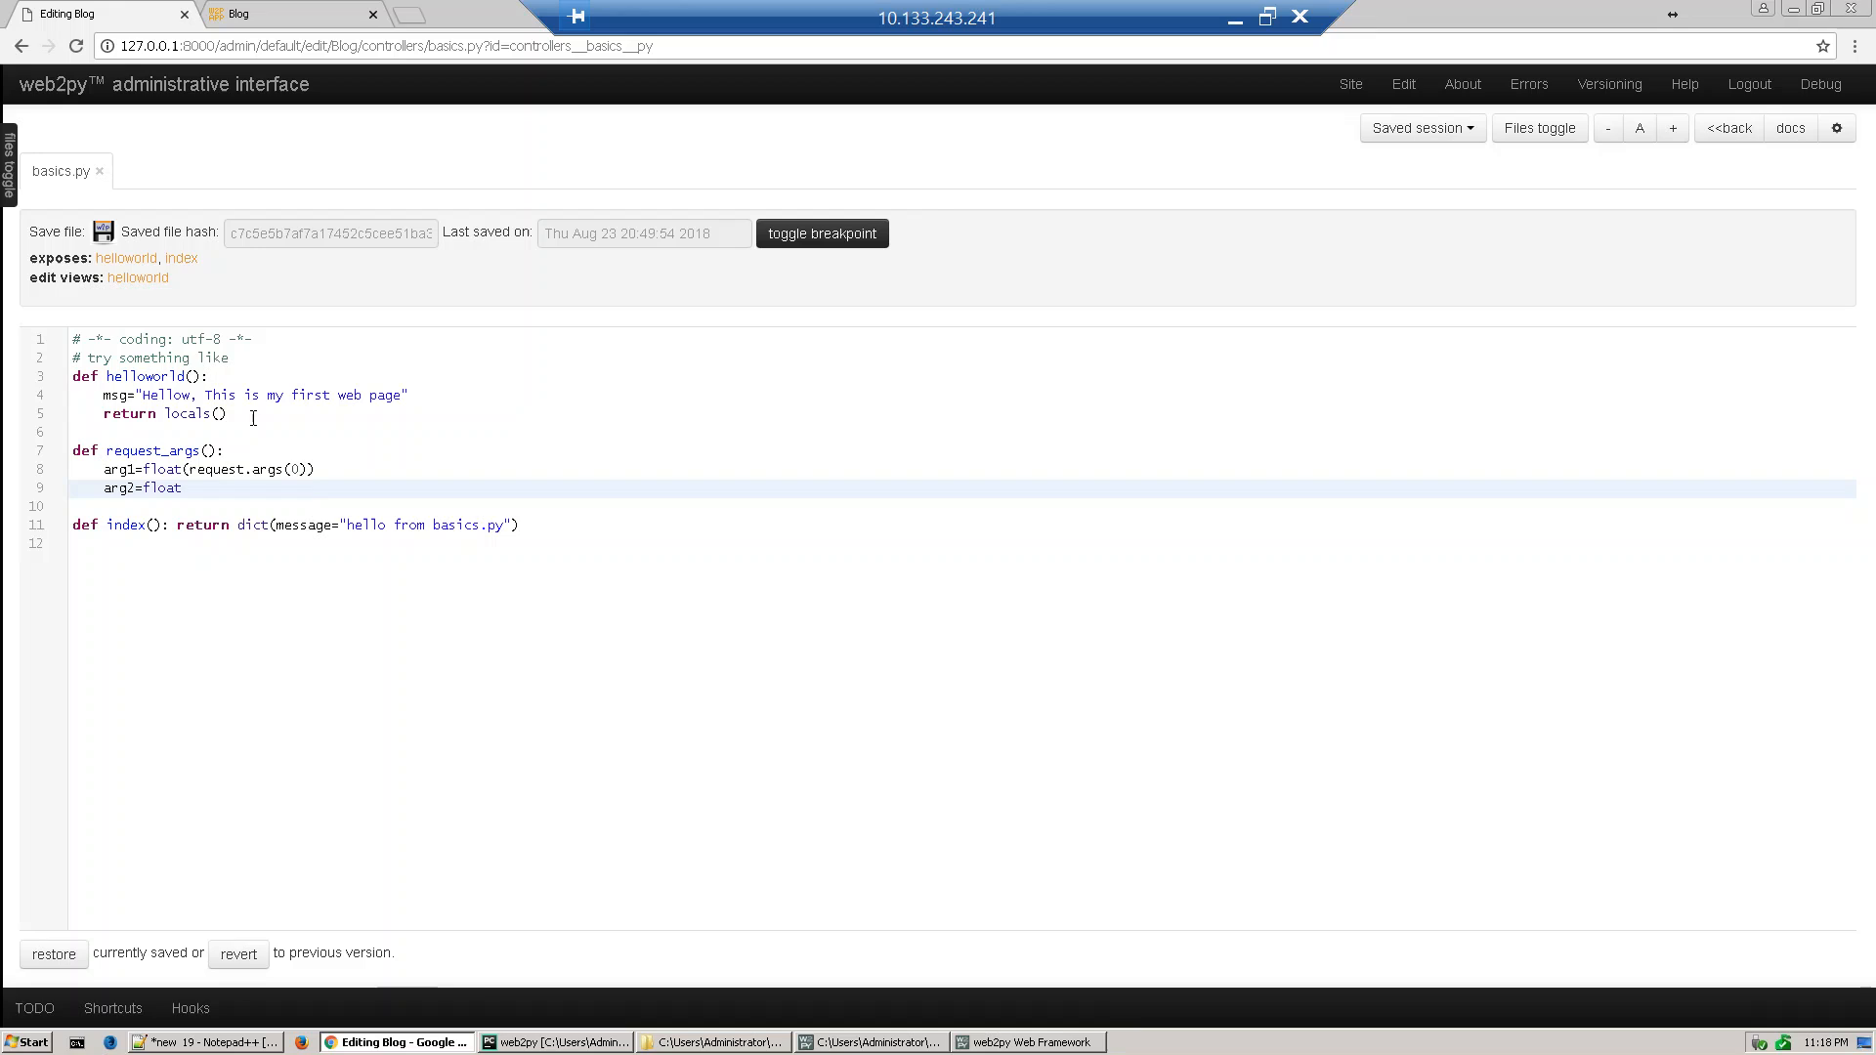
type("(")
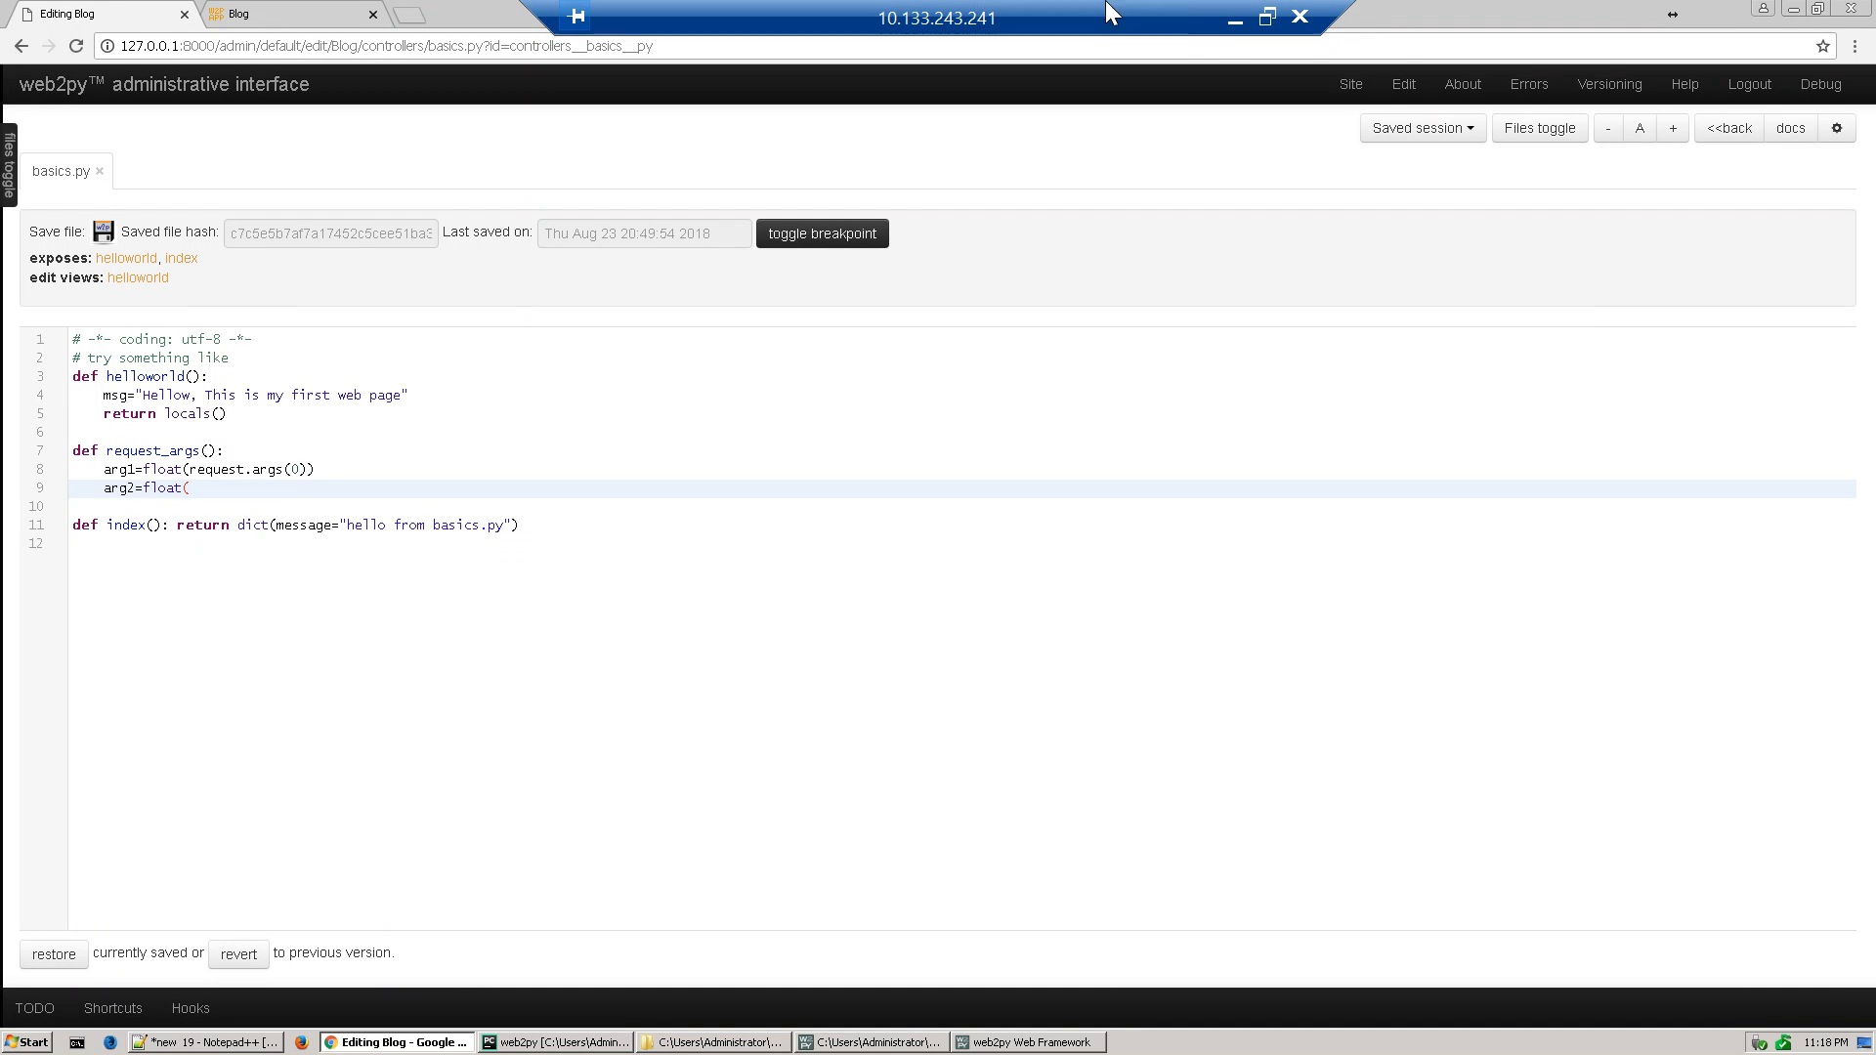
left_click(1671, 128)
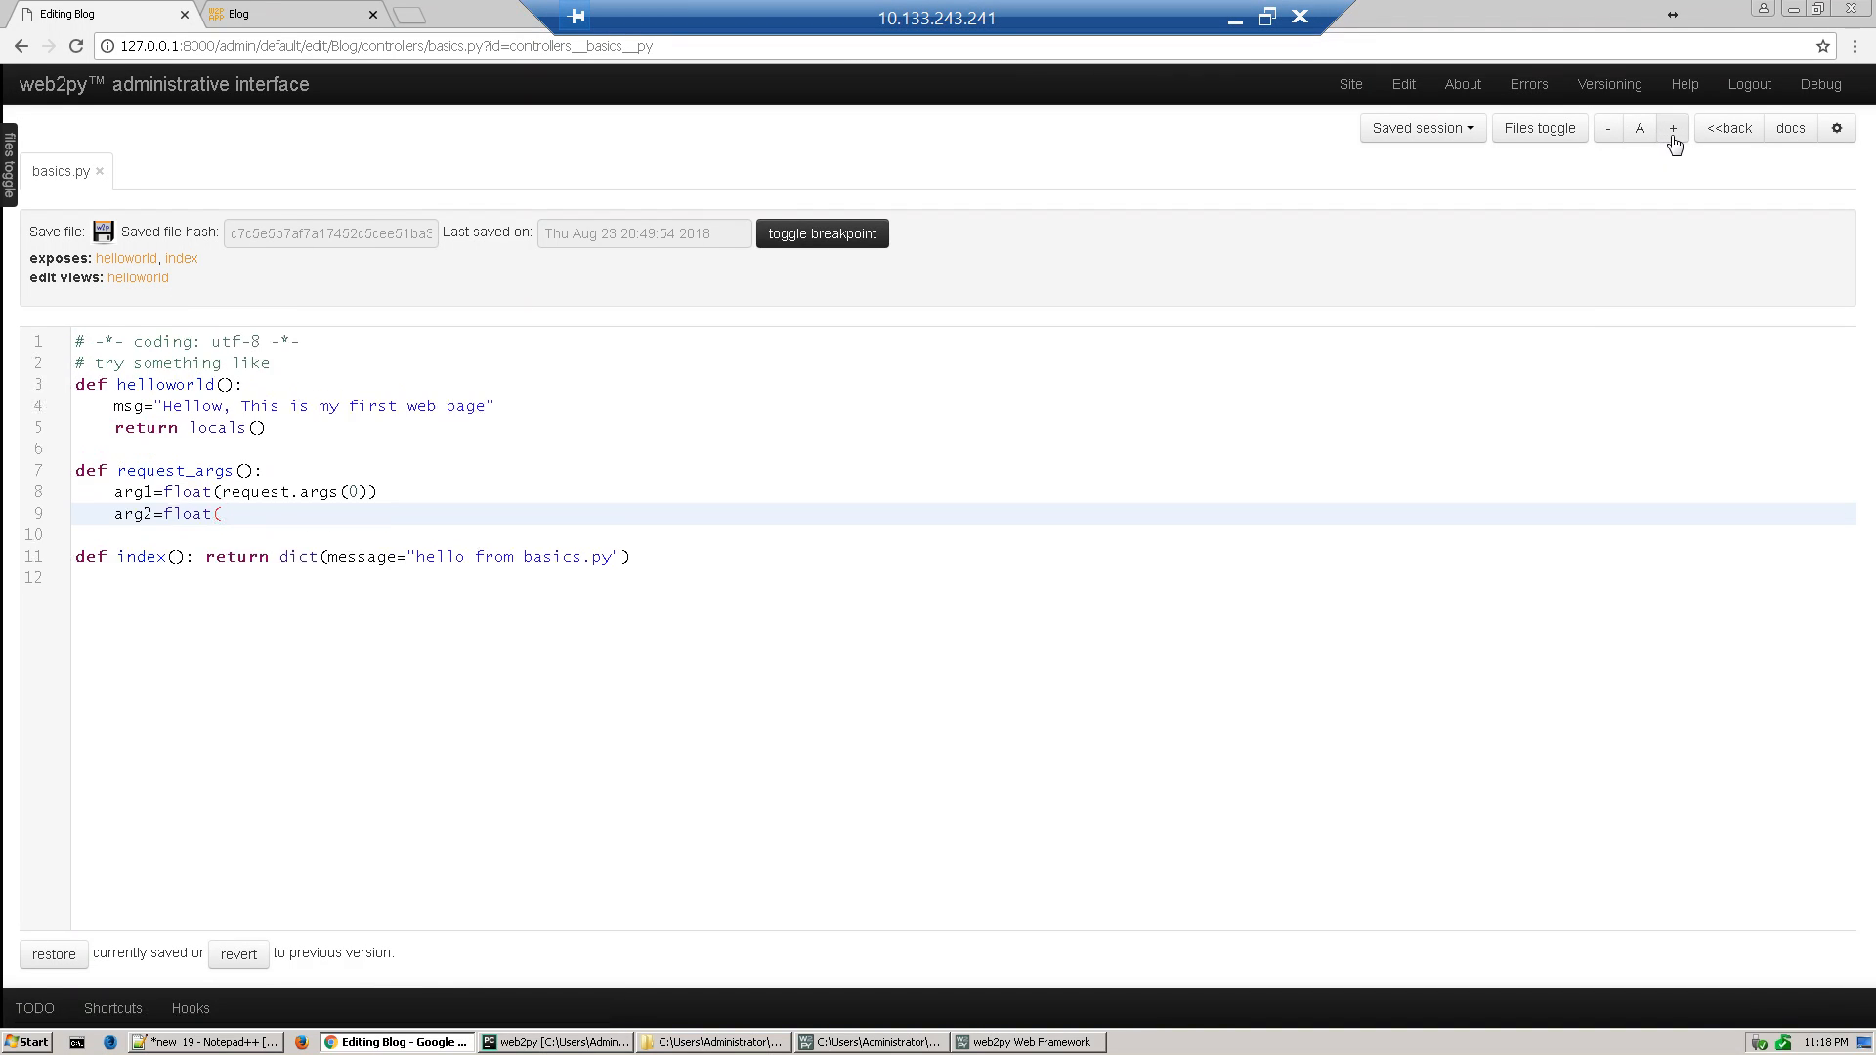
left_click(1671, 128)
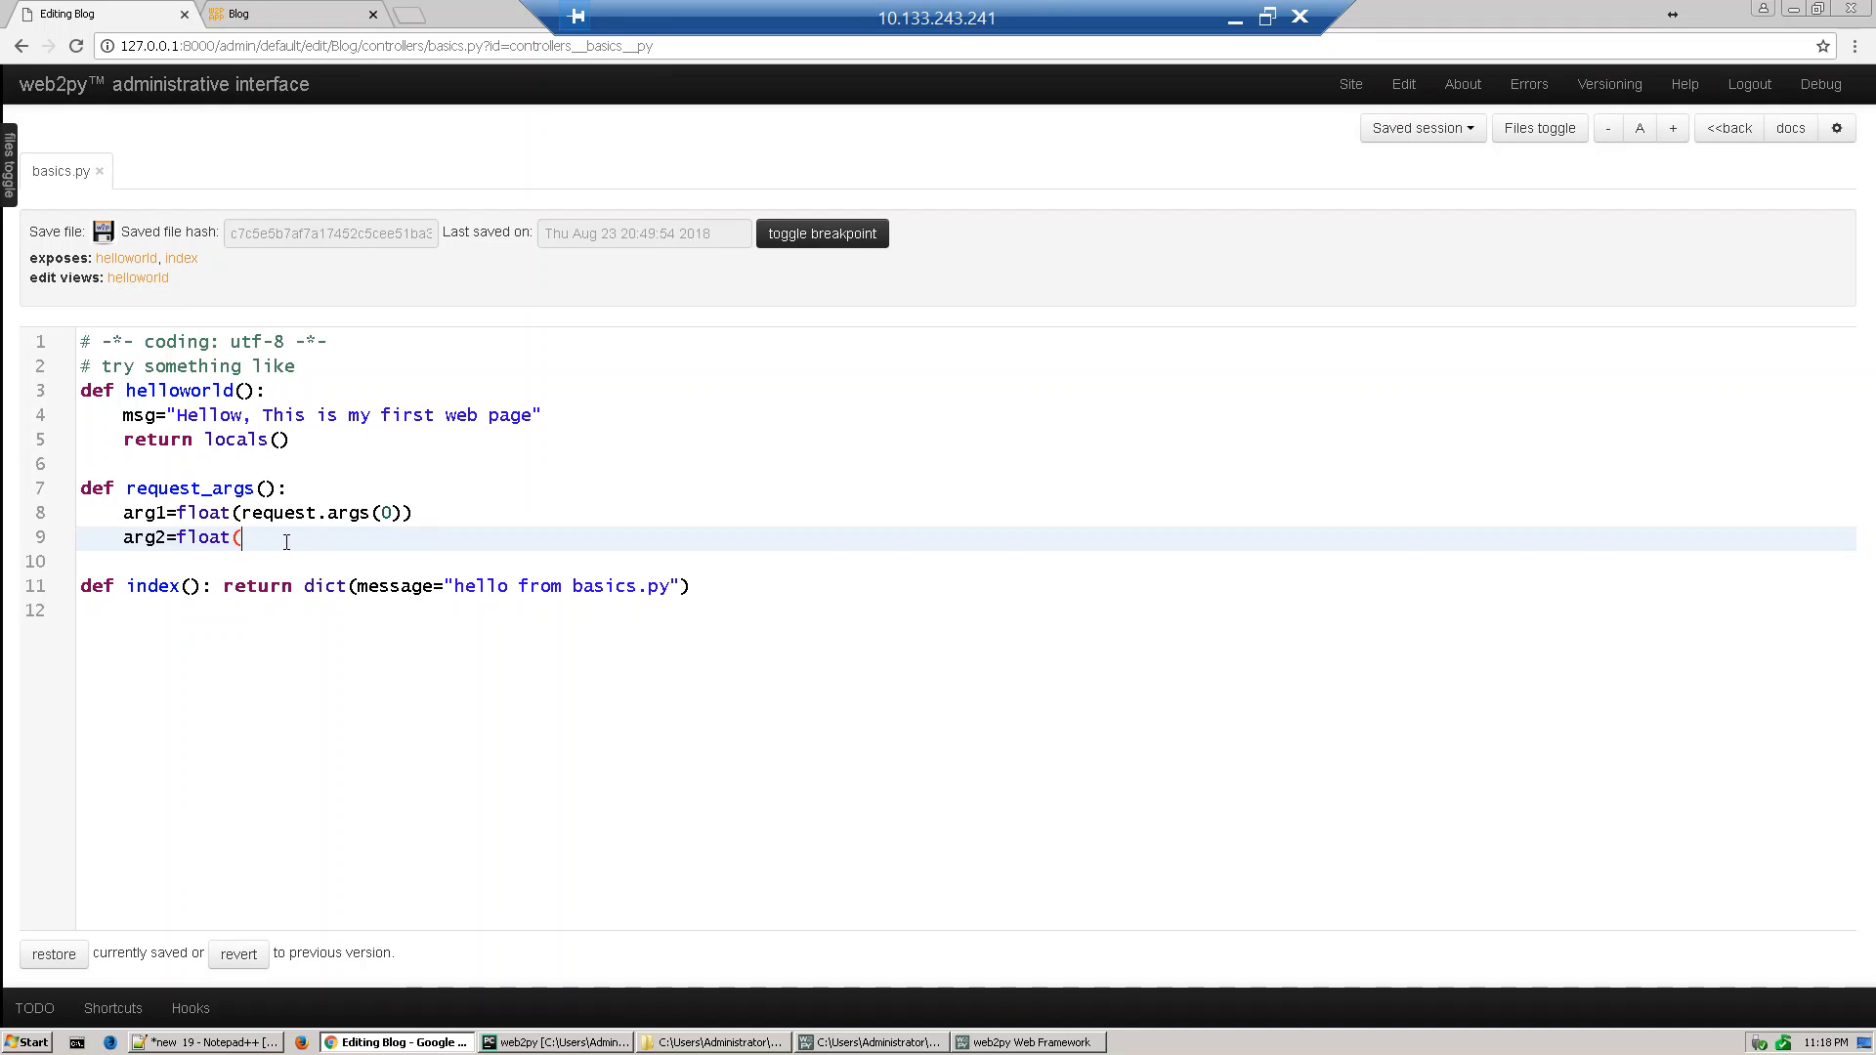
type("request")
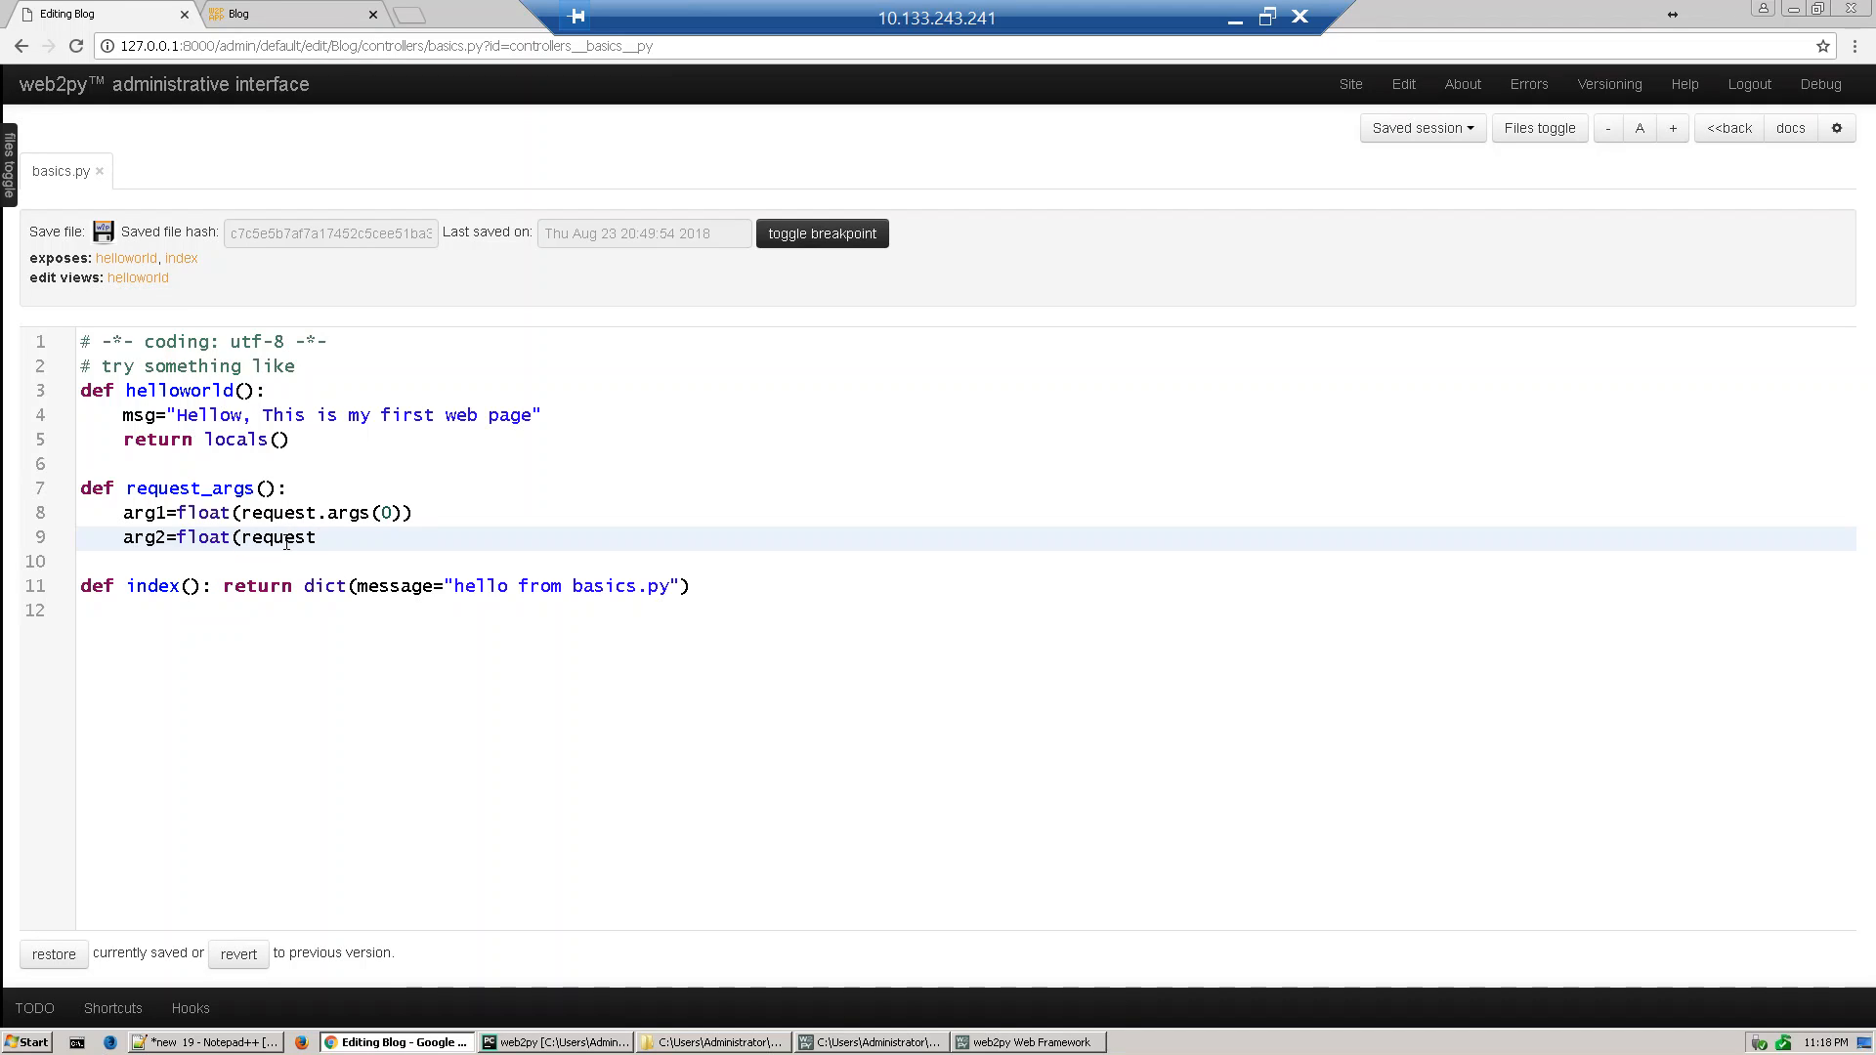
type(".args(1")
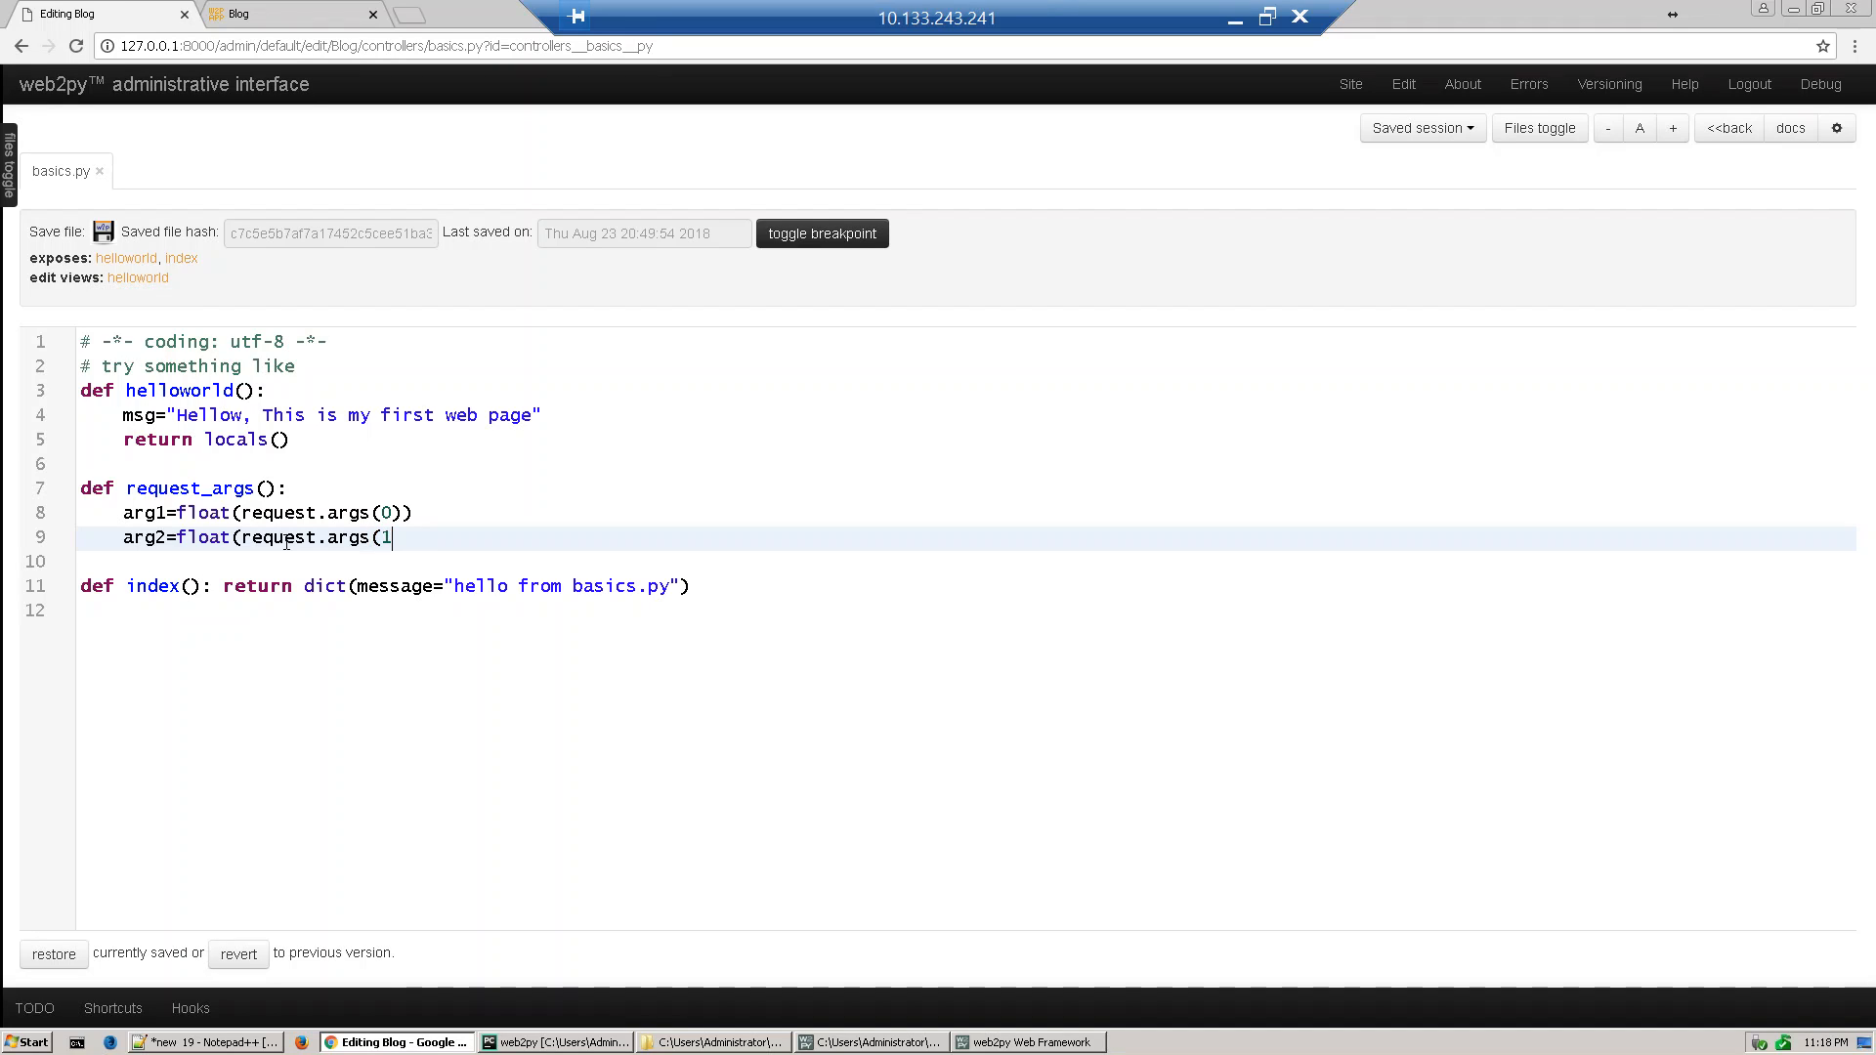
type("))")
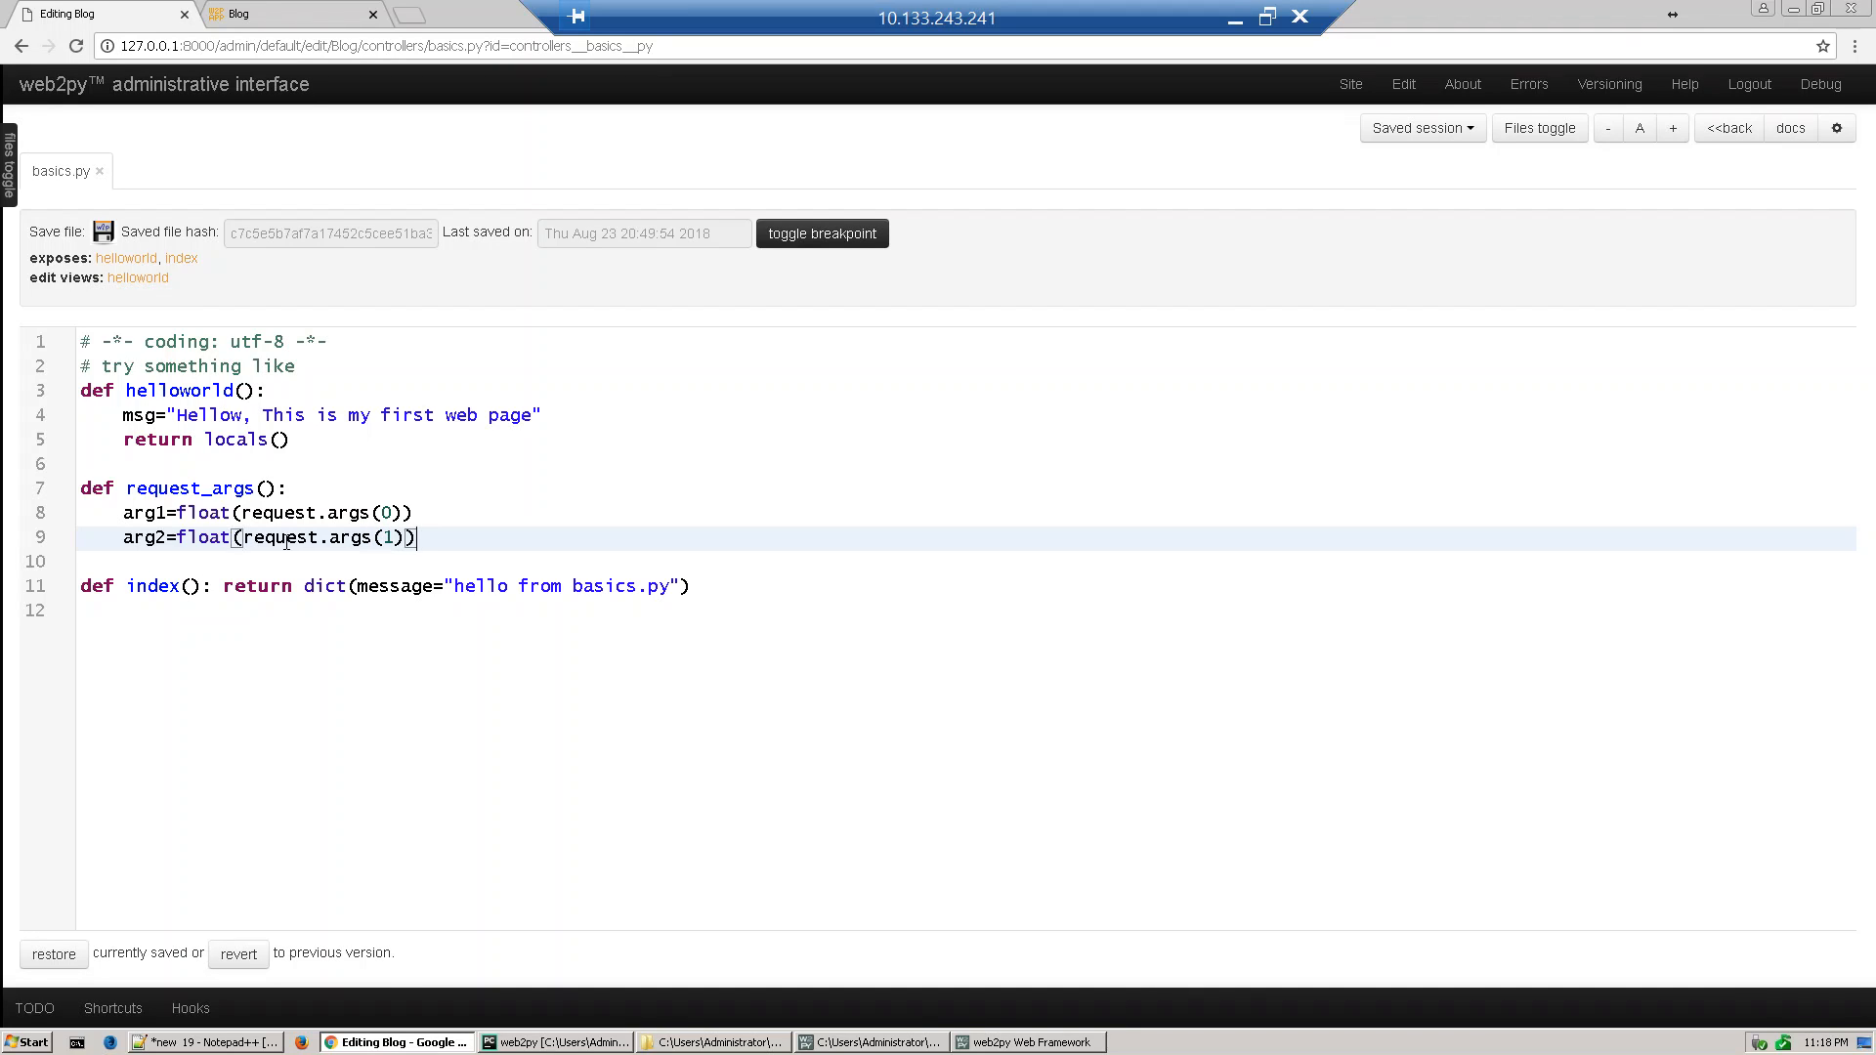
type("to")
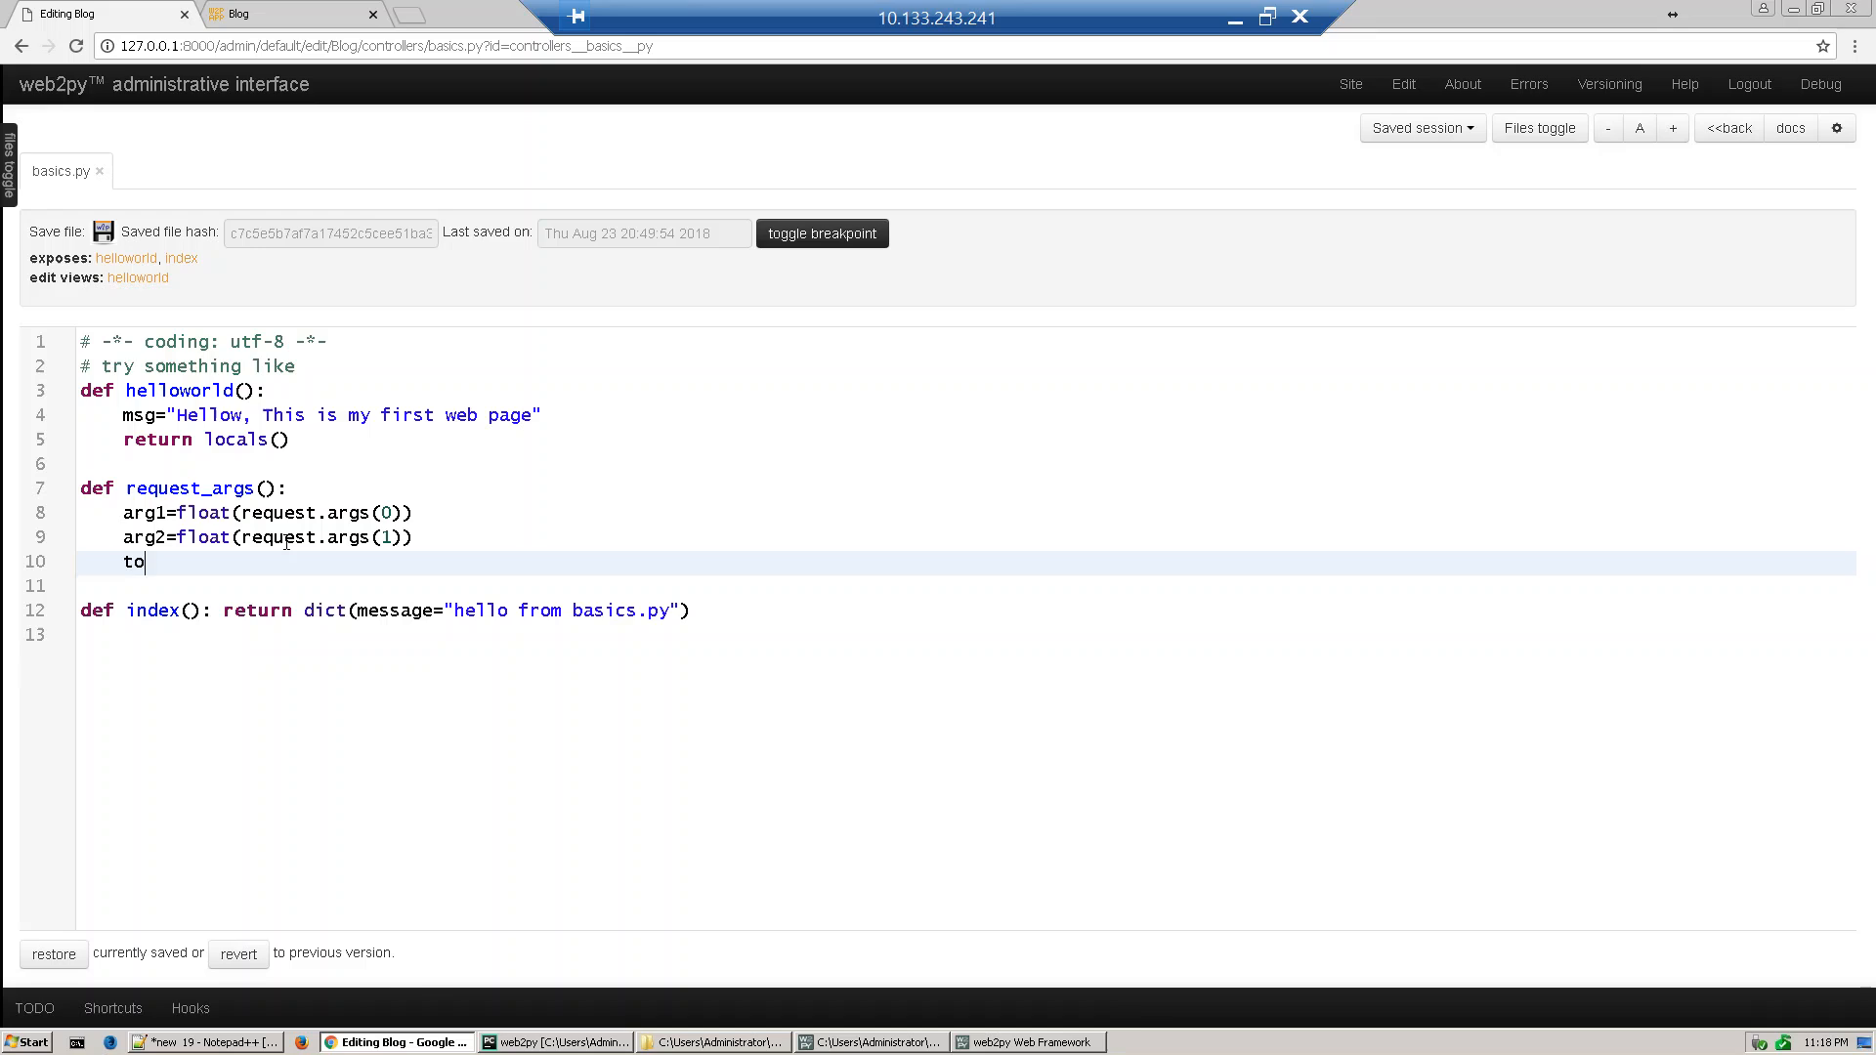
Add the line total=arg1+arg2 to request_args
type("tal=")
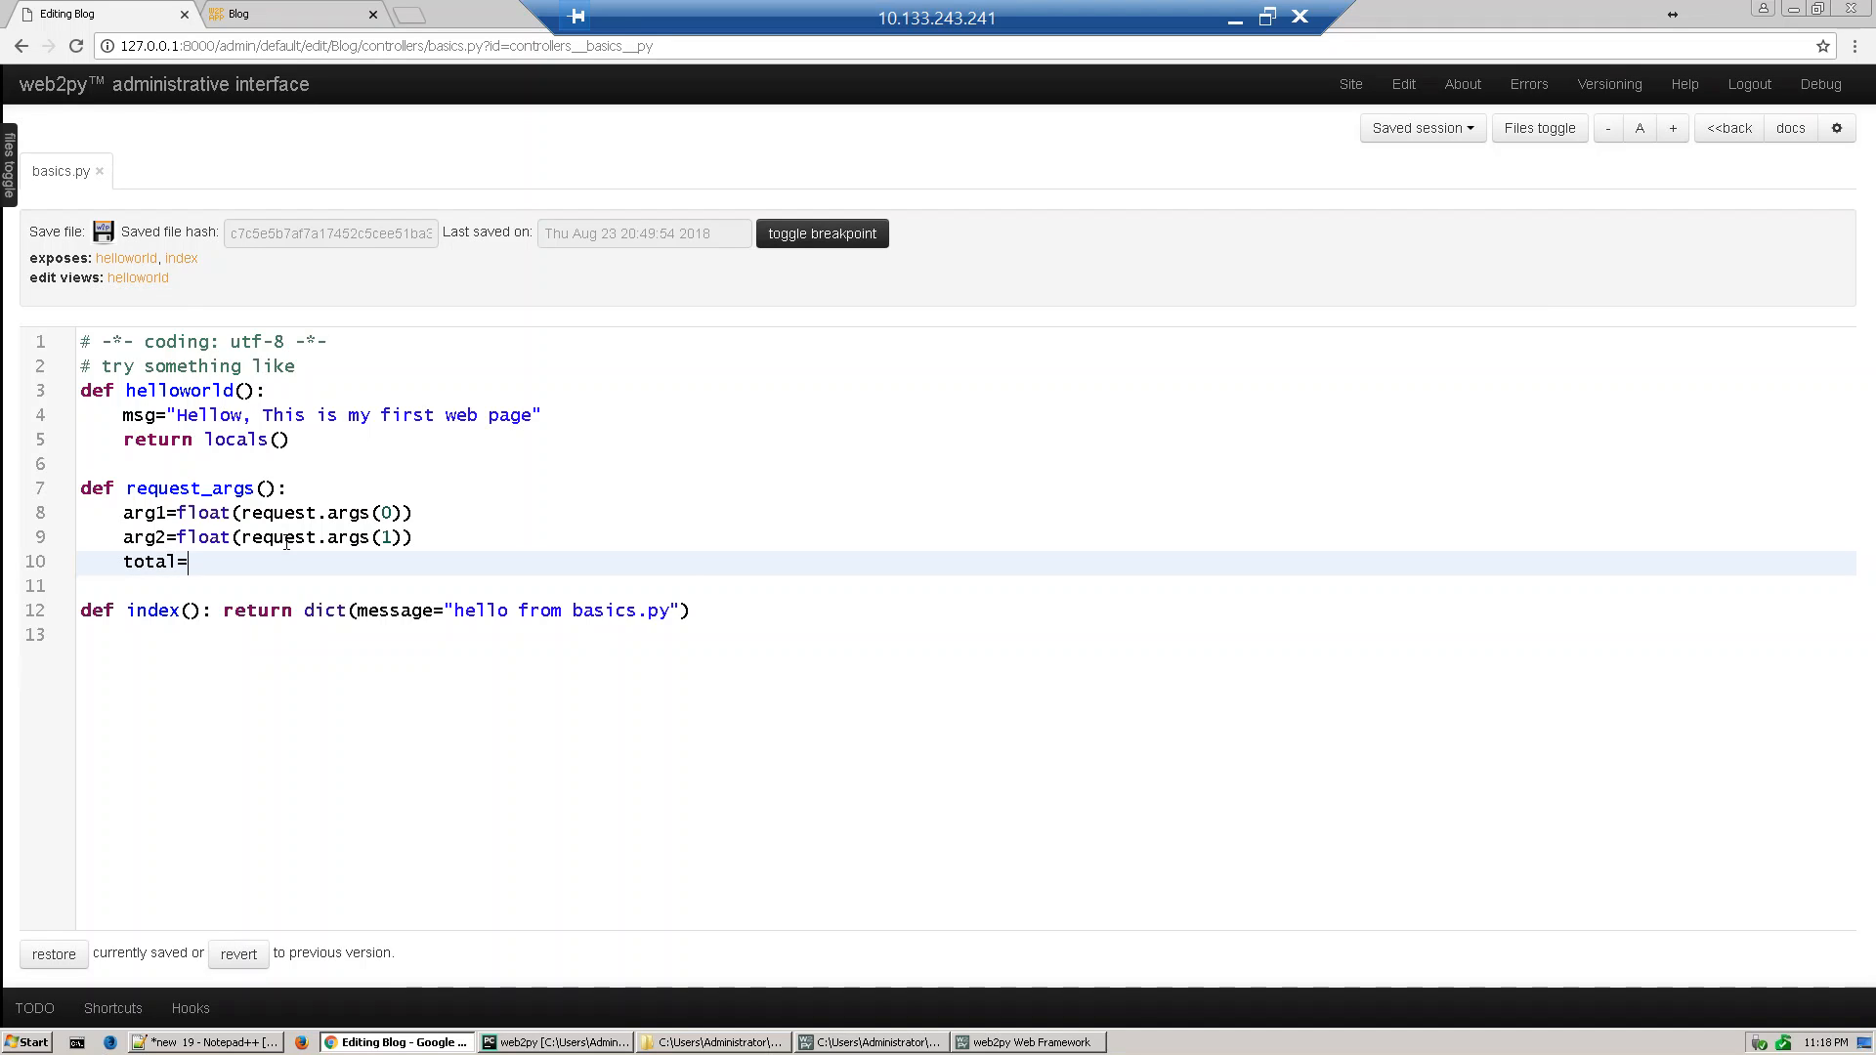
type("args")
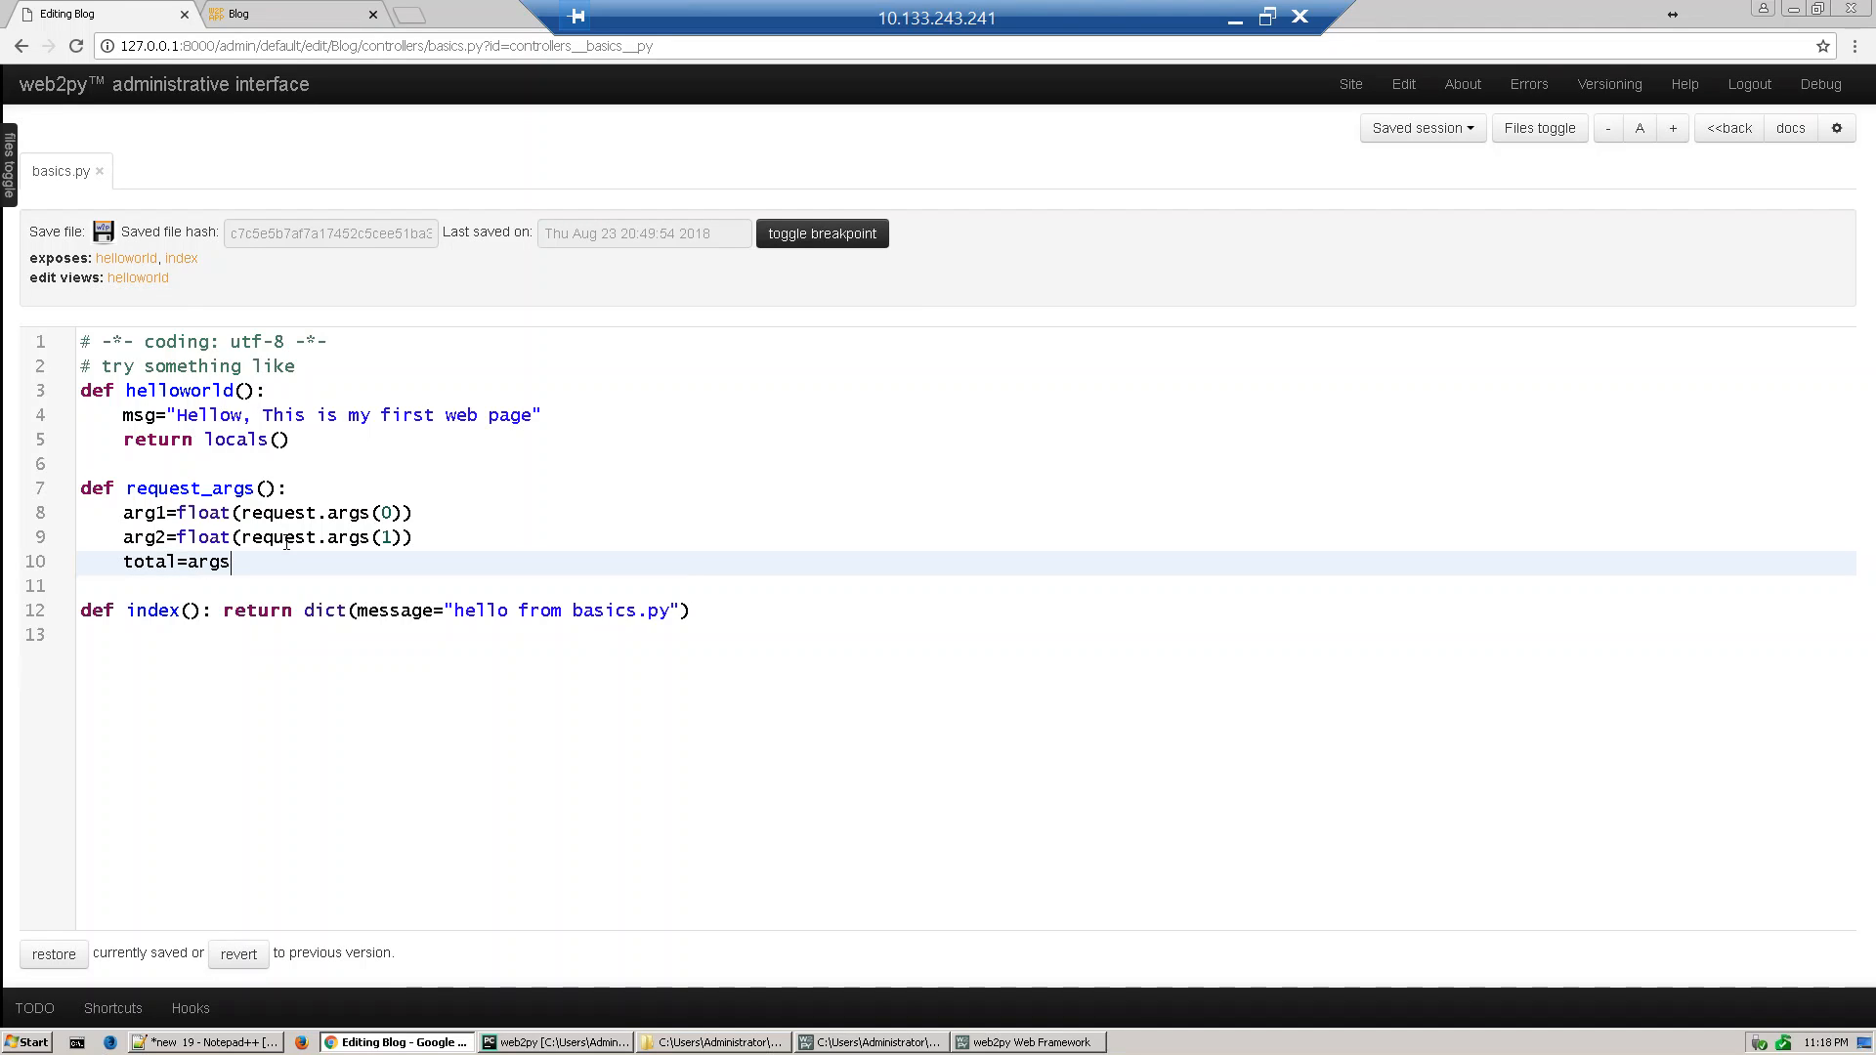
key("Backspace")
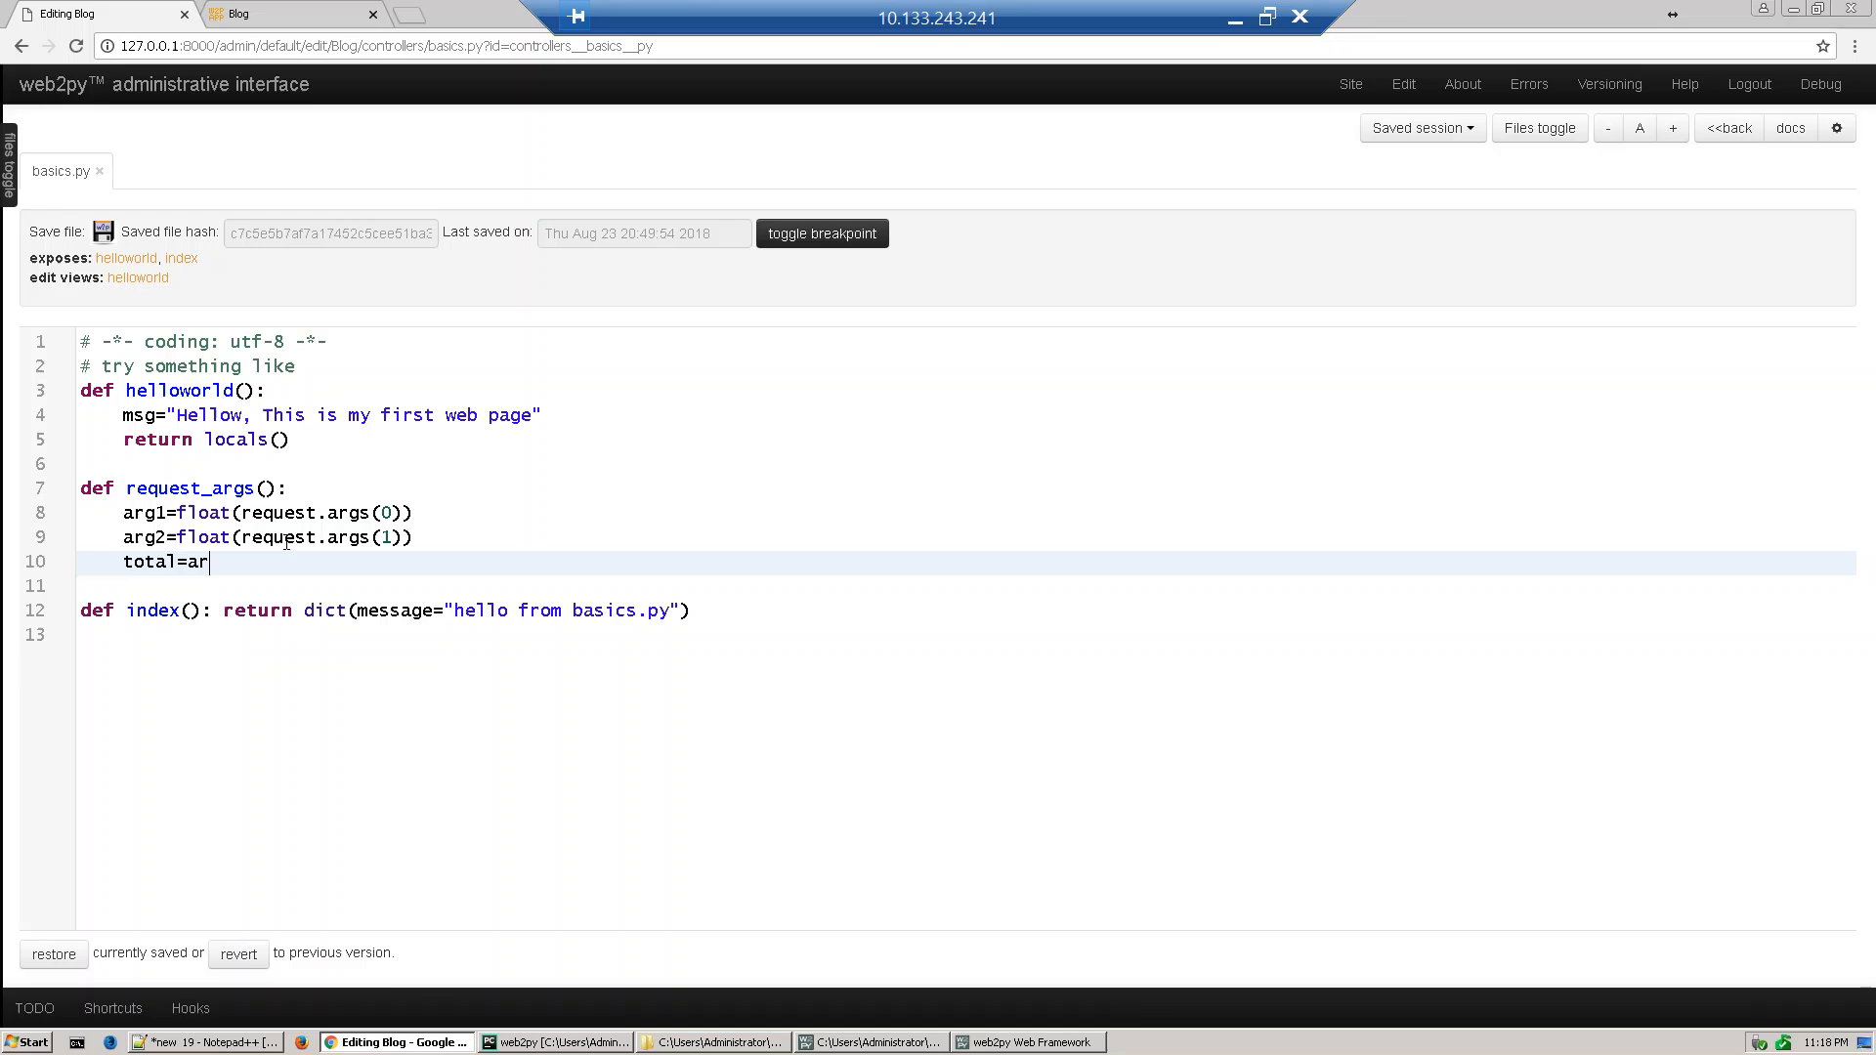
type("g1")
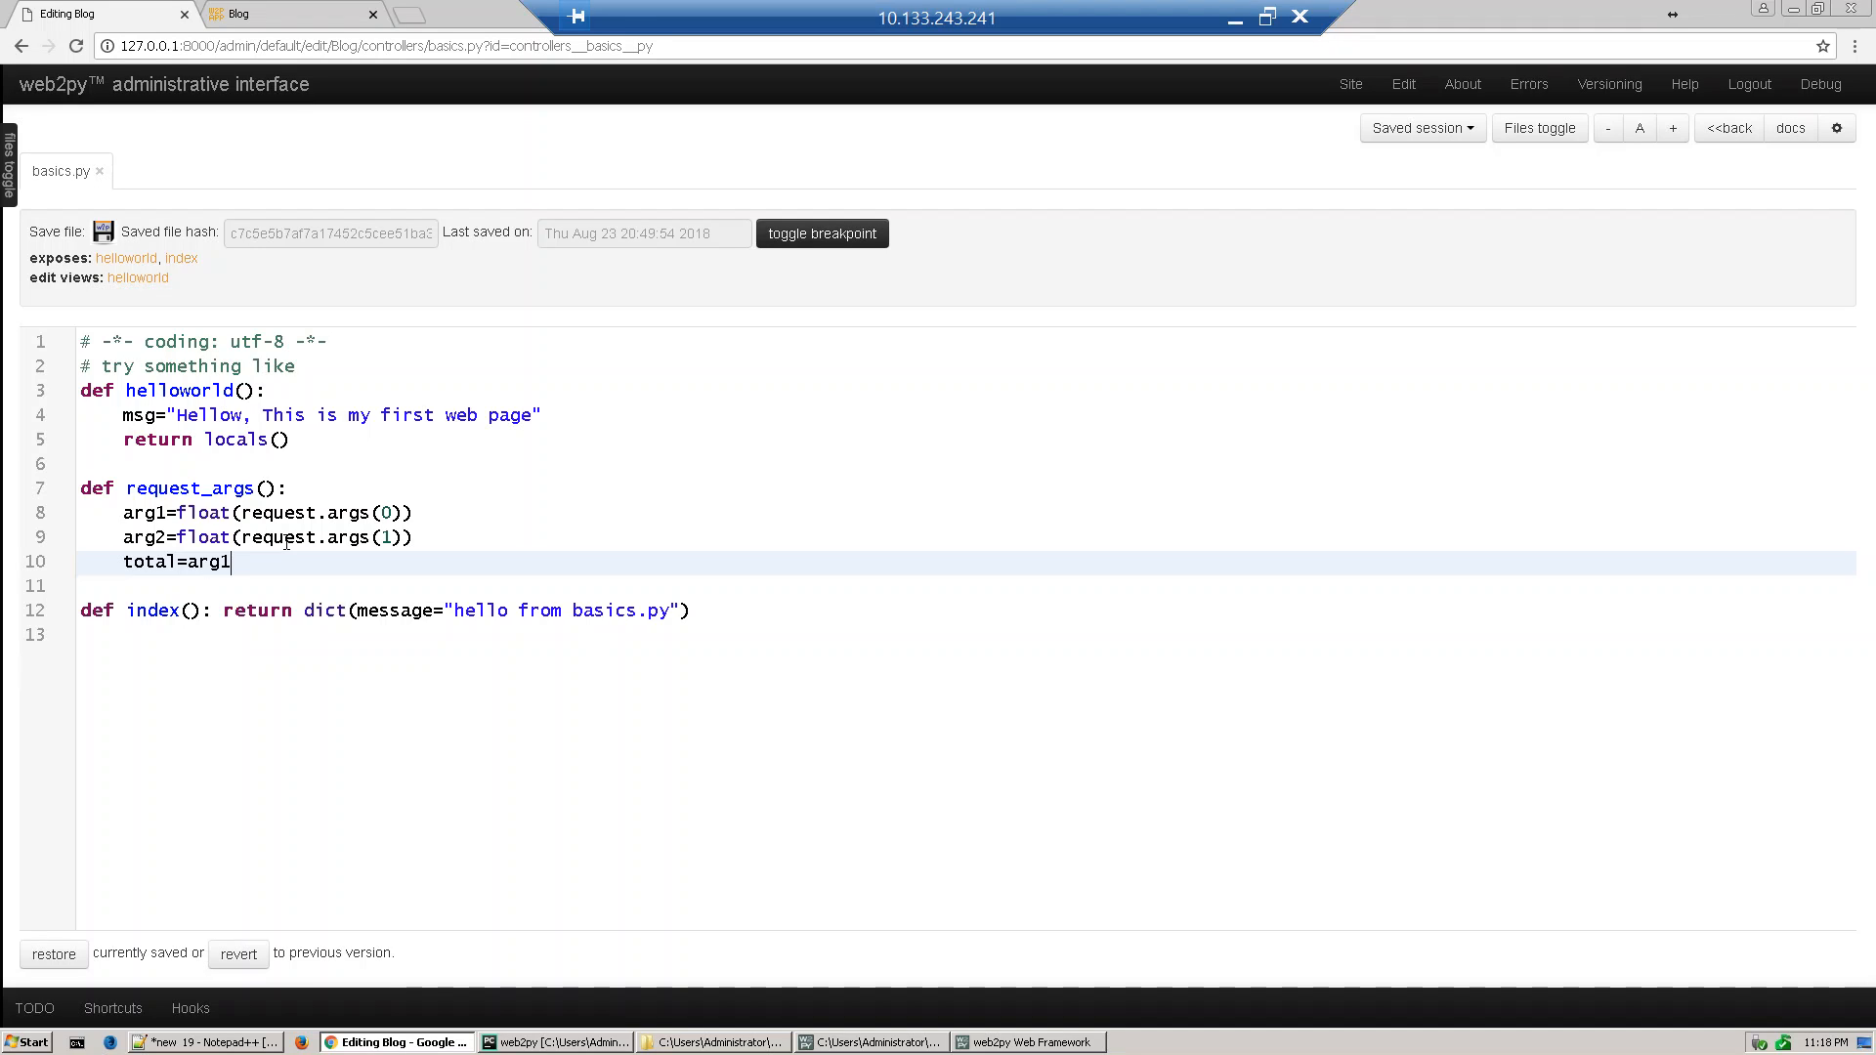
type("+")
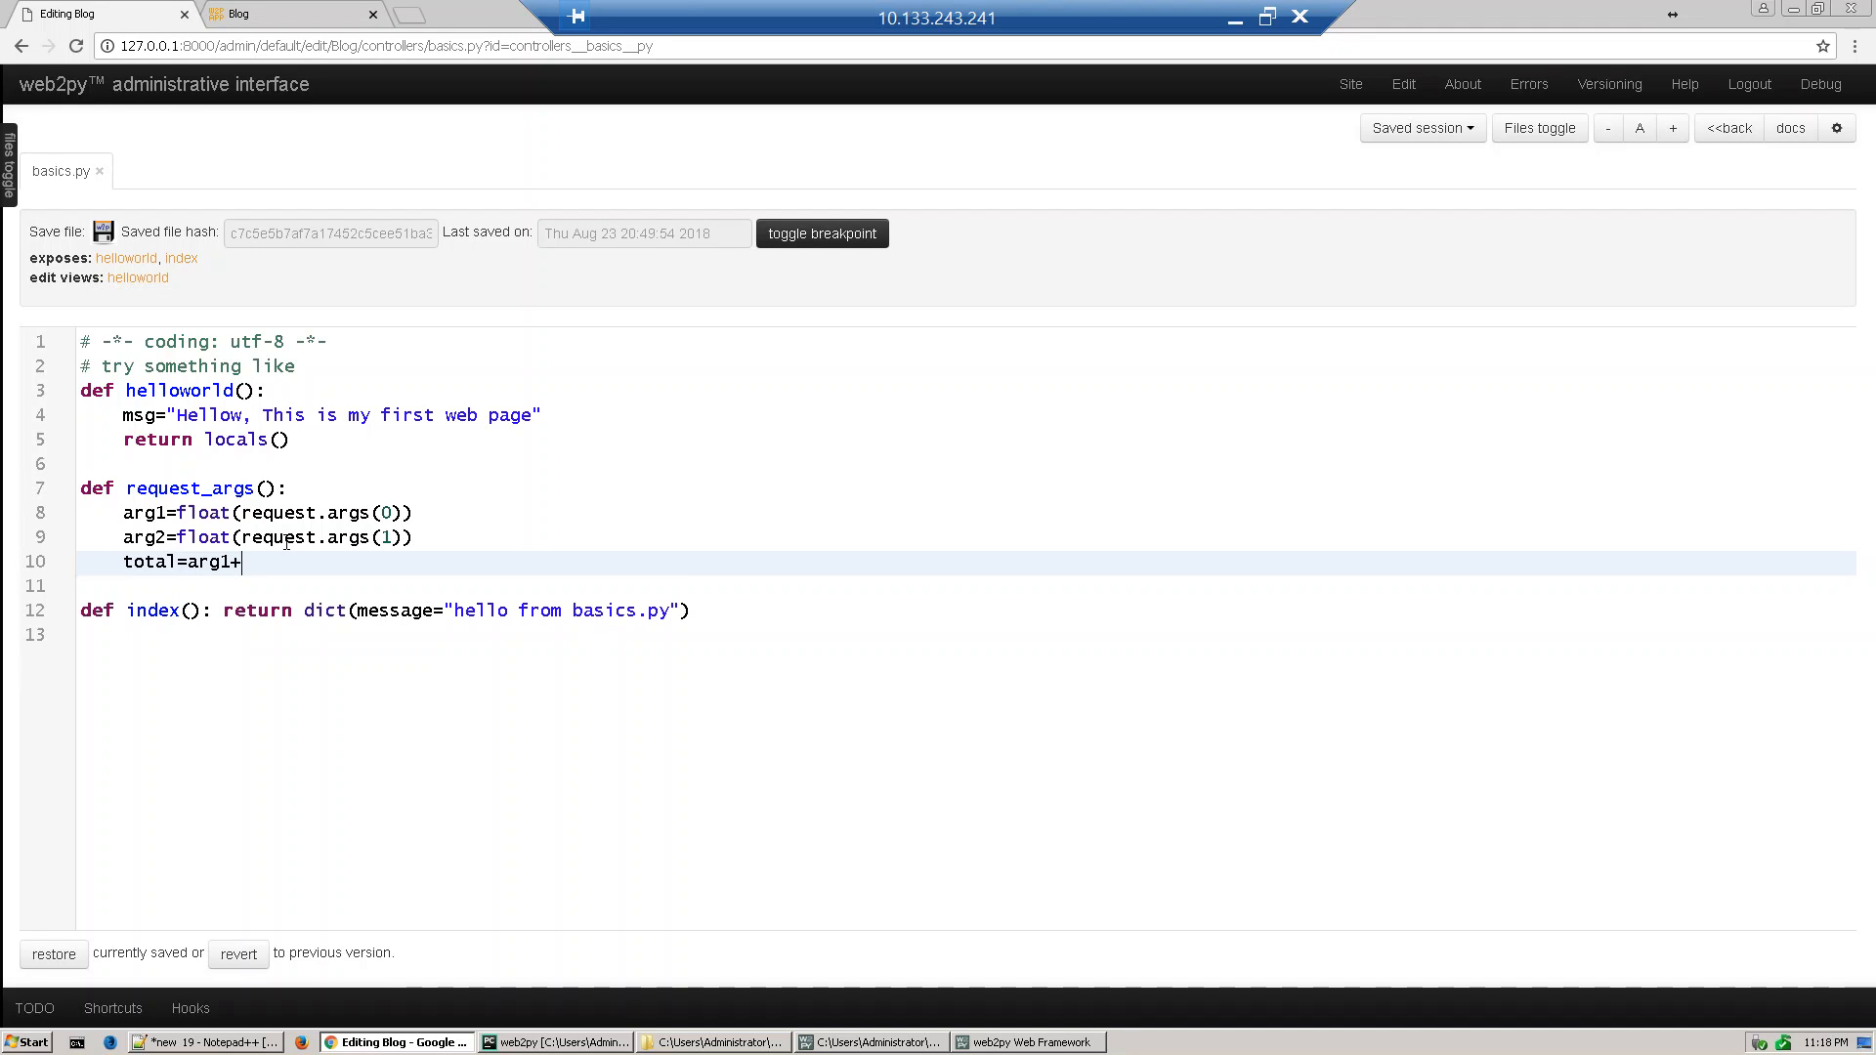
type("arg")
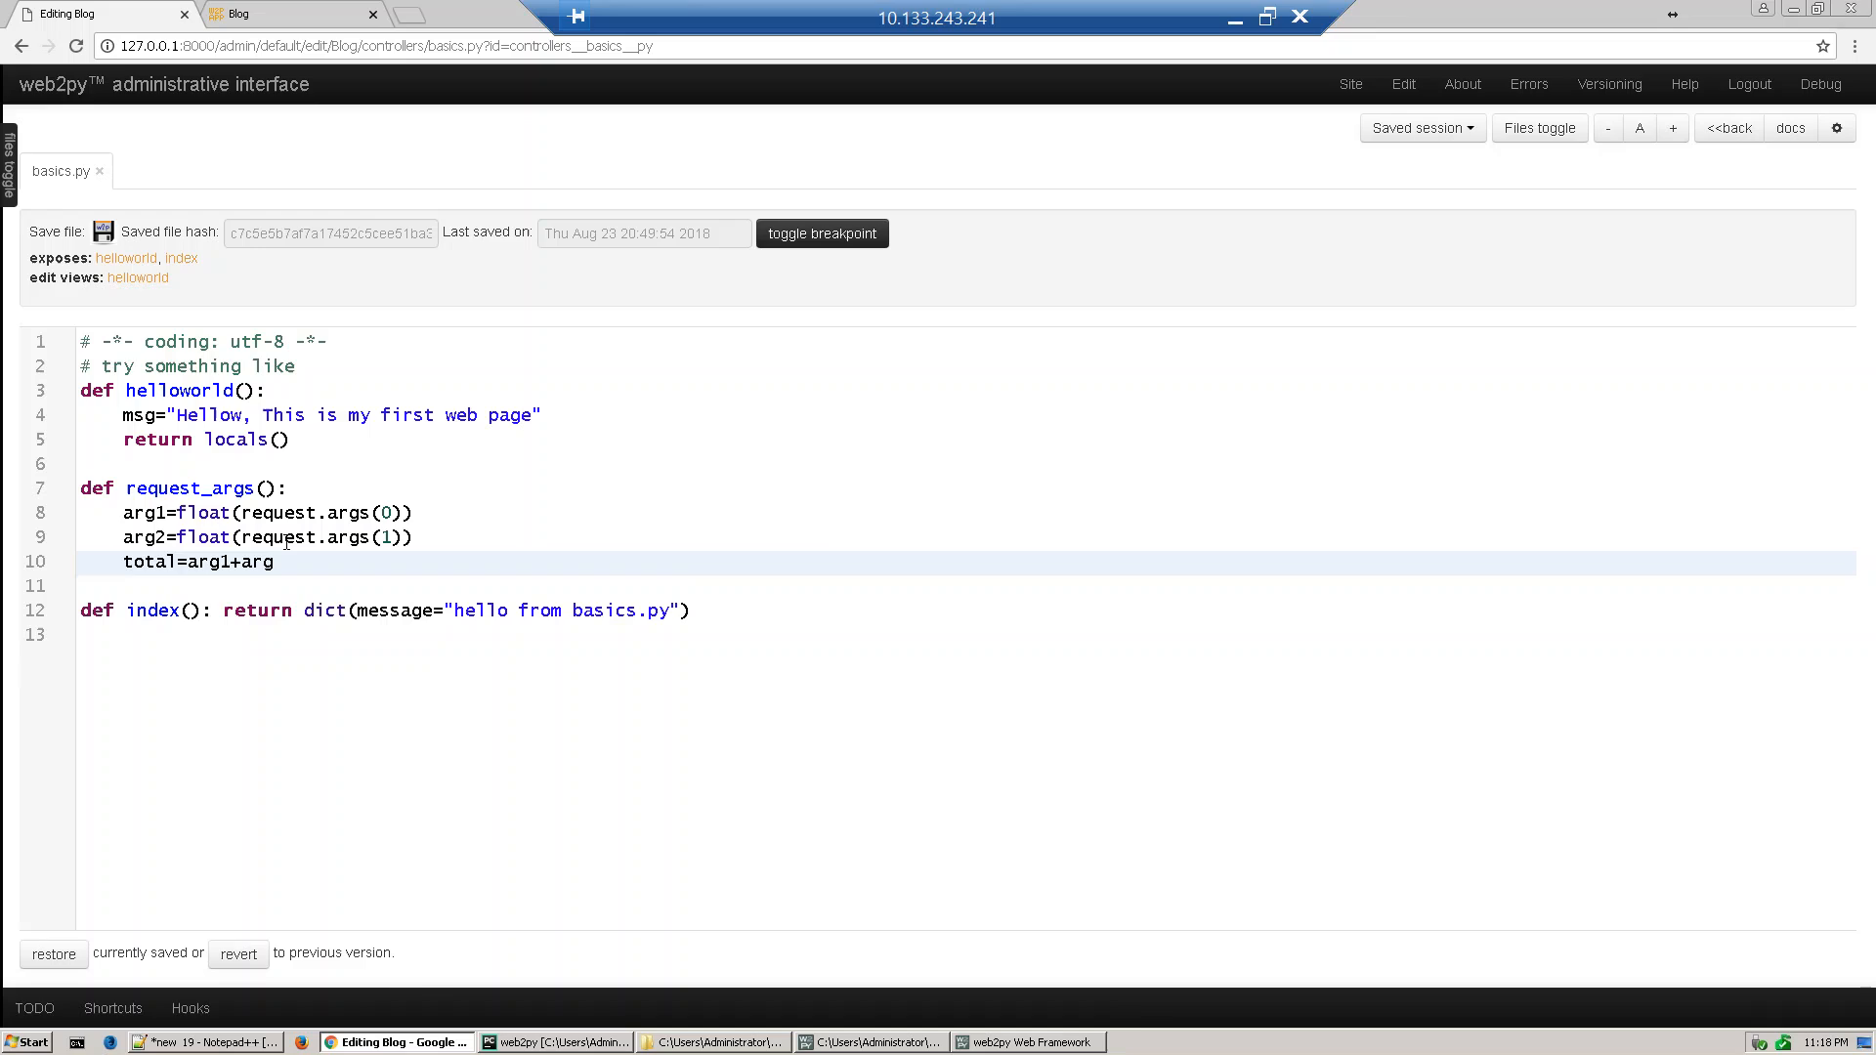
type("2")
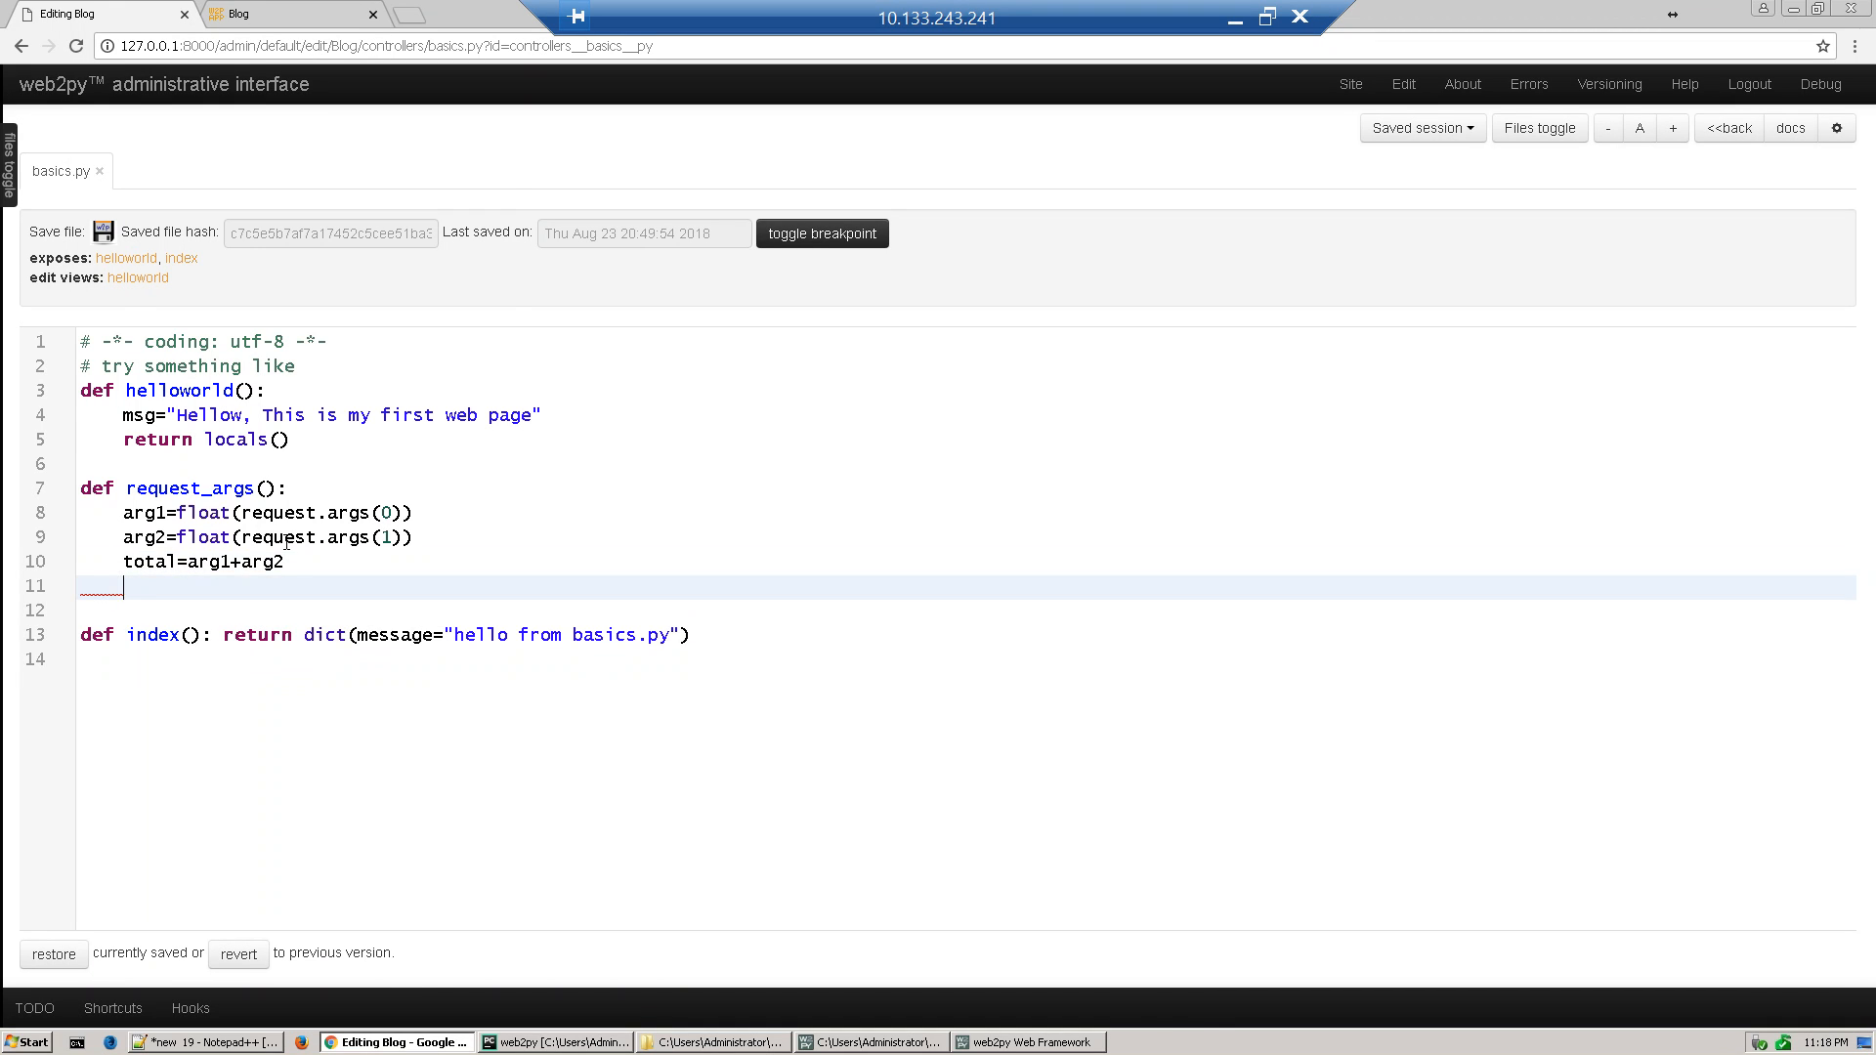
End the function with return locals() and select the request_args name
type("return")
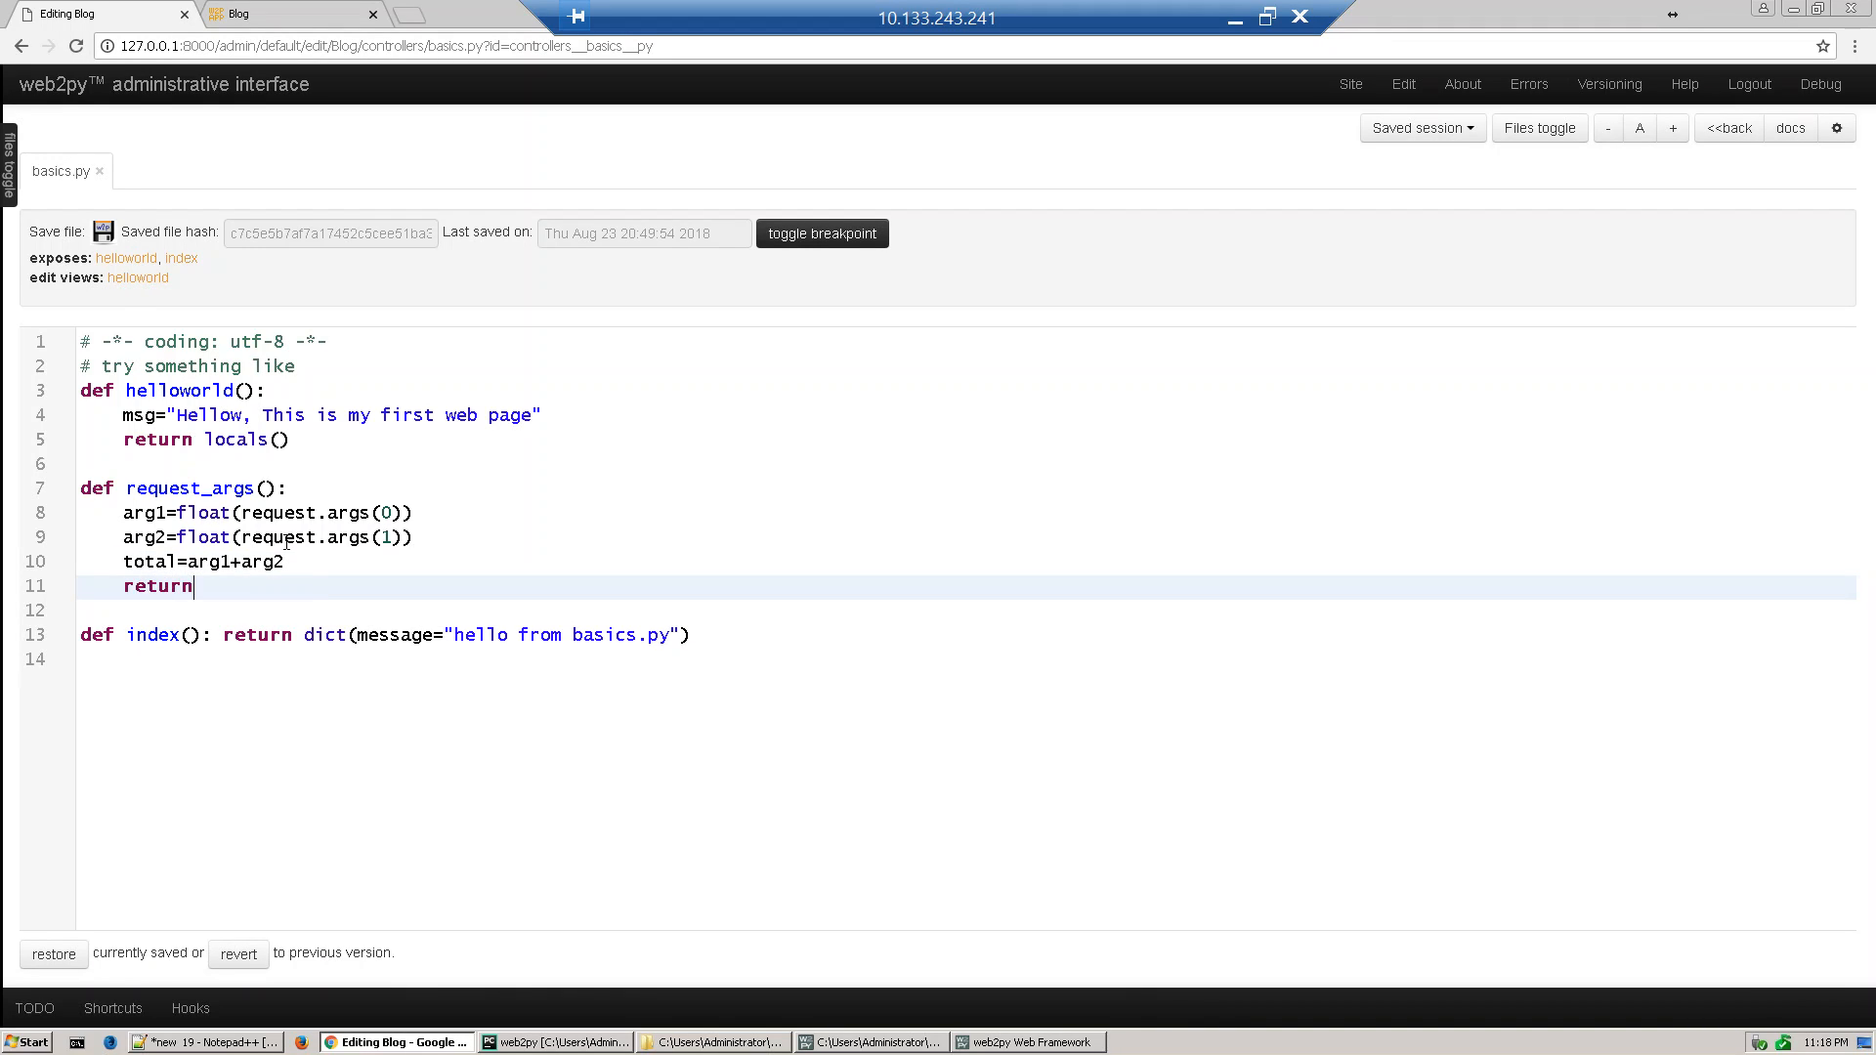
type("locals")
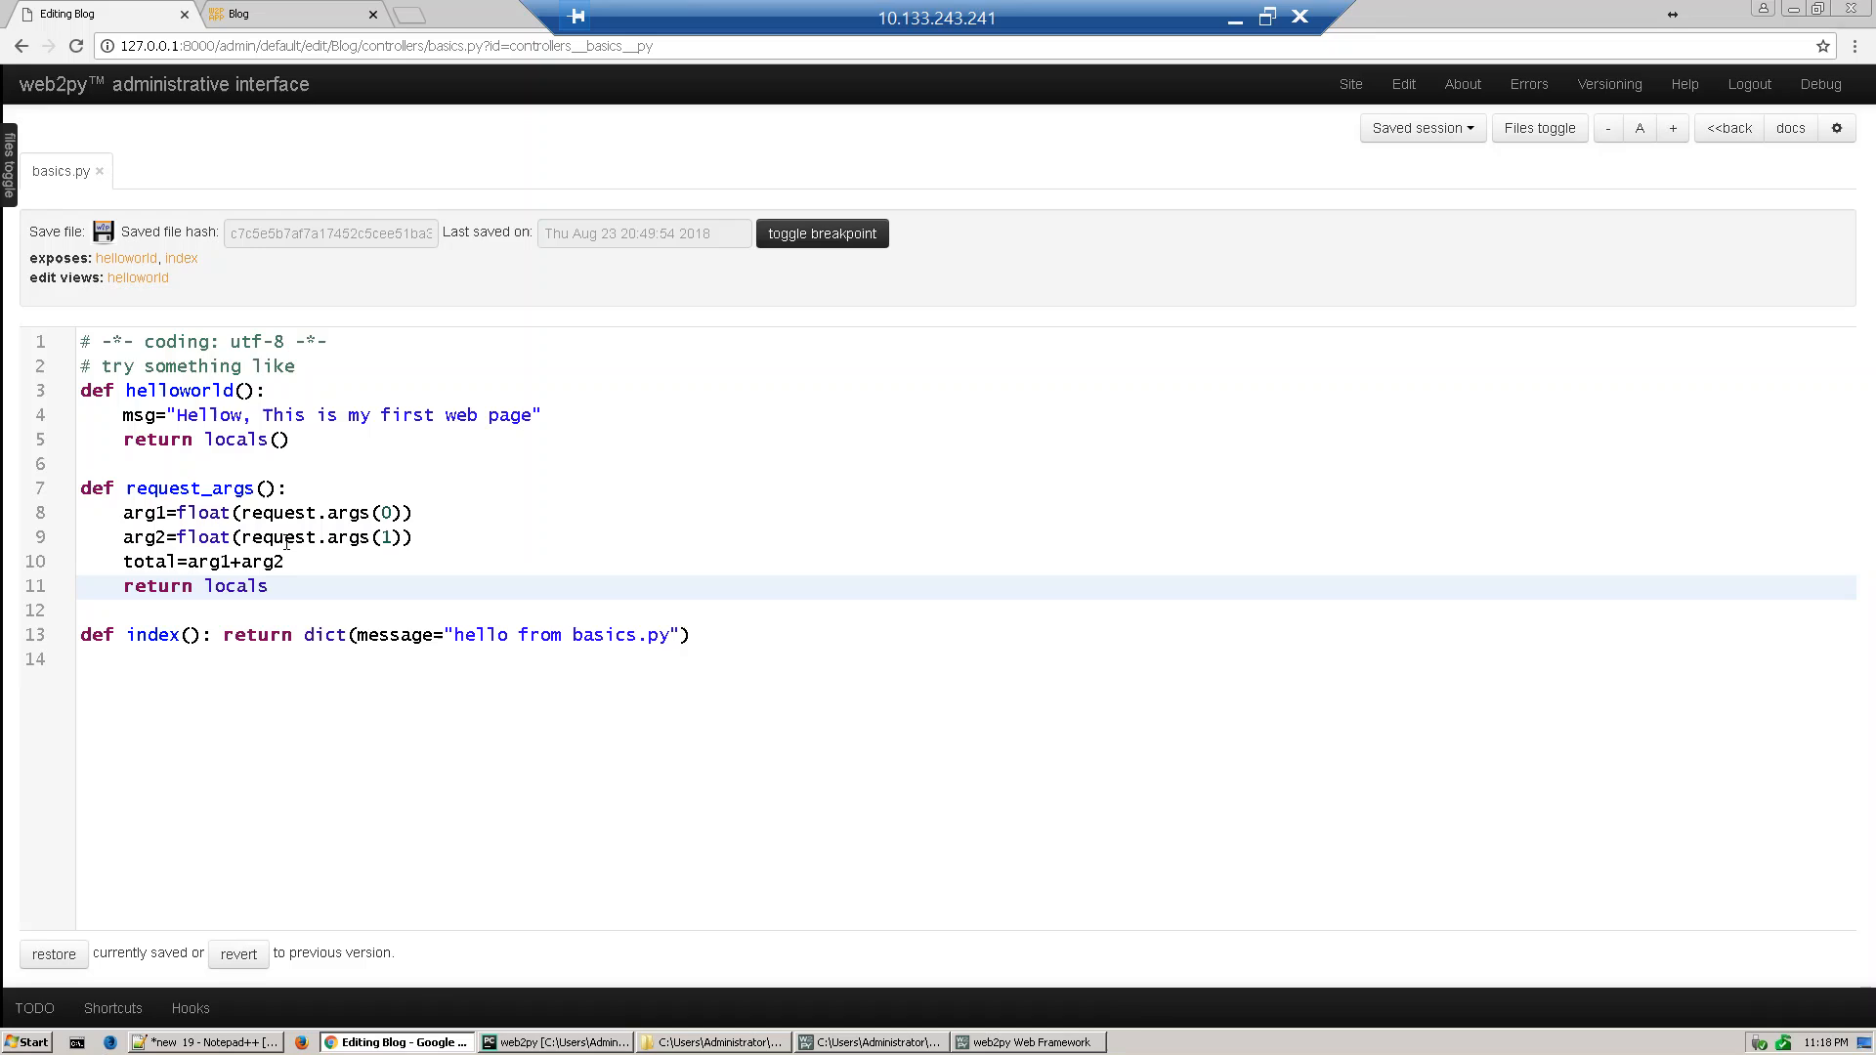
type("()")
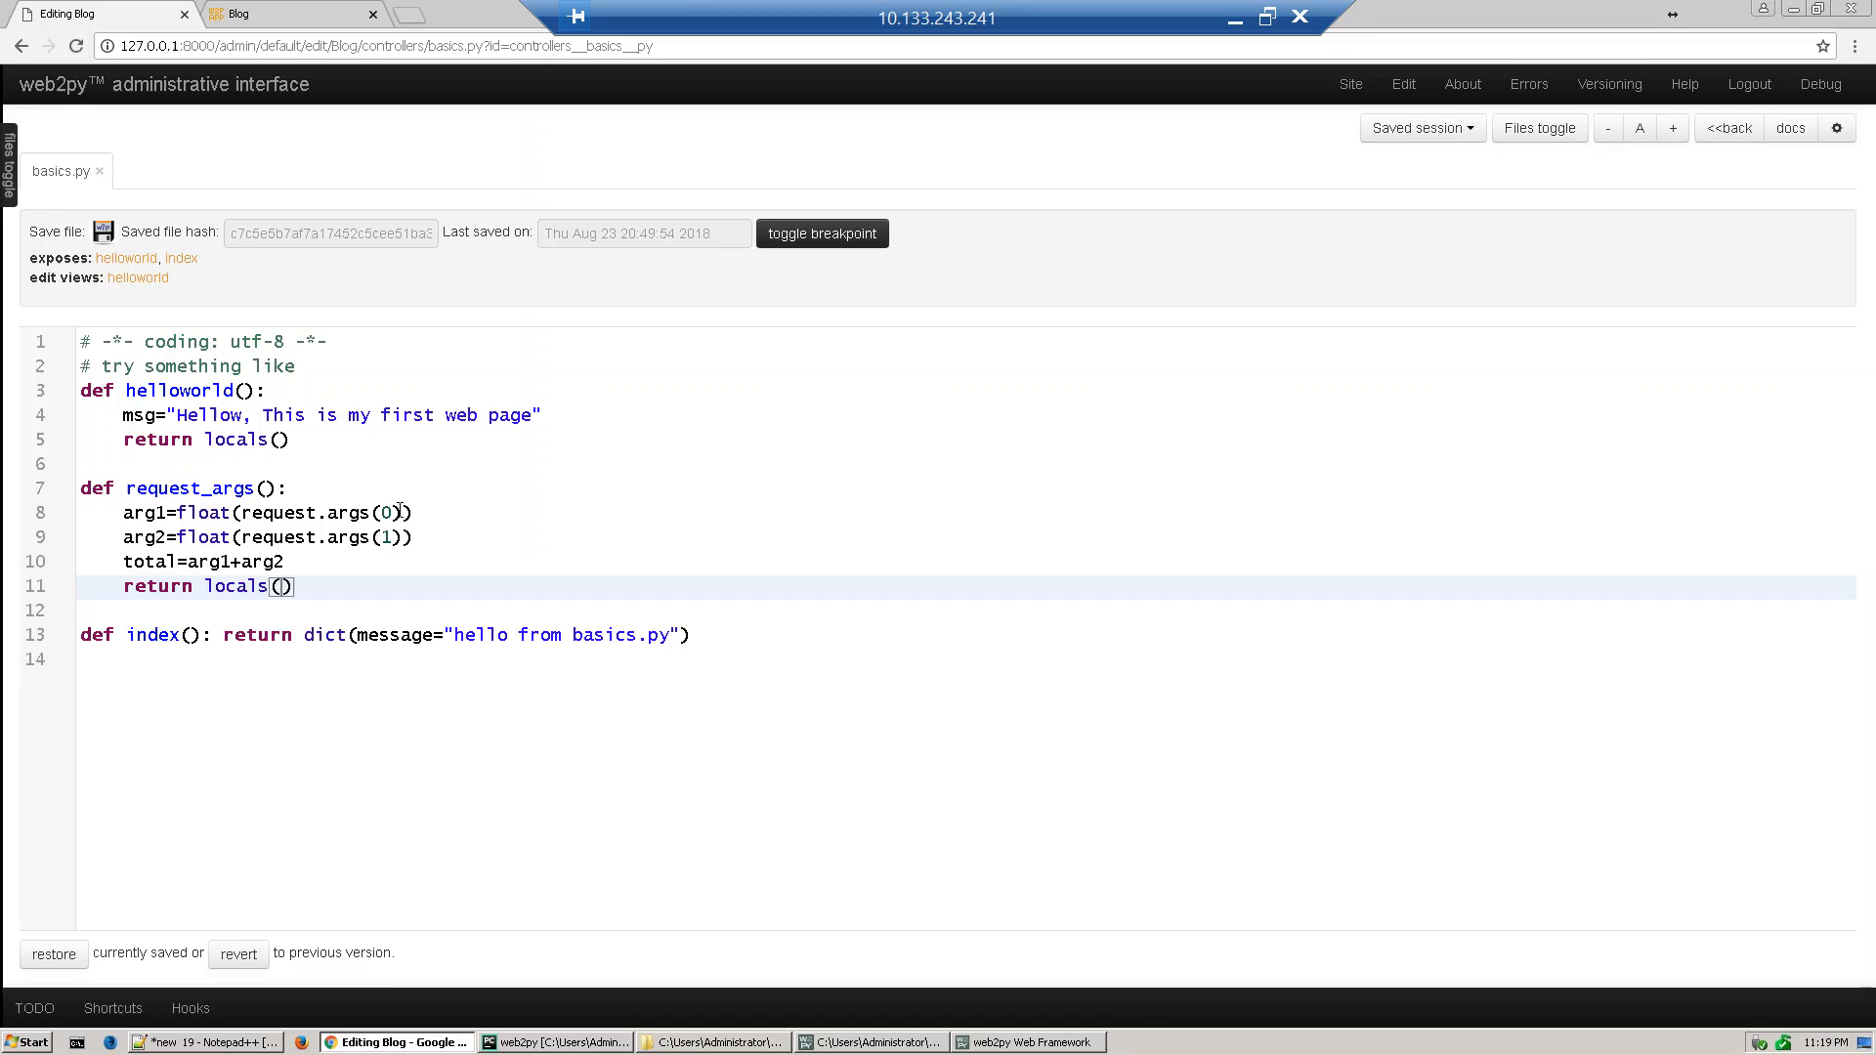
mouse_move(276, 520)
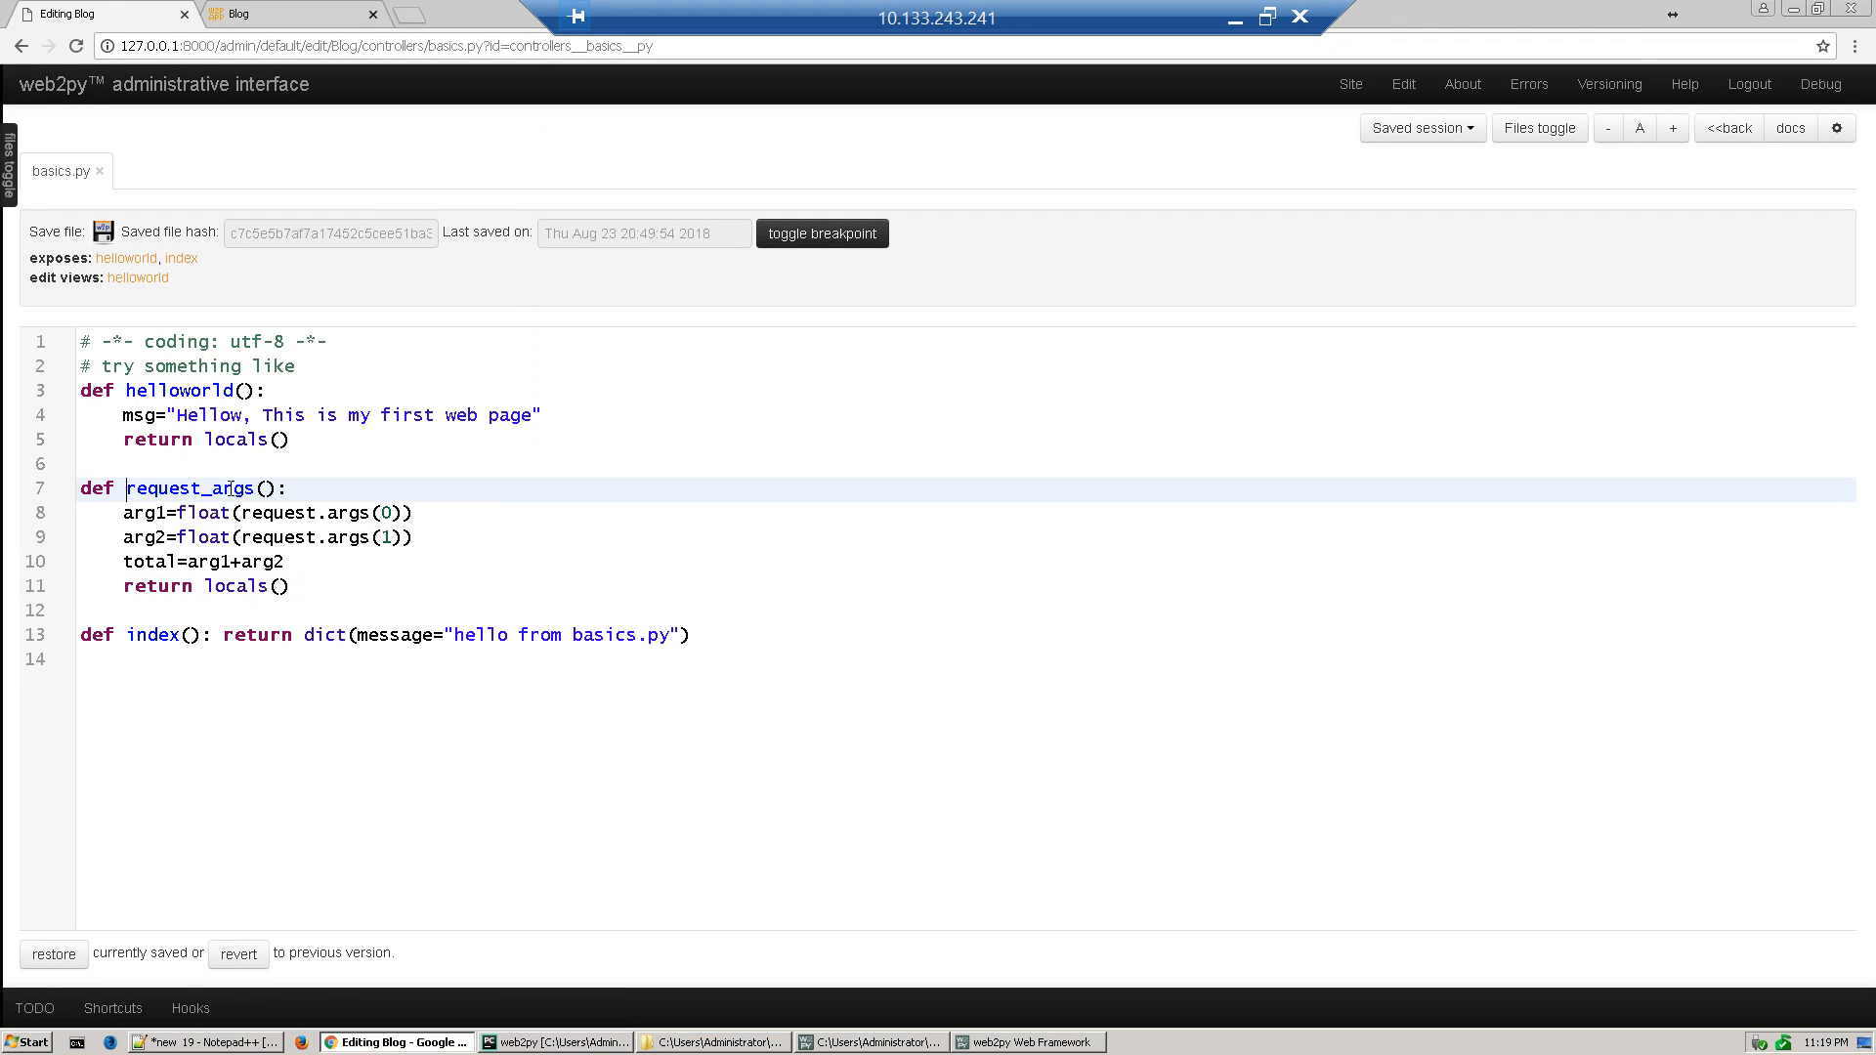
double_click(192, 488)
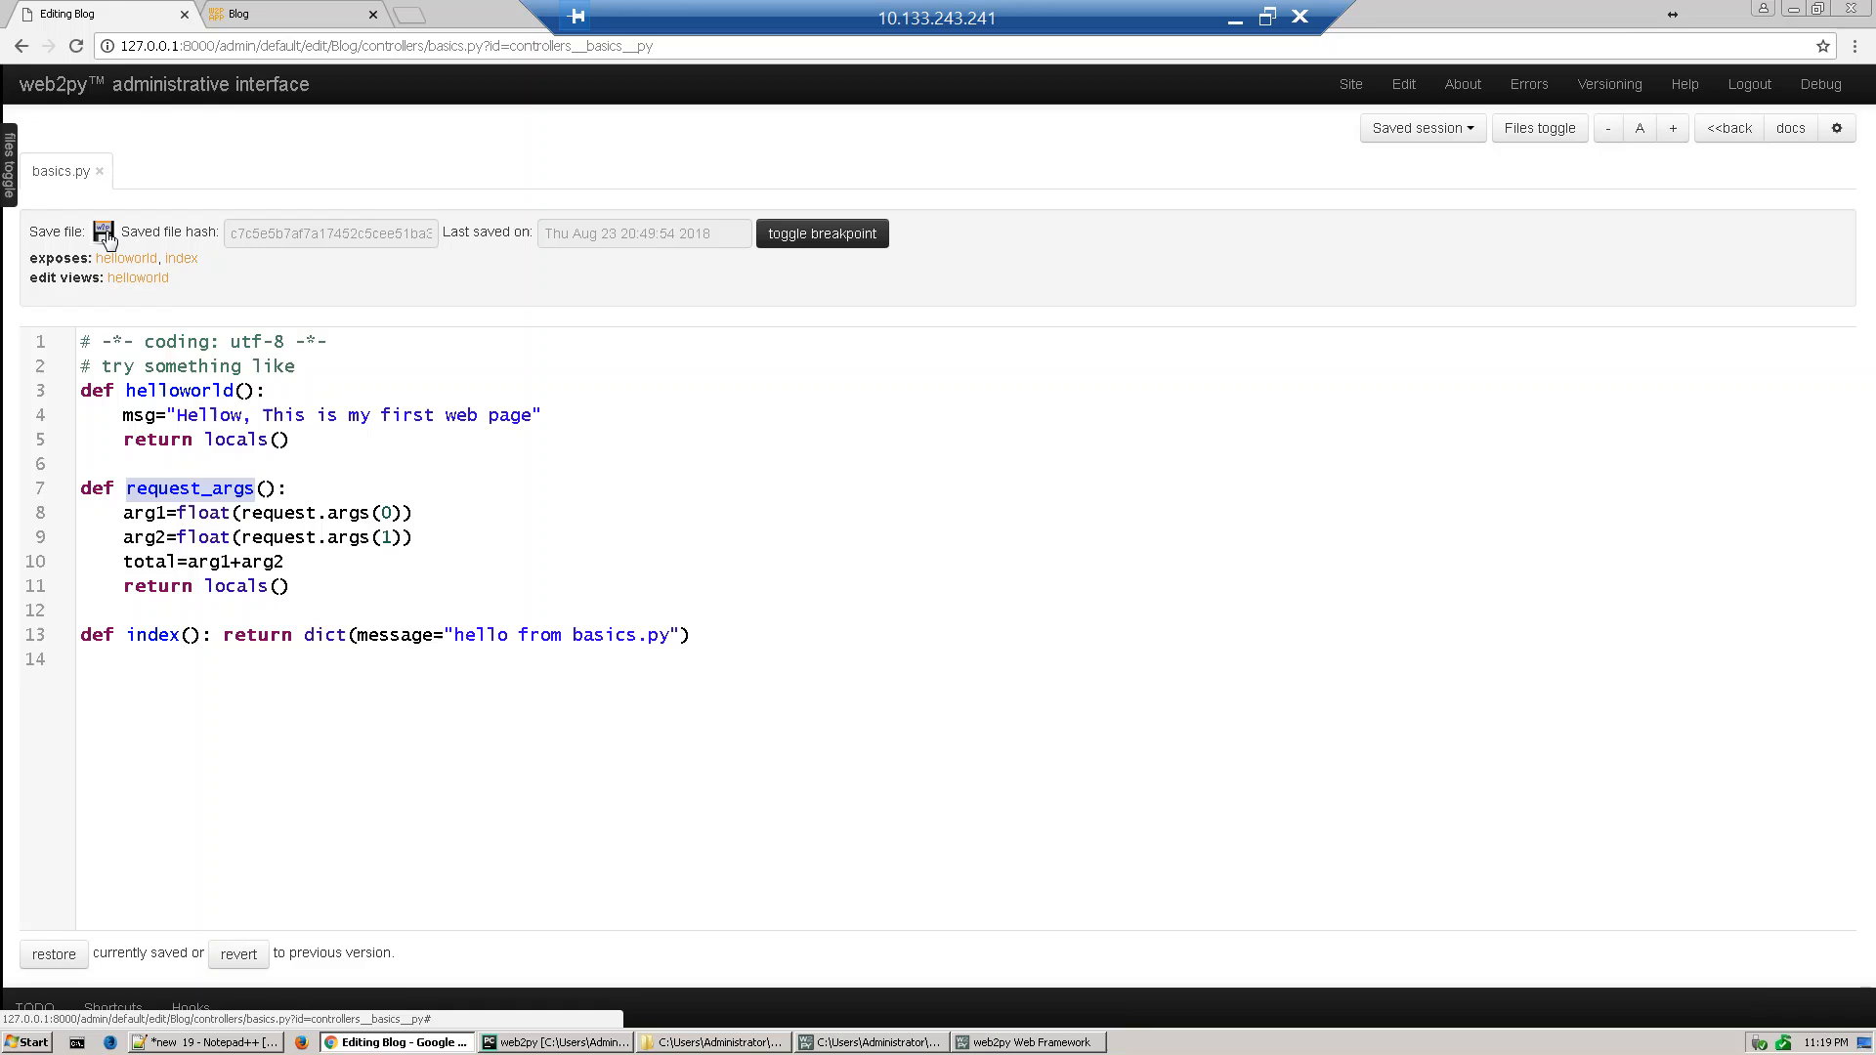
Save basics.py and go back to the Blog app overview's Views list
left_click(102, 231)
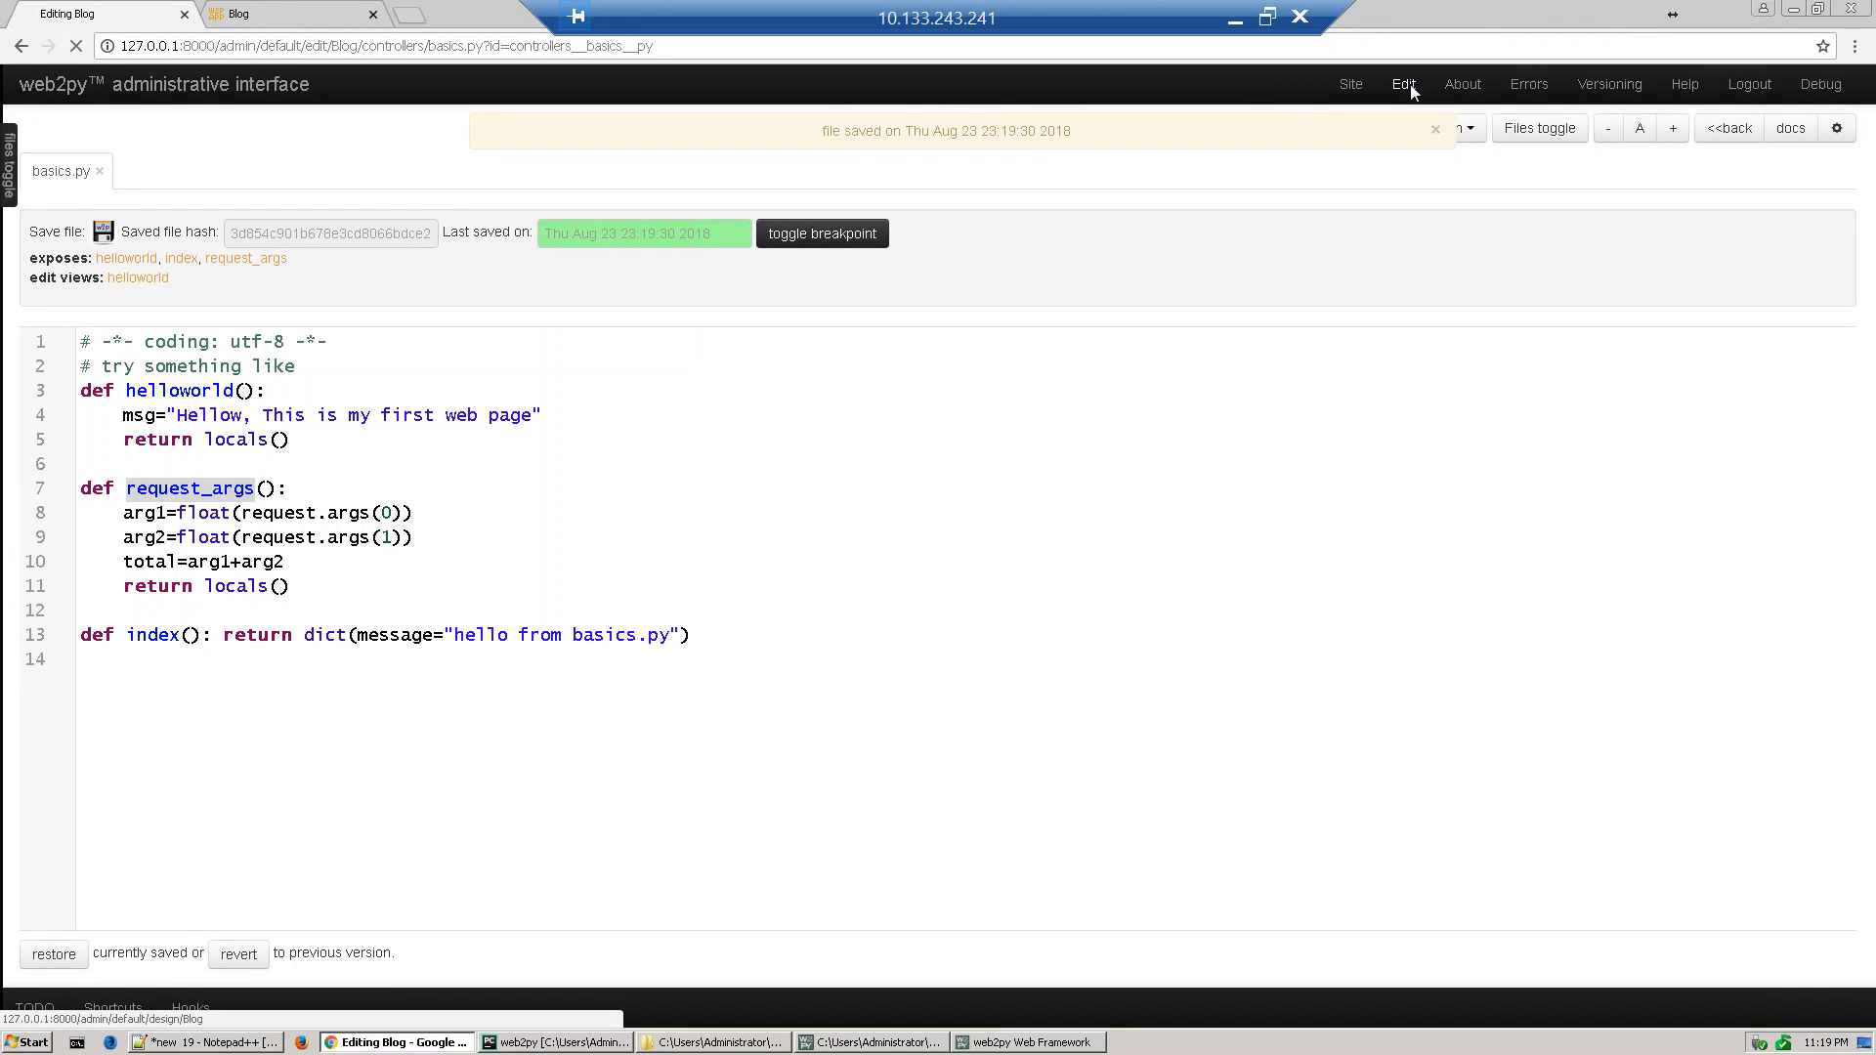
left_click(1400, 84)
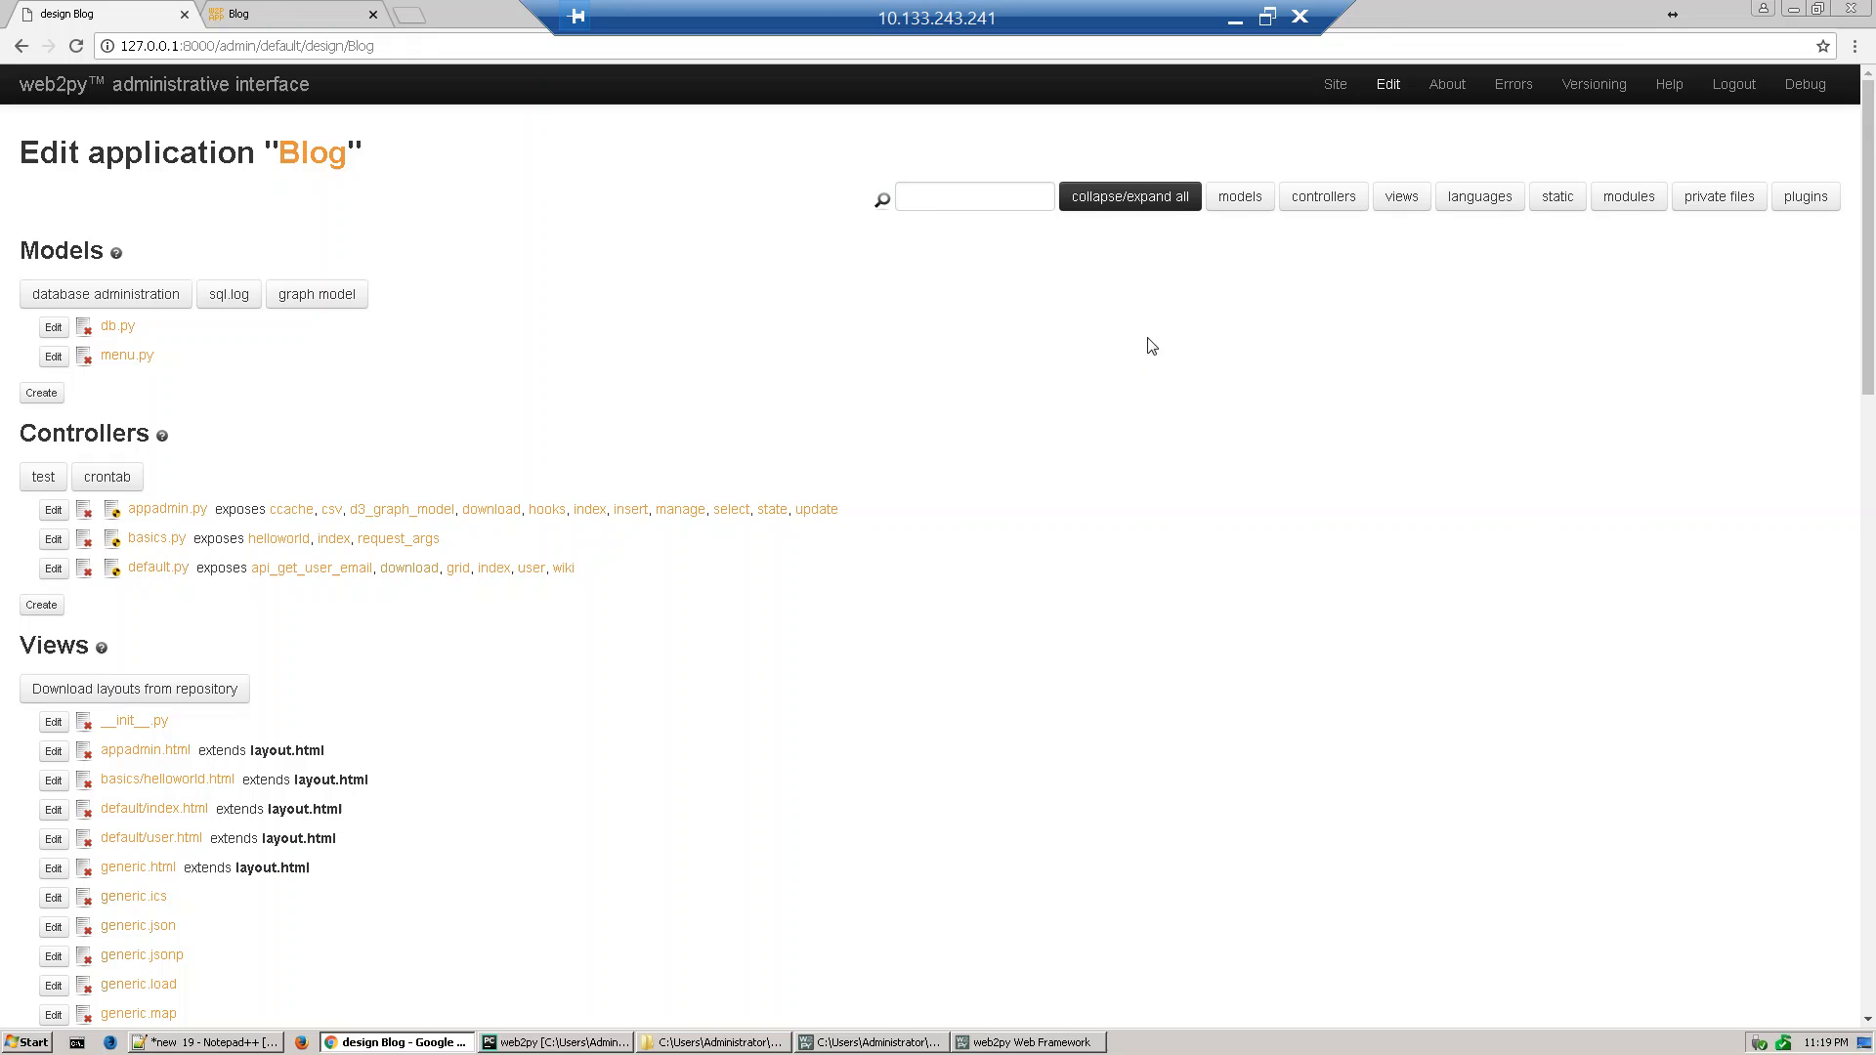
scroll("down", 3)
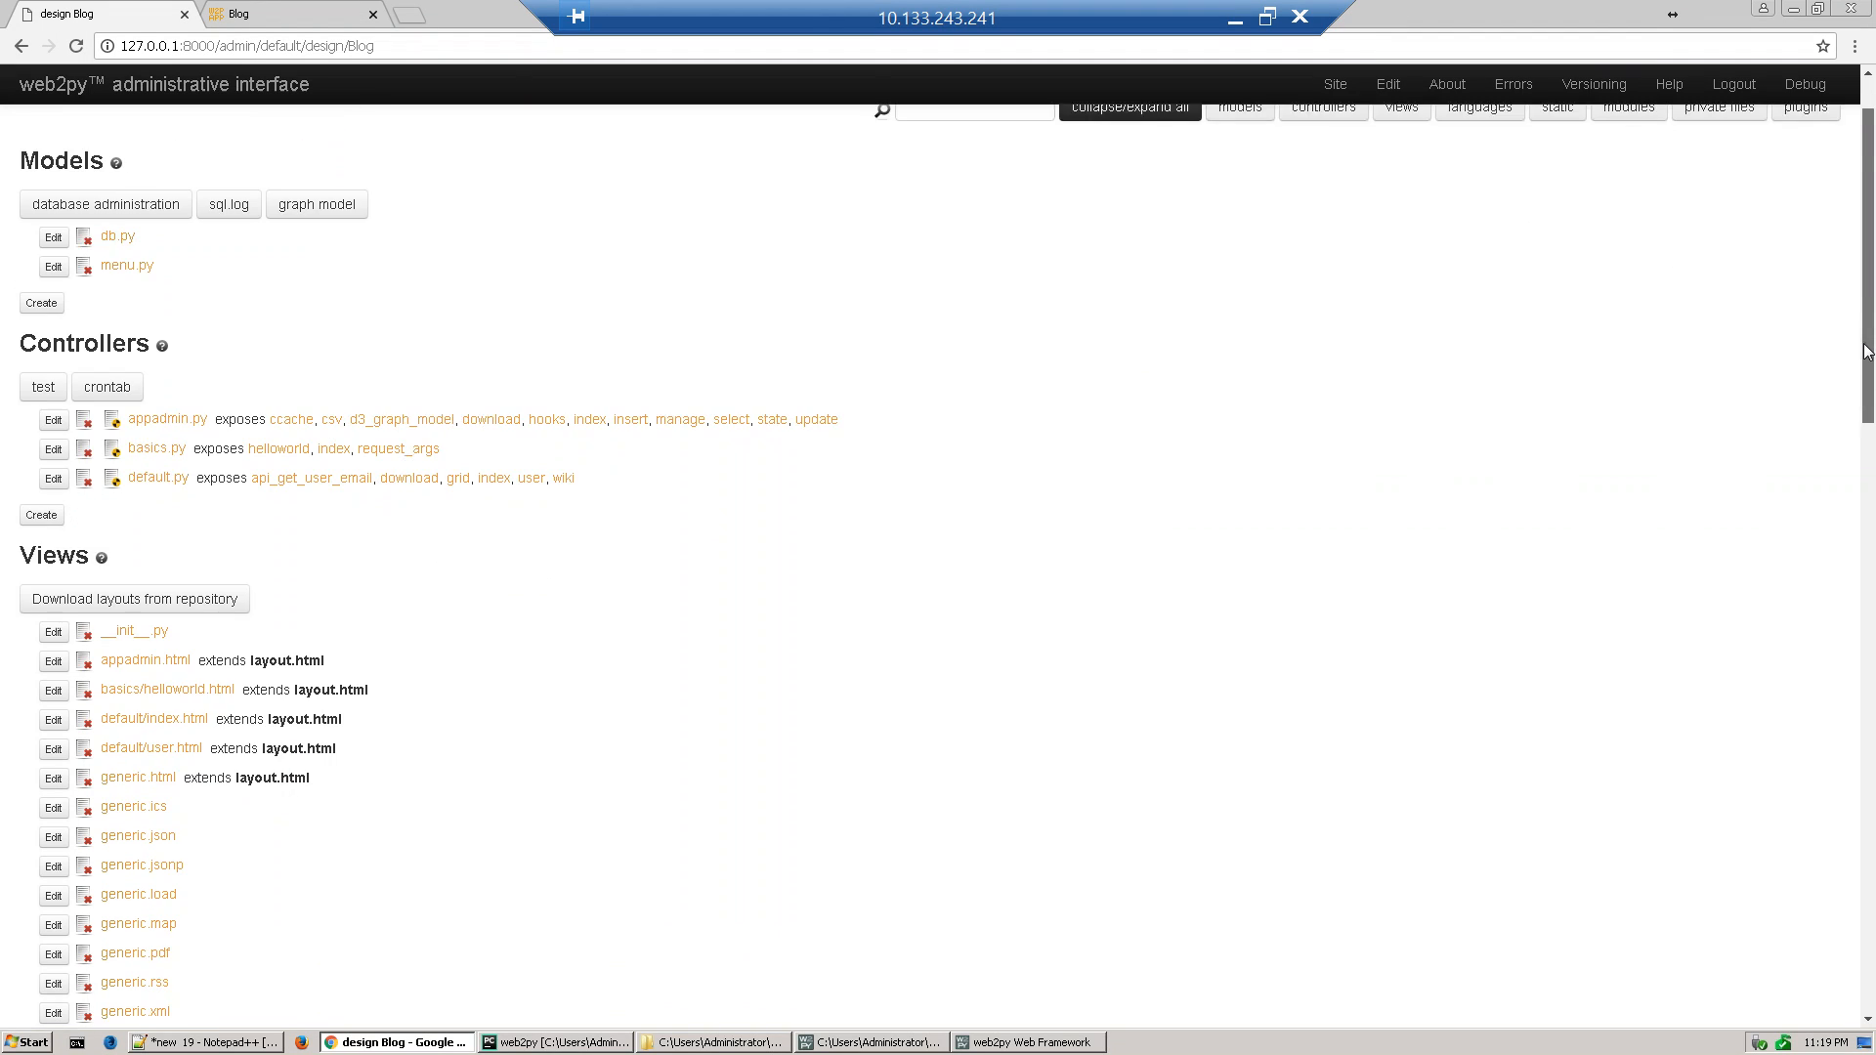
scroll("down", 3)
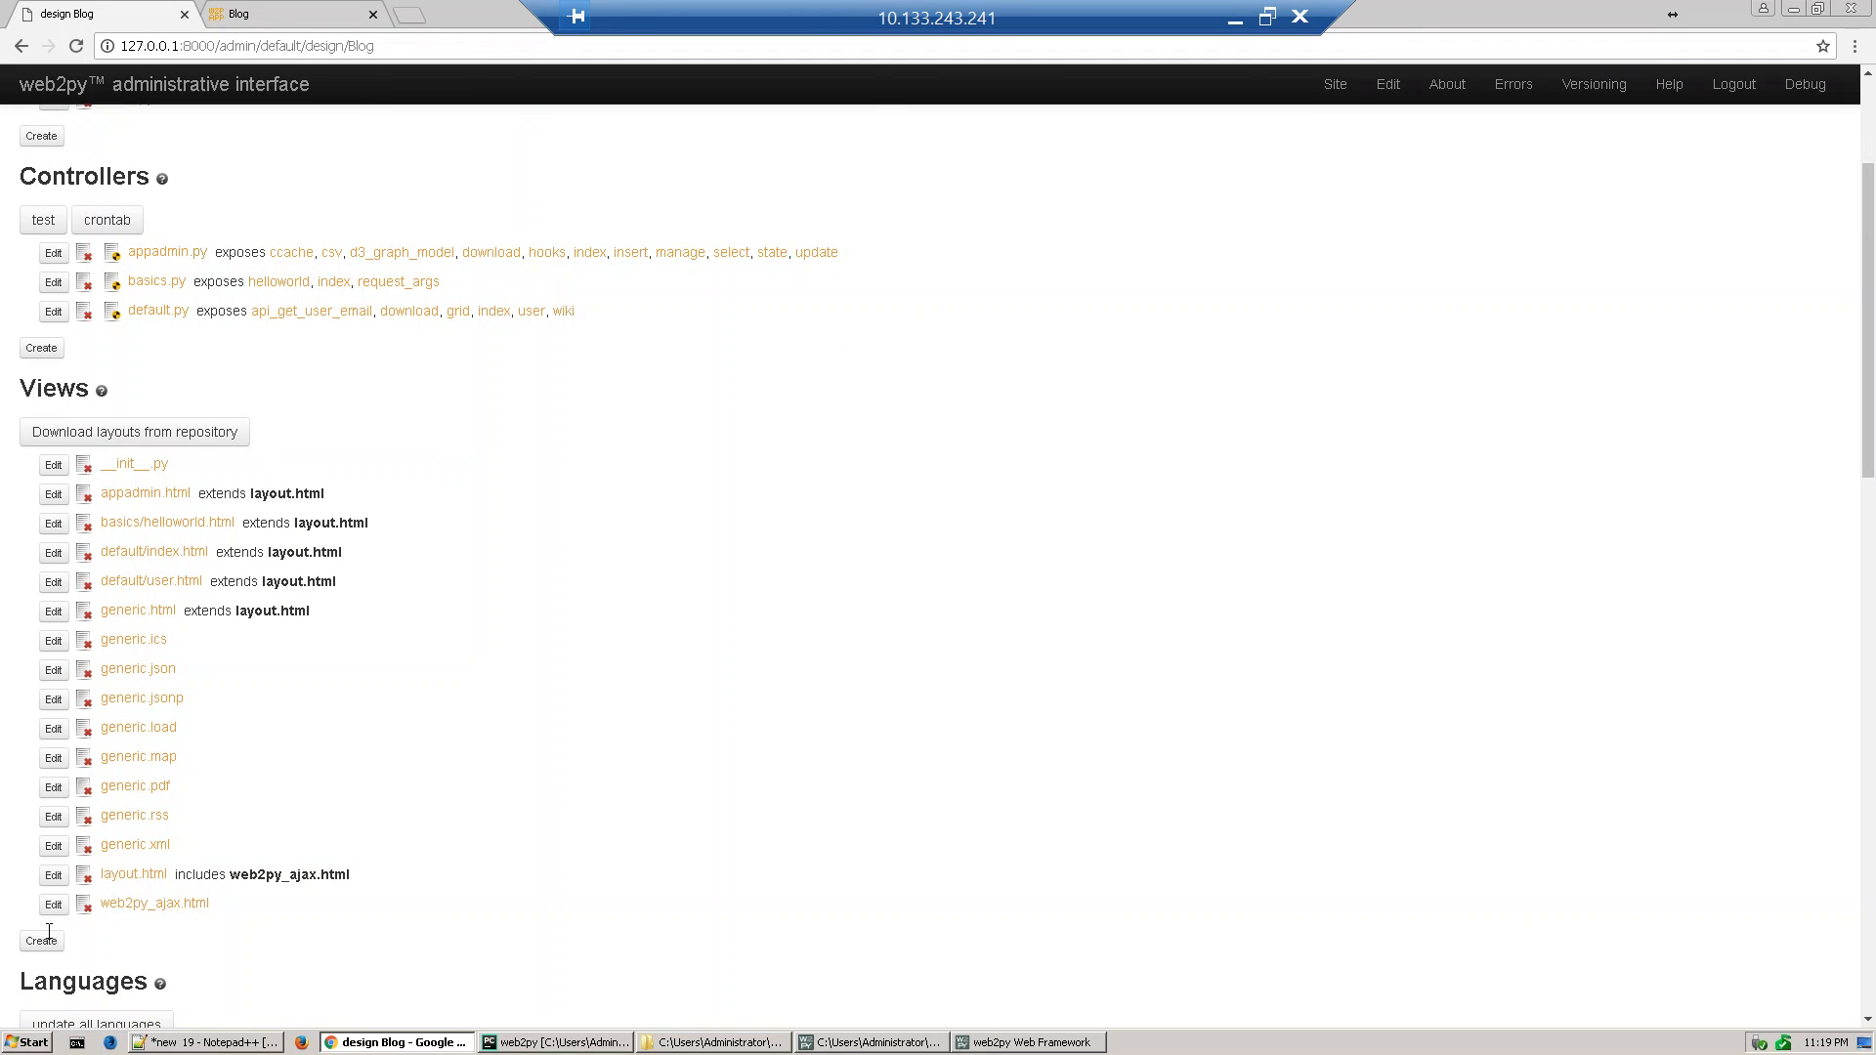
Create the view file basics/request_args under Views
left_click(41, 941)
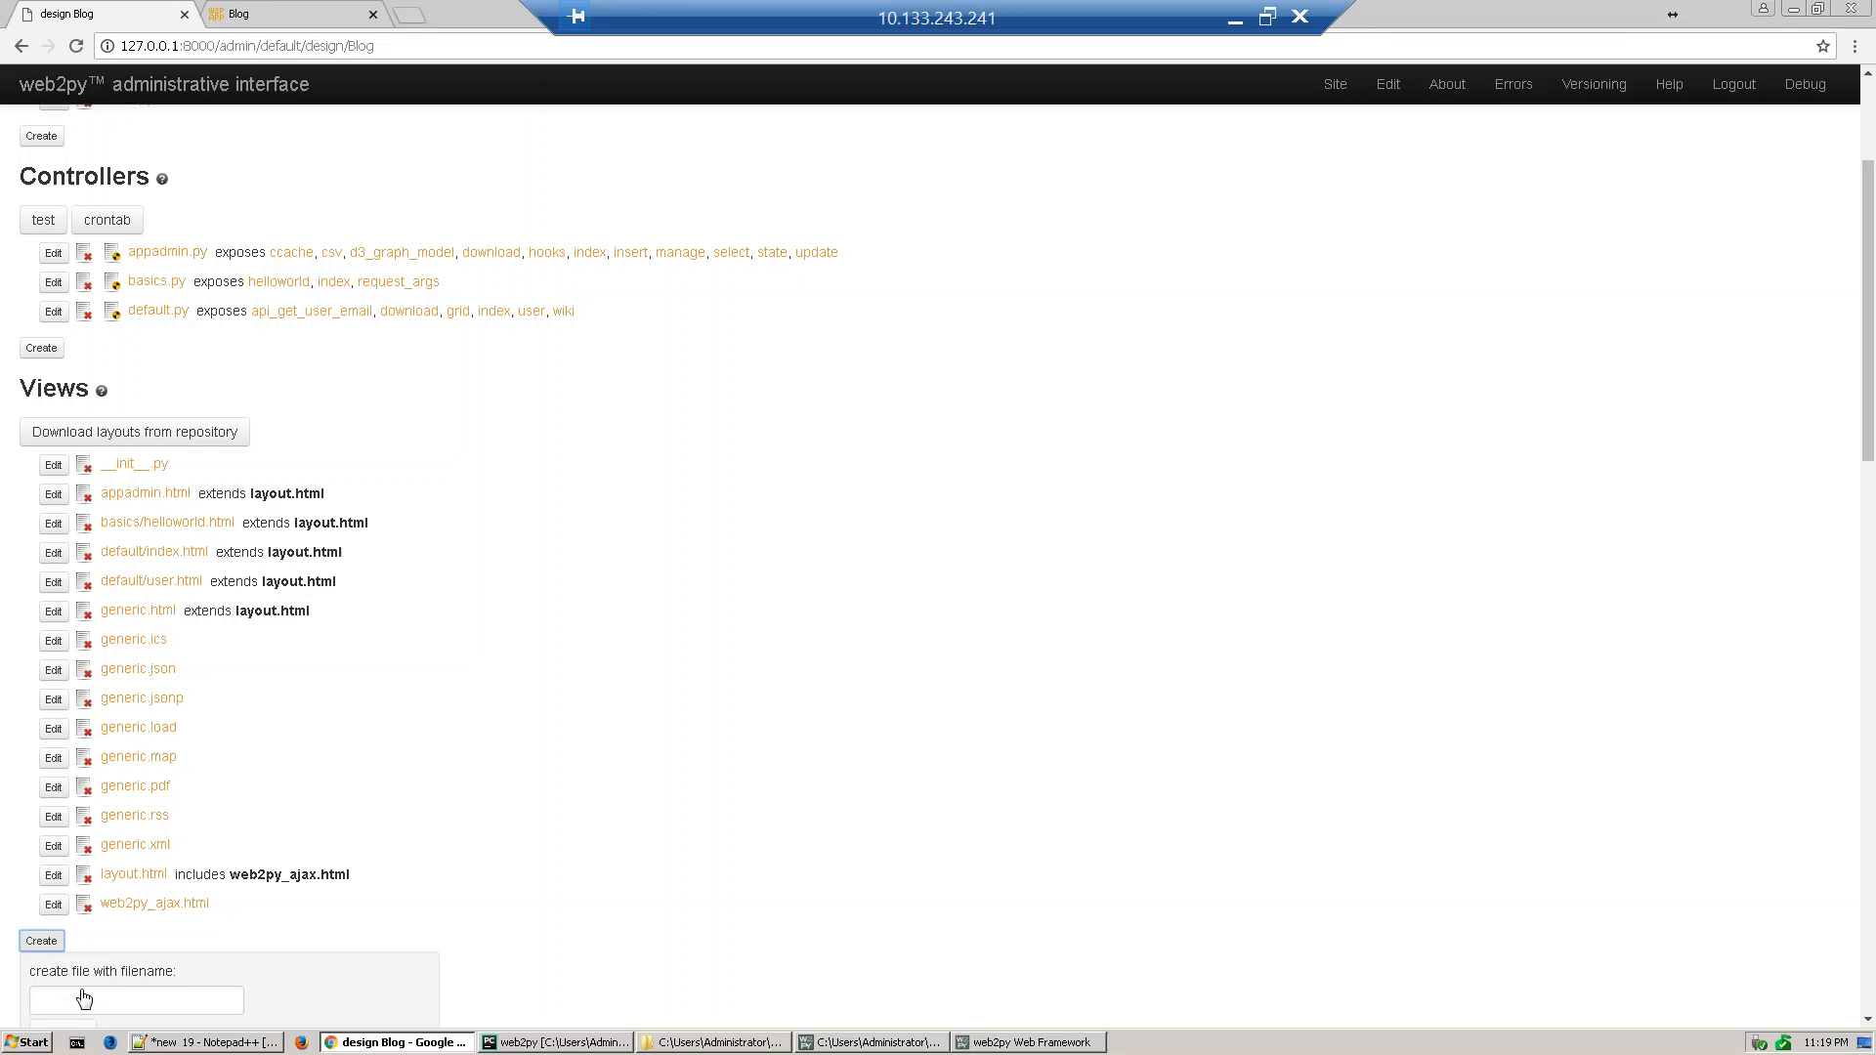
type("basics/request_args")
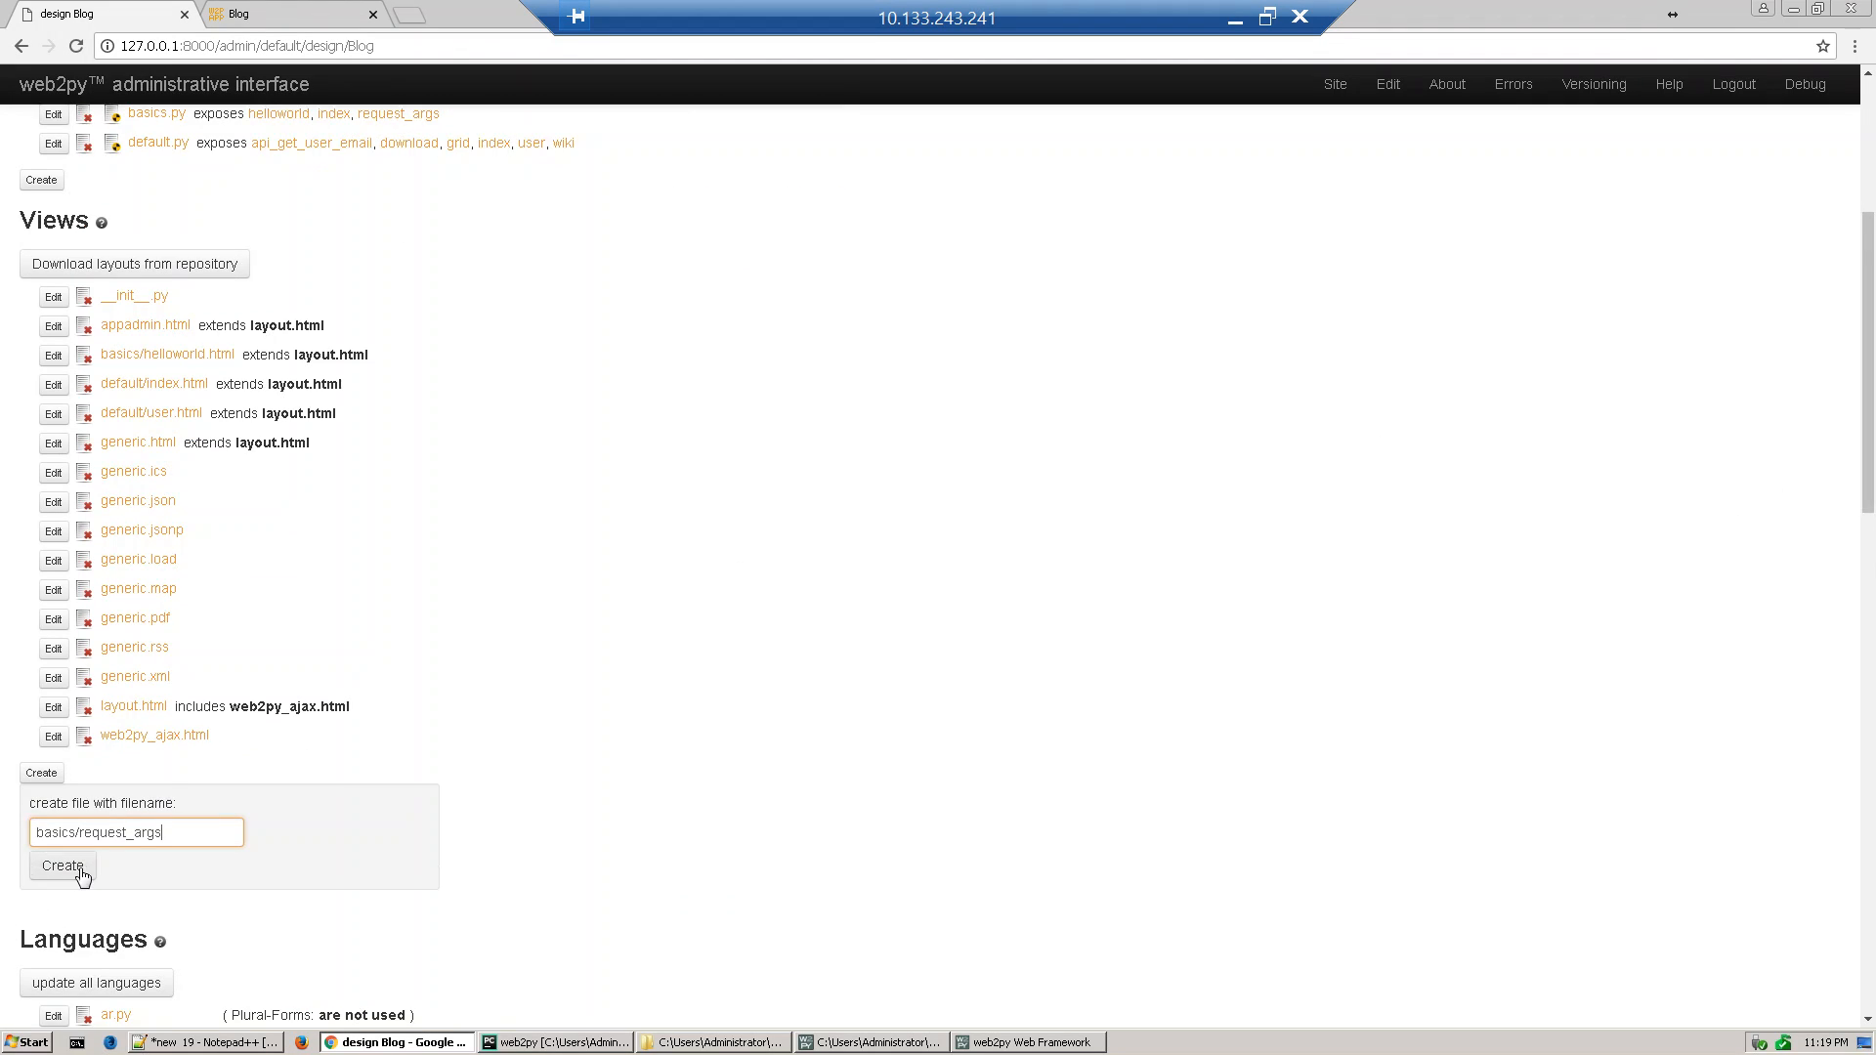
left_click(62, 867)
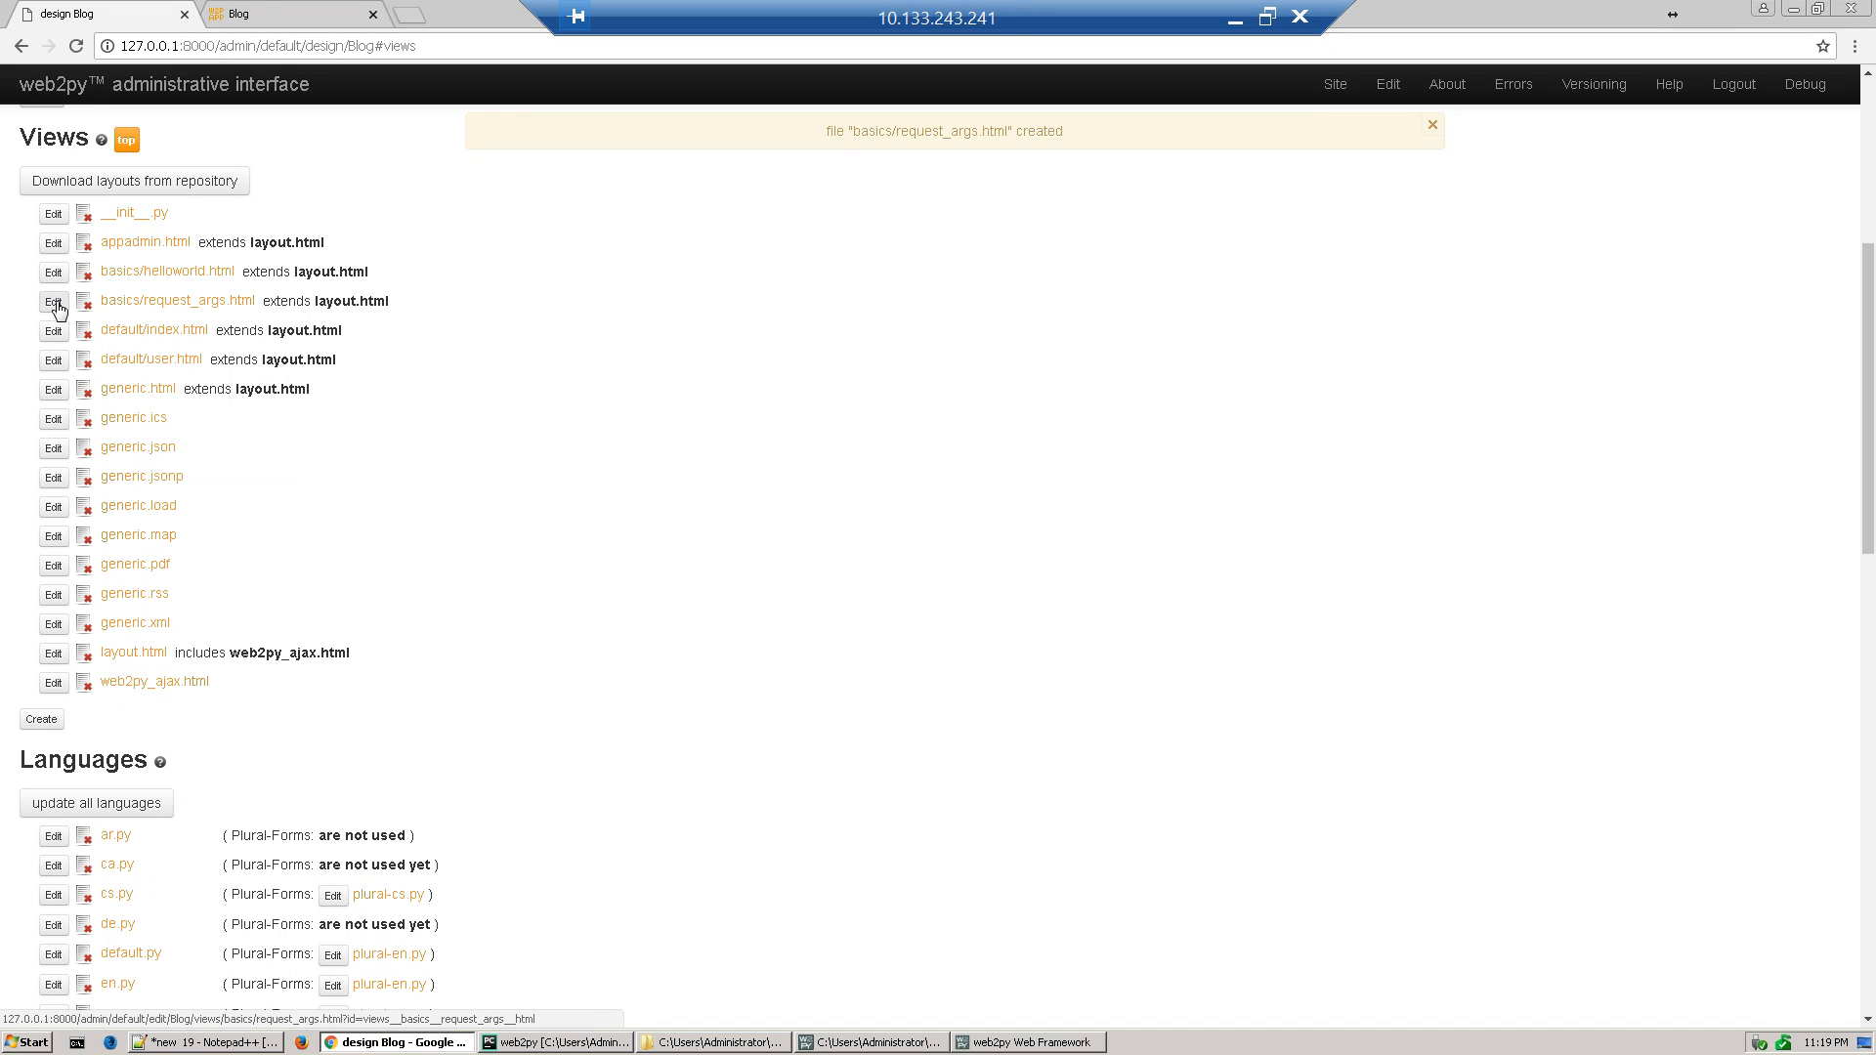
Open request_args.html and change its heading to 'Request Args'
left_click(53, 301)
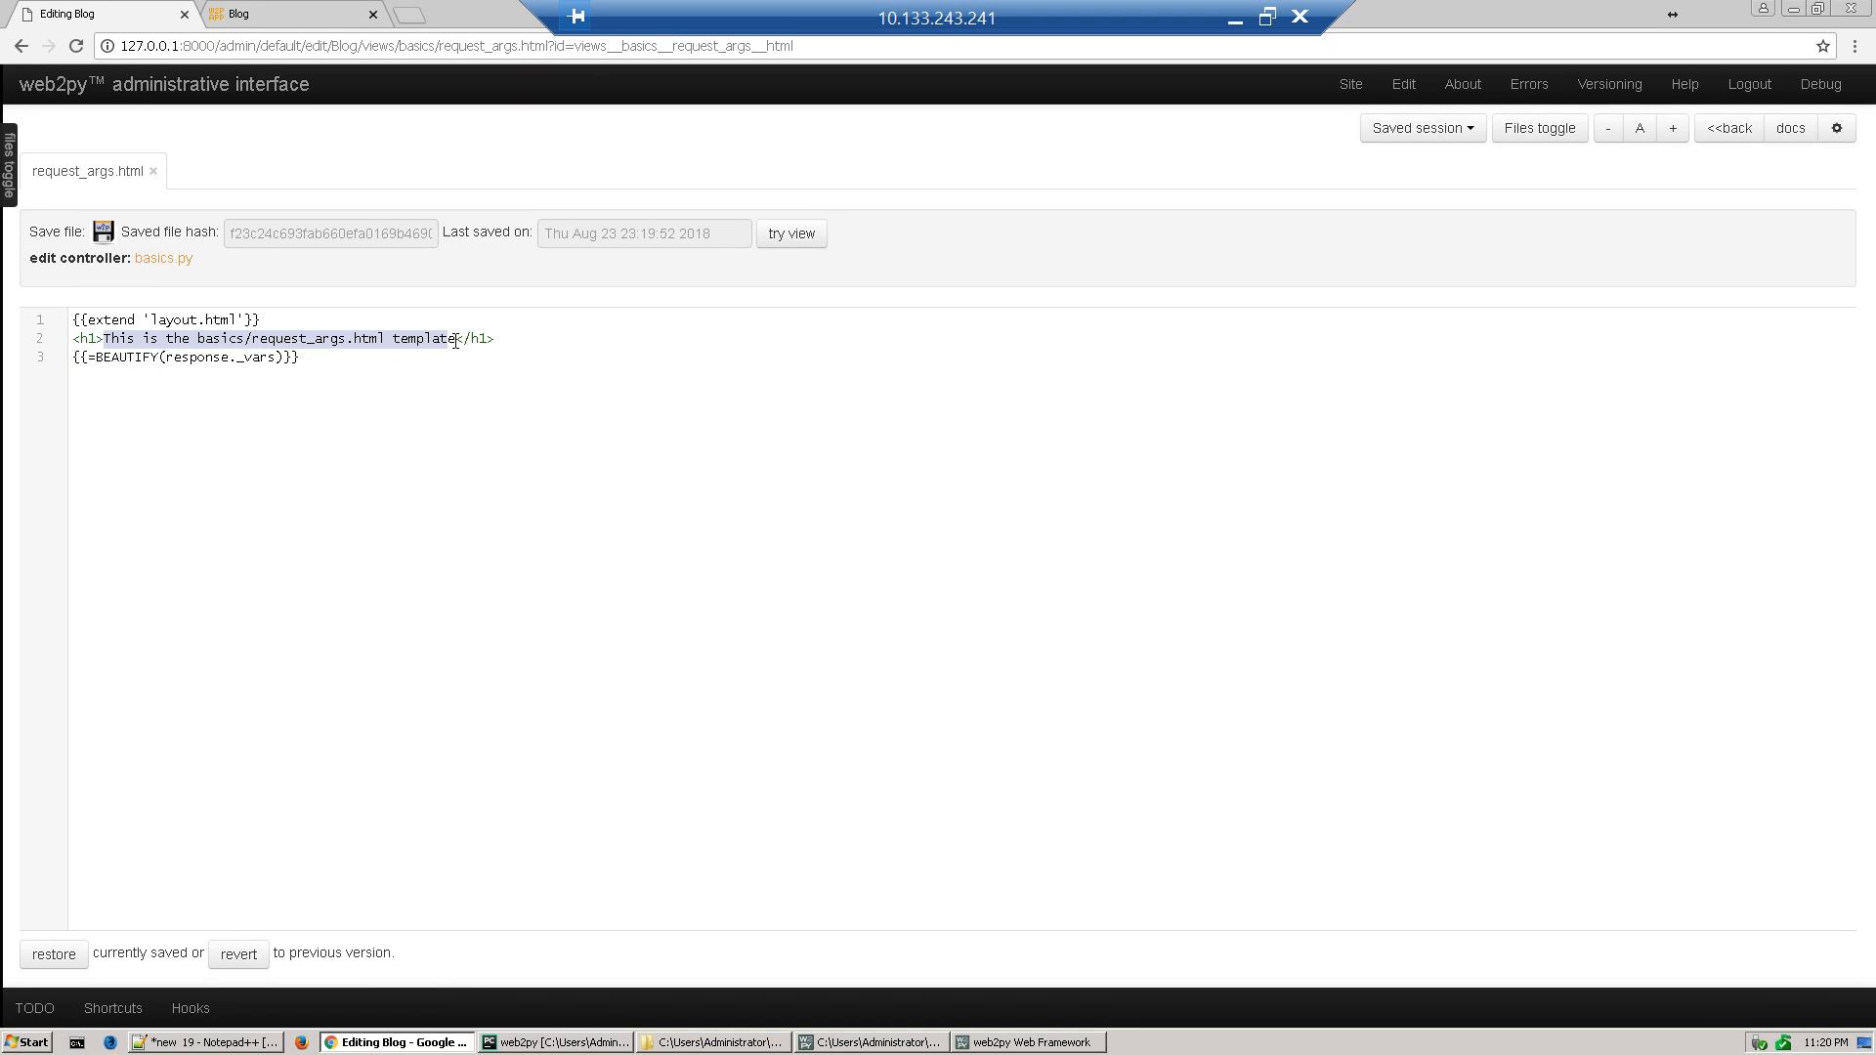
mouse_move(460, 344)
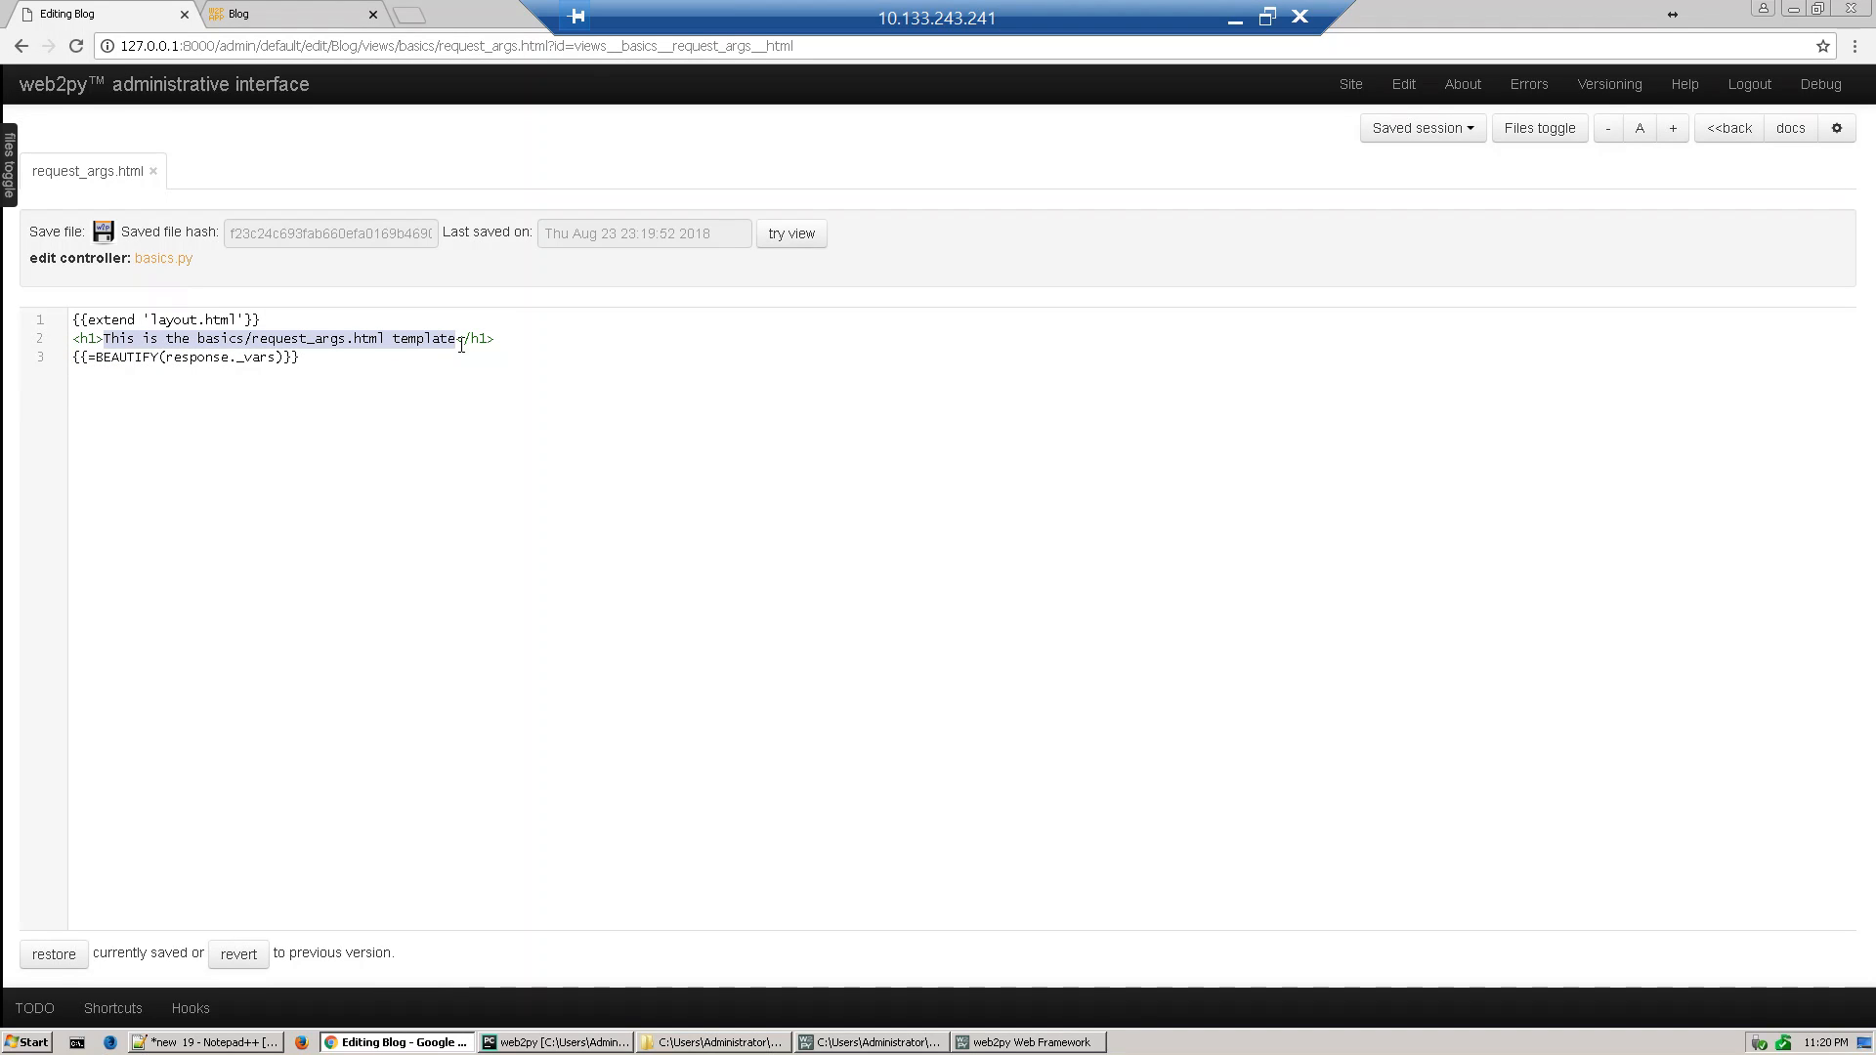
type("Request </h1>")
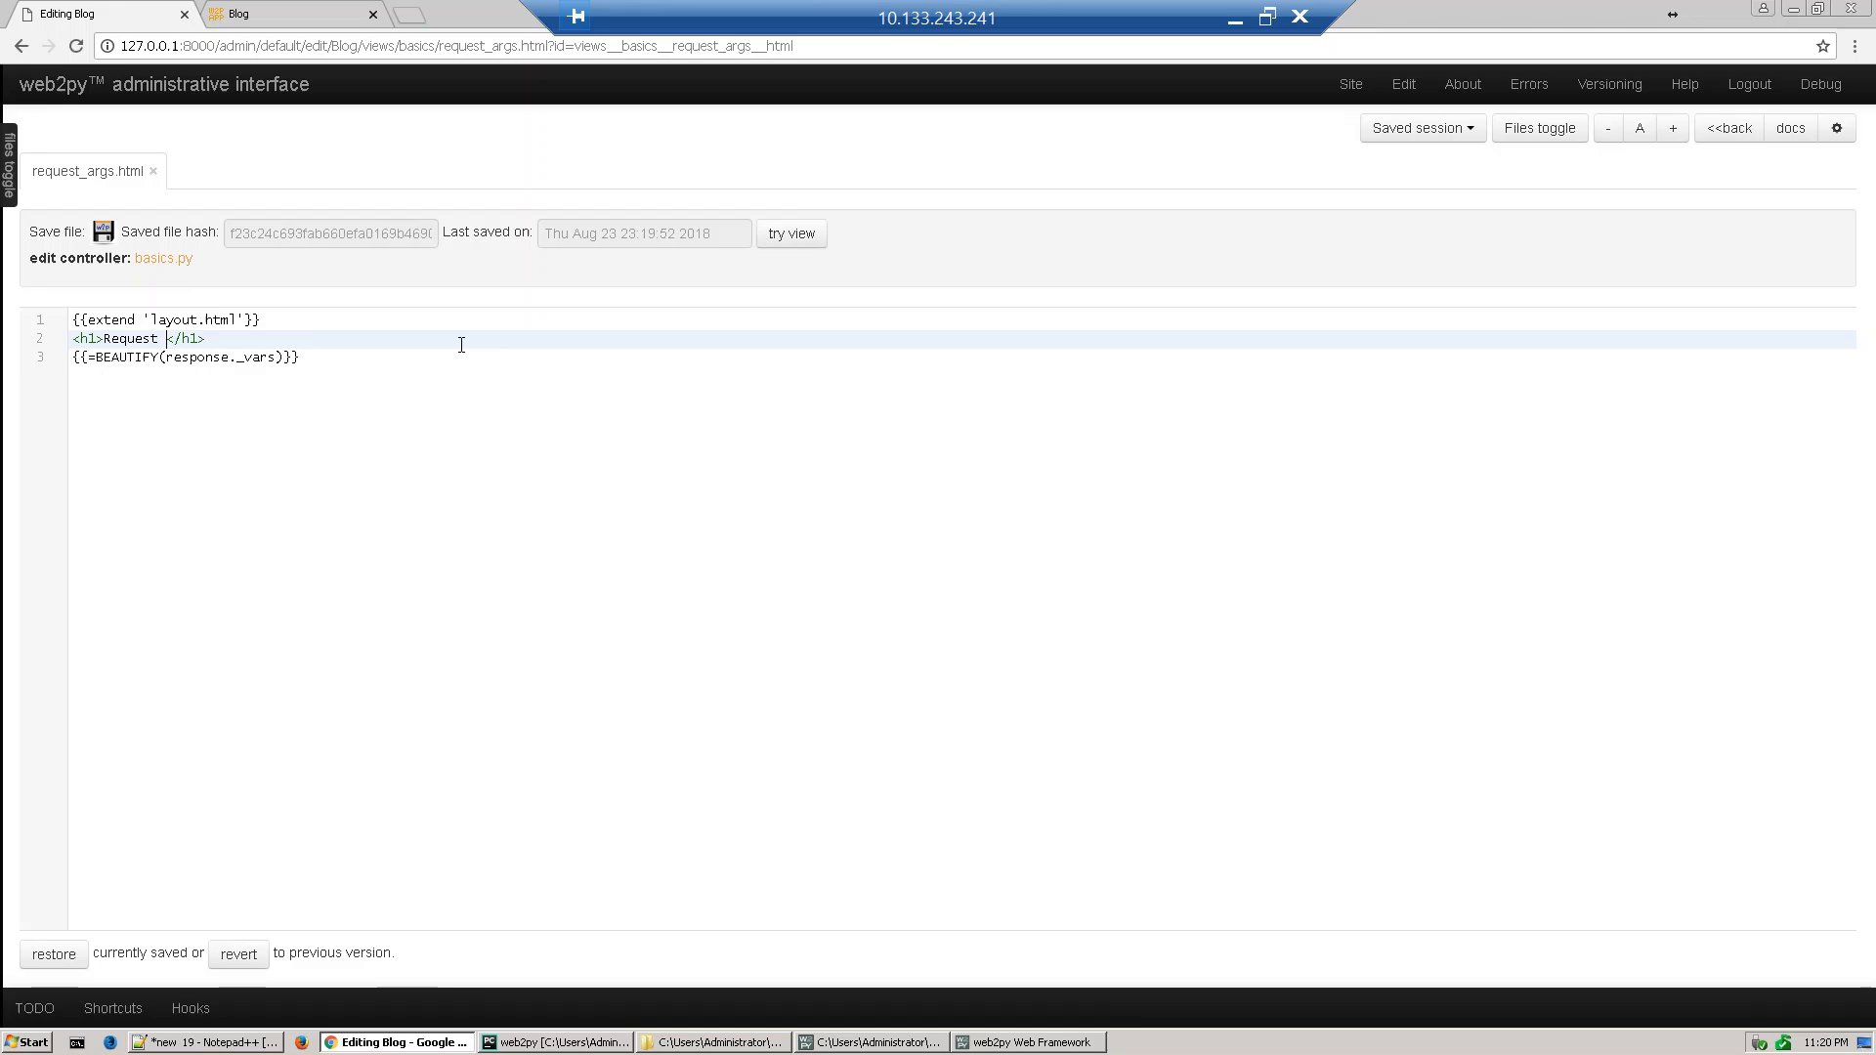
type("Arg")
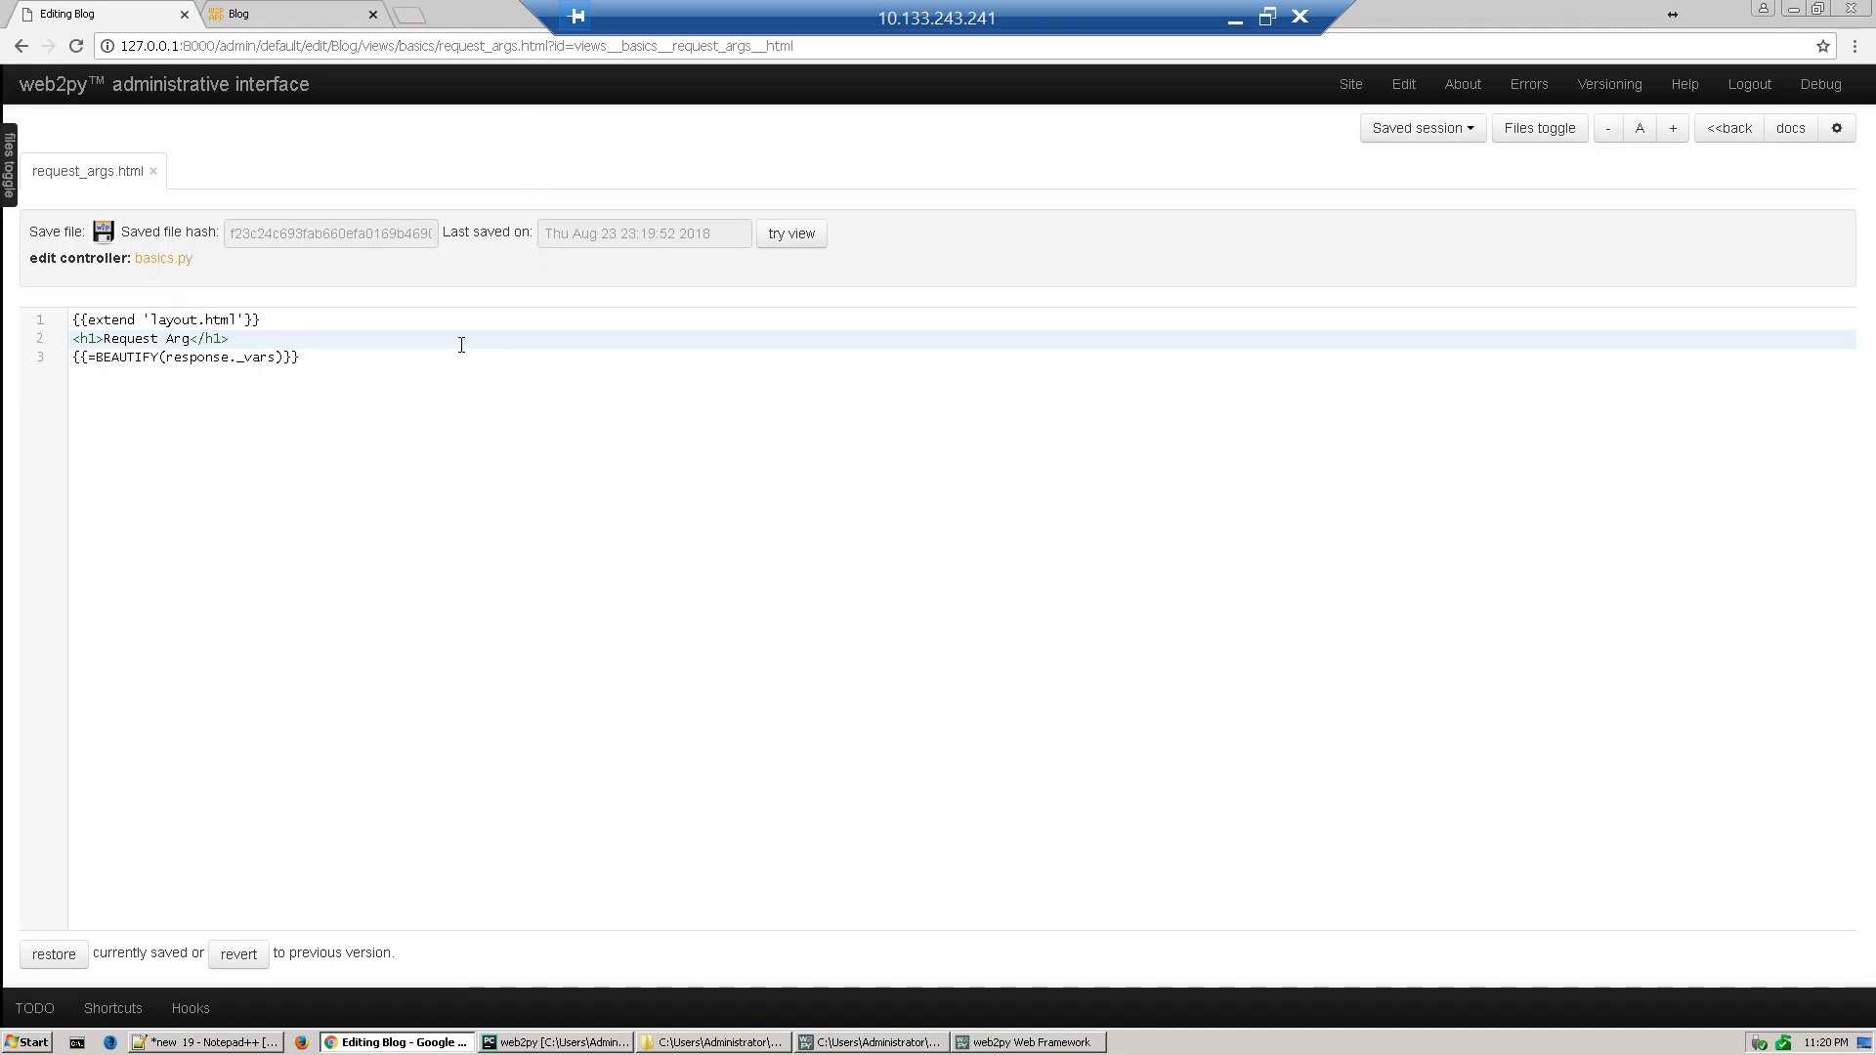
type("s")
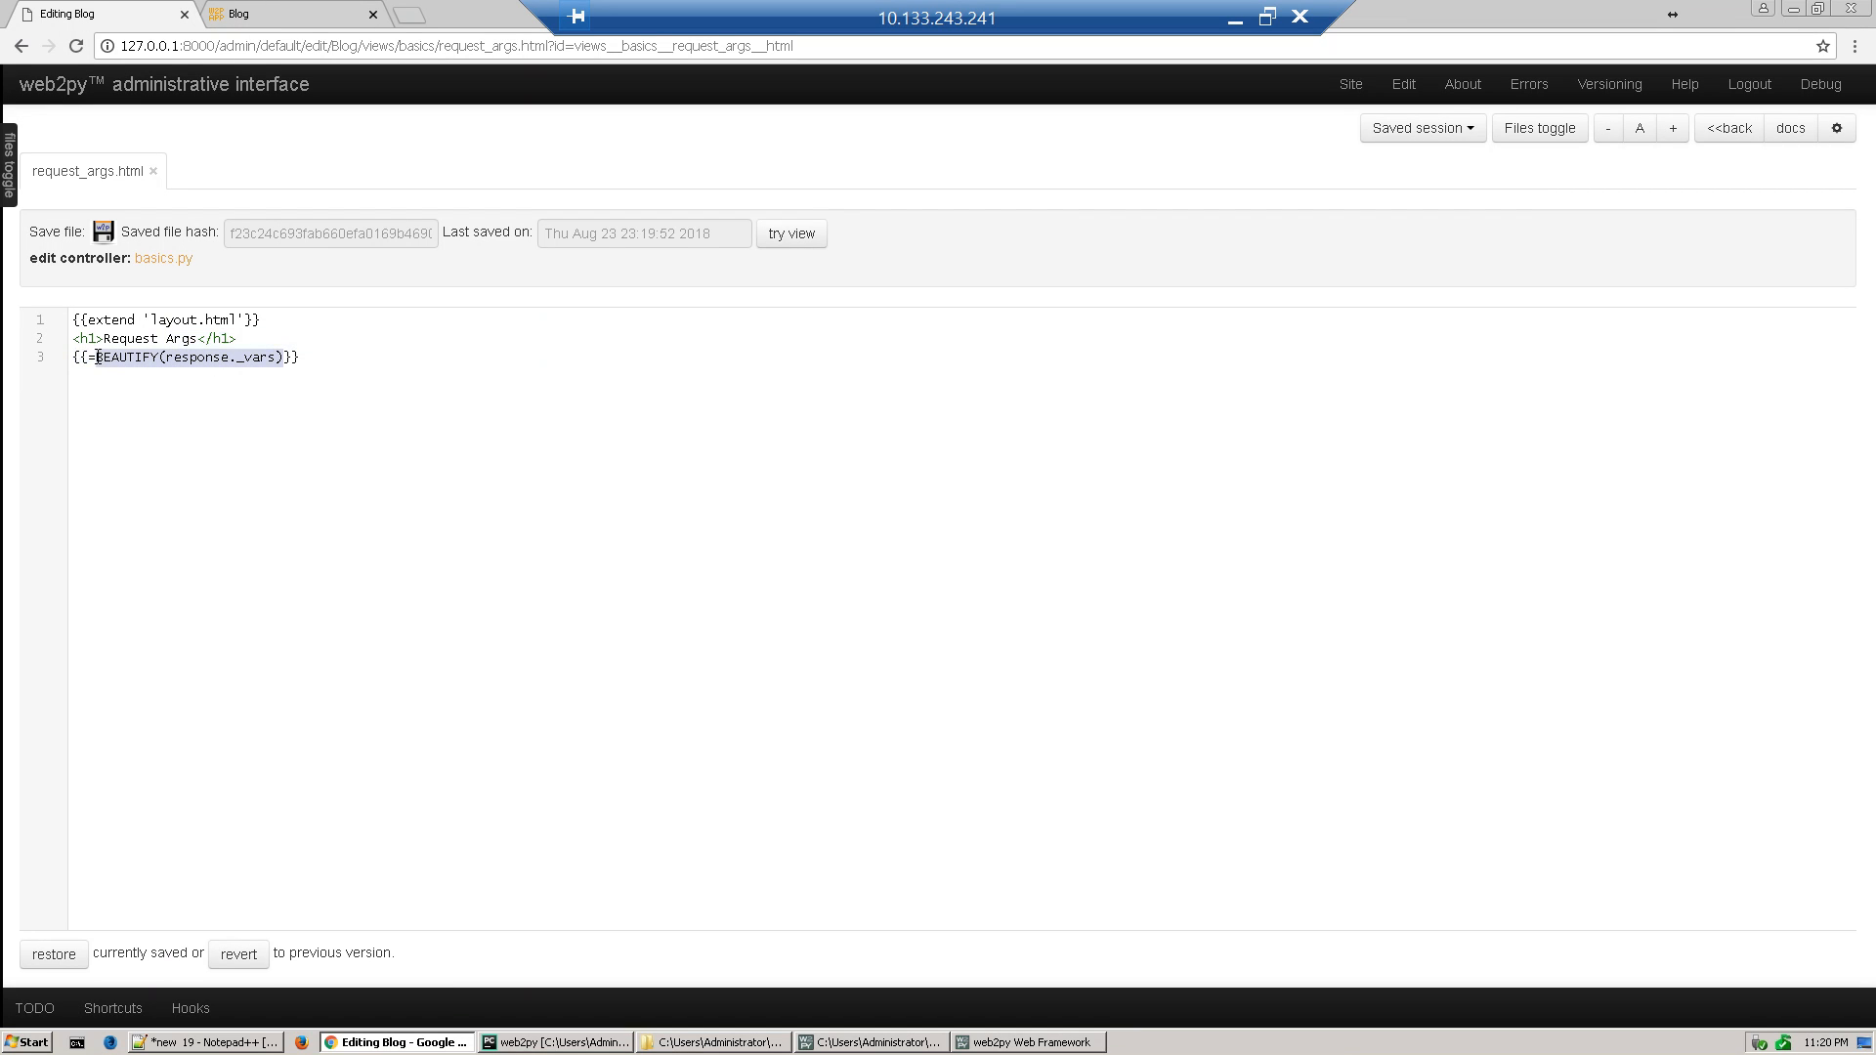
Replace the BEAUTIFY line with 'The total is {{=total}}' in an h2
type("total}}")
type("<h2>")
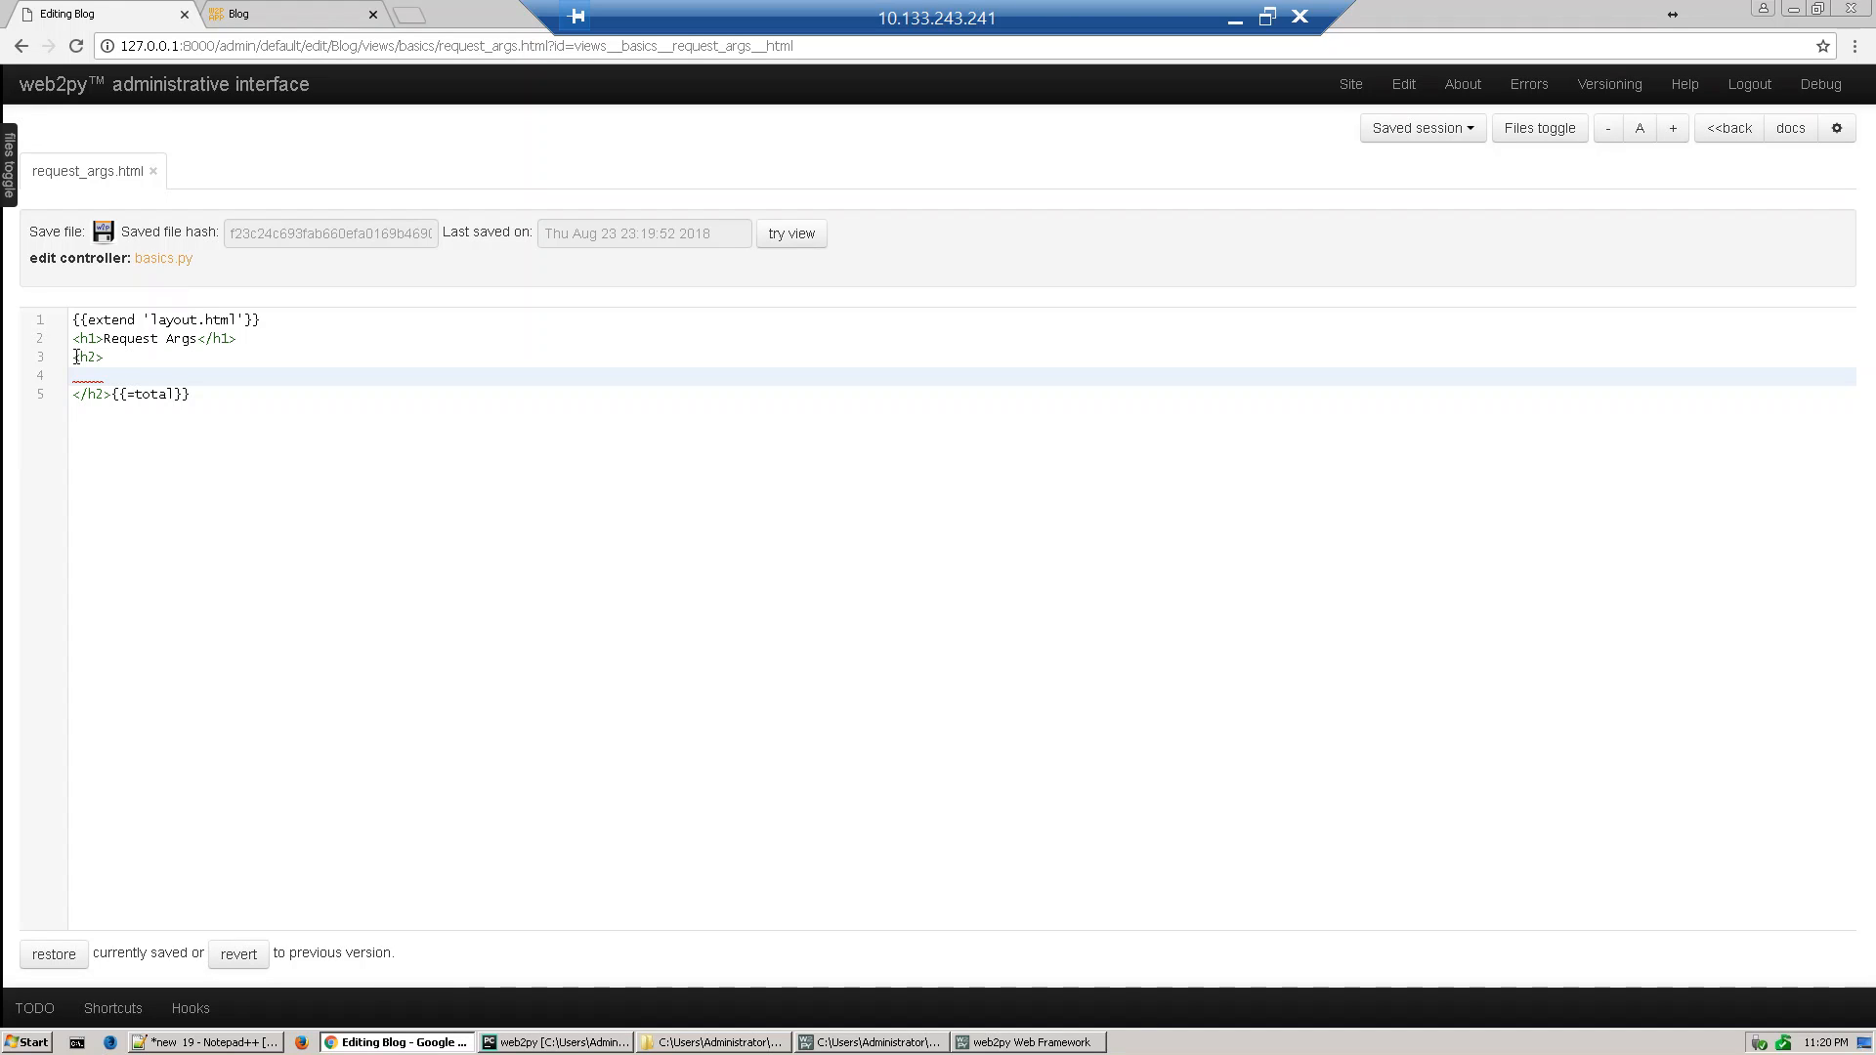
type("The total is")
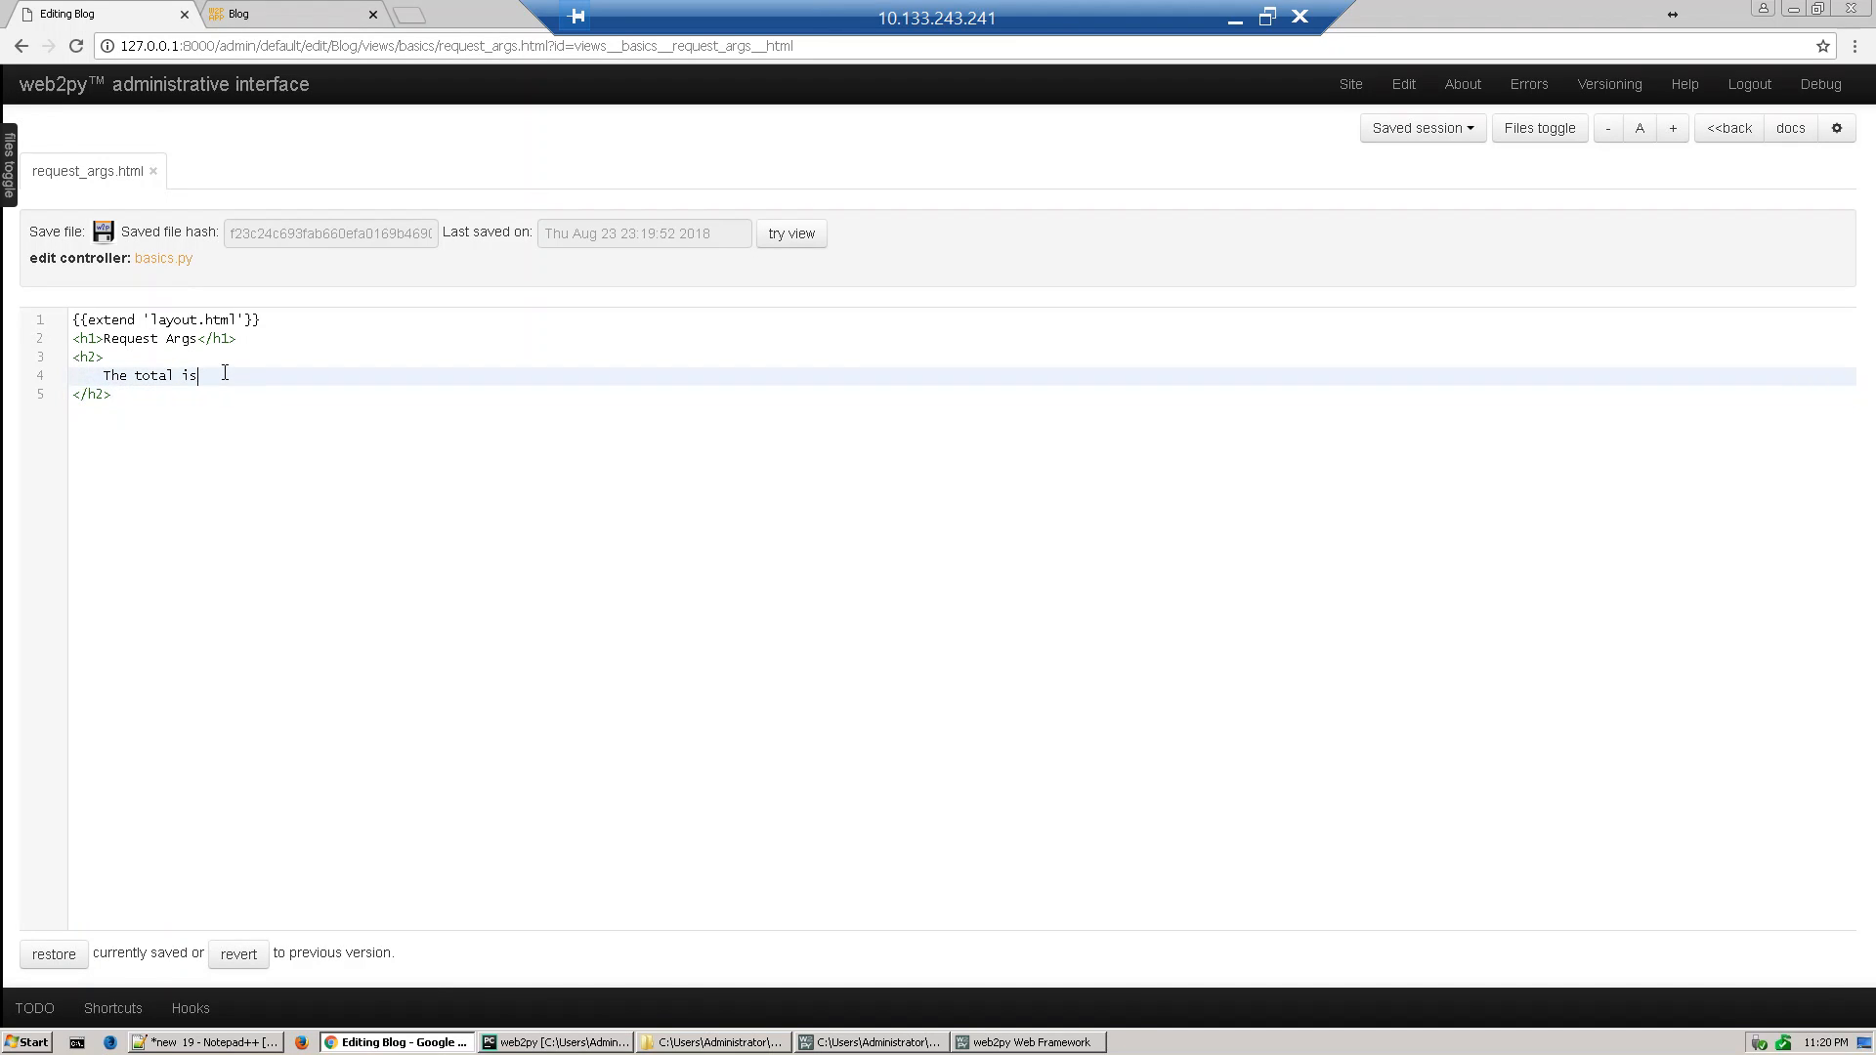
type("{{=total}}")
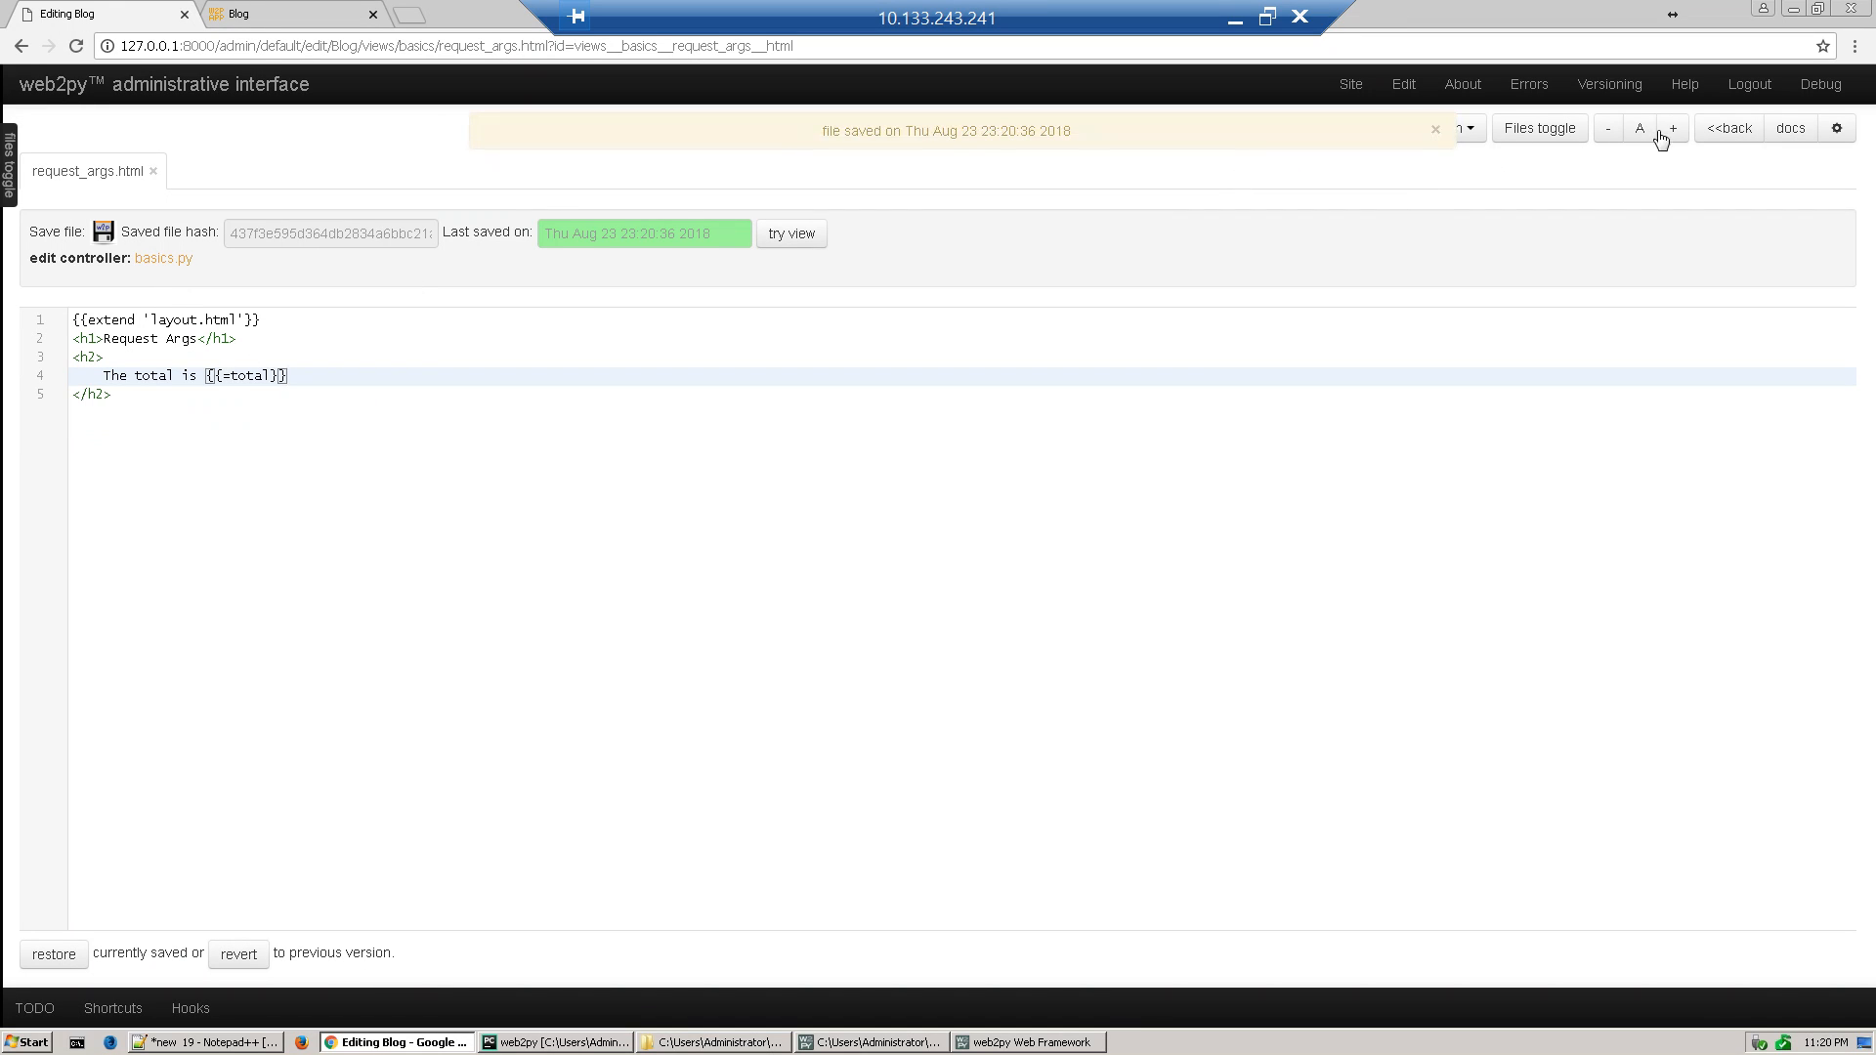
Enlarge the editor font twice, select 'total', and switch to the Blog app tab
left_click(1671, 128)
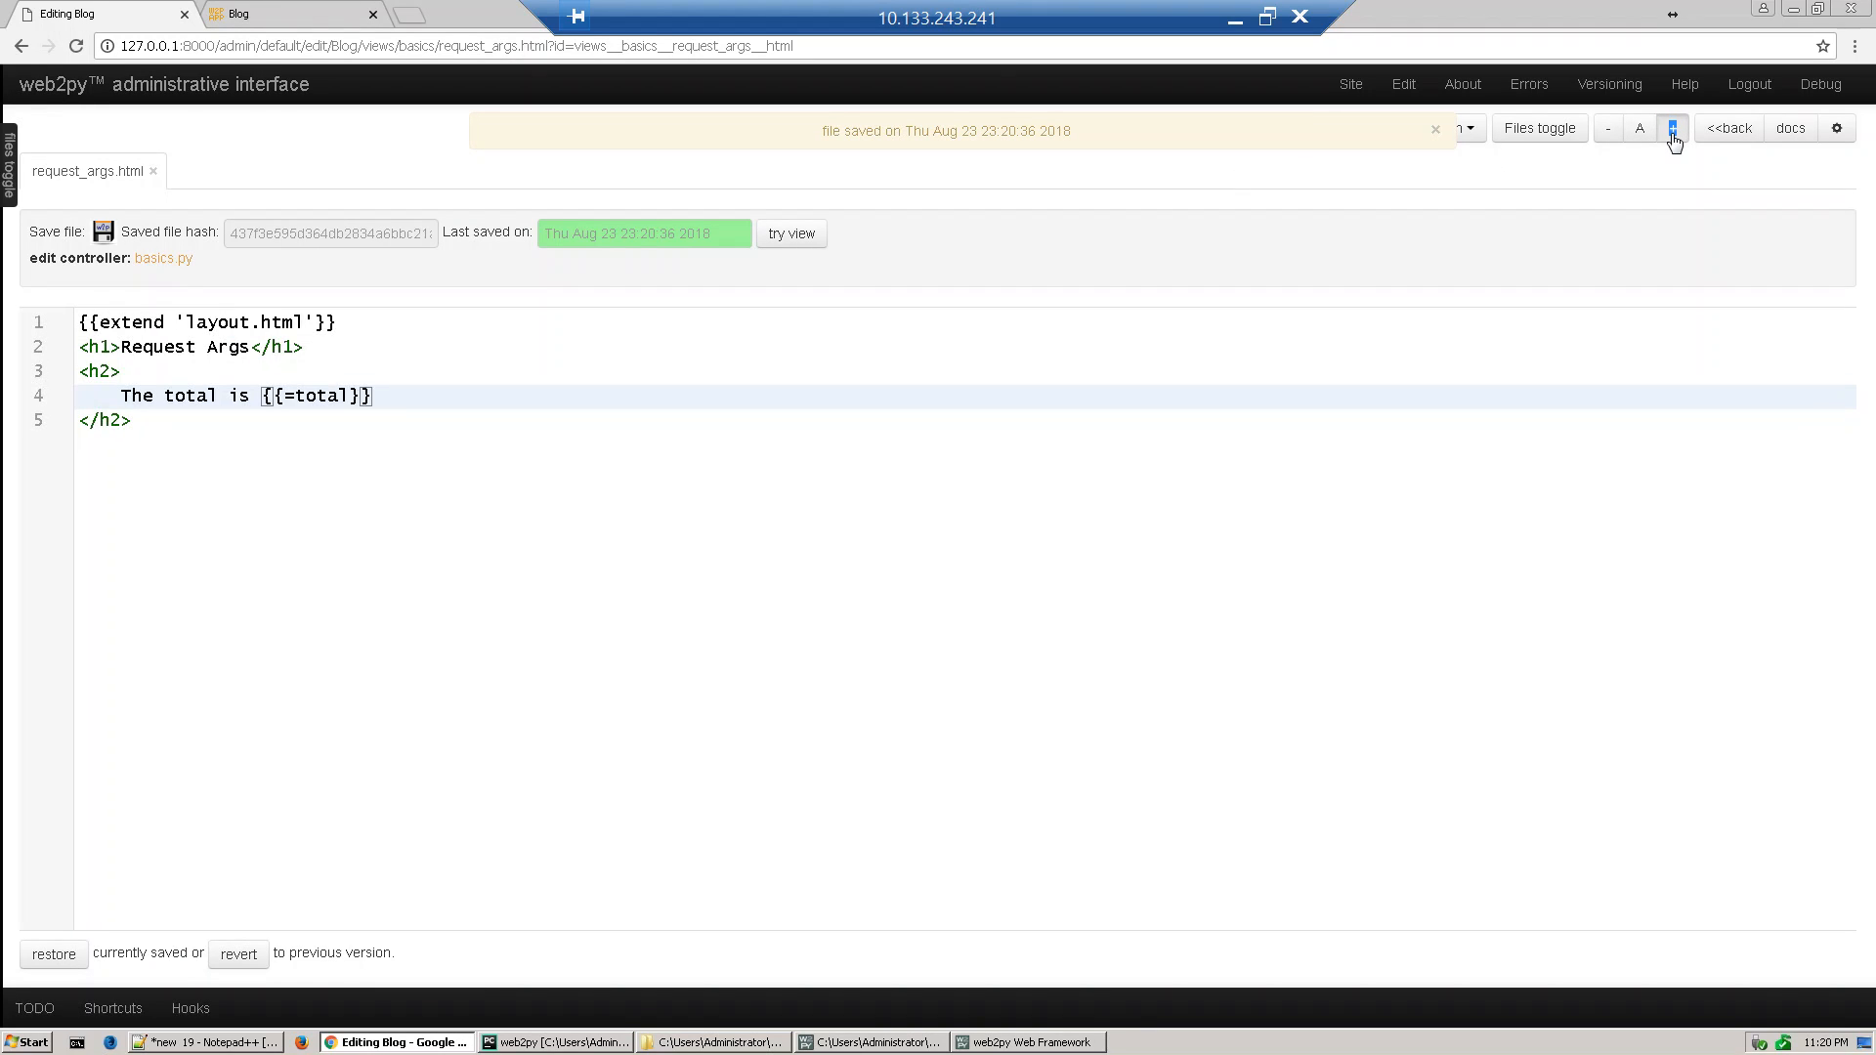
left_click(1671, 128)
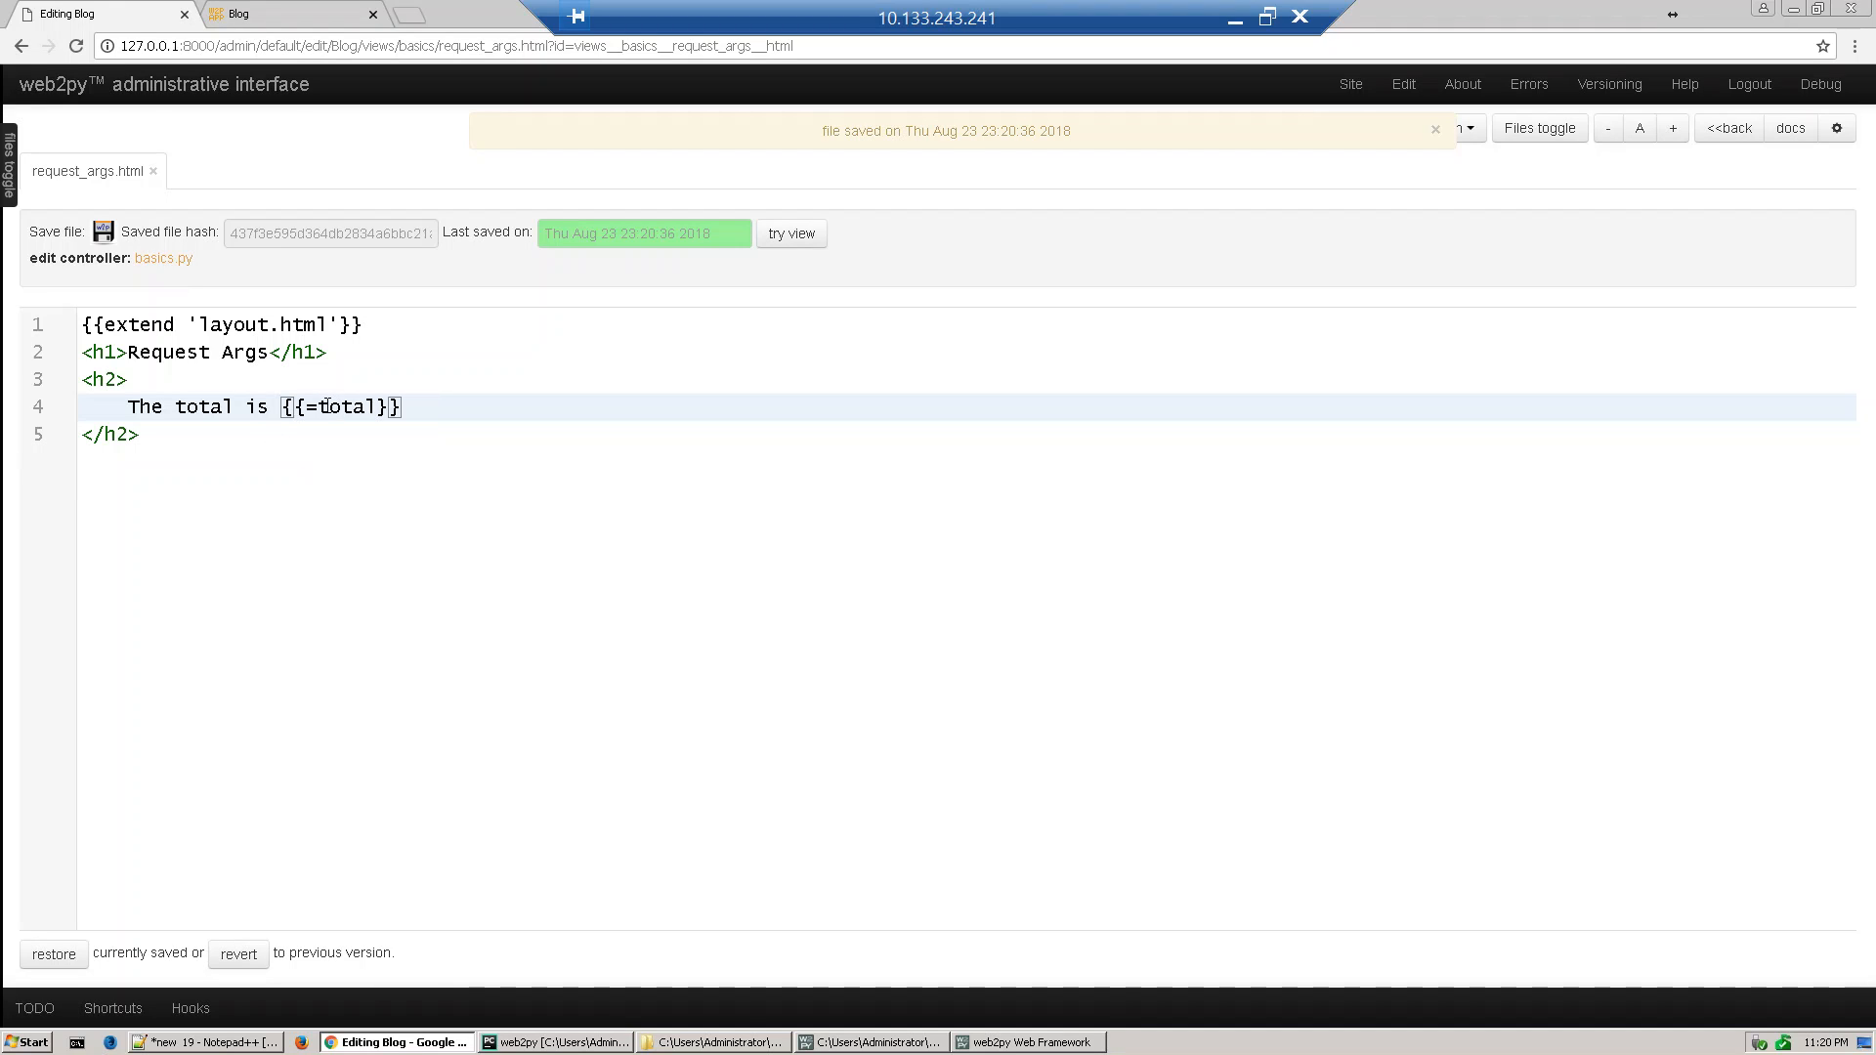
double_click(341, 406)
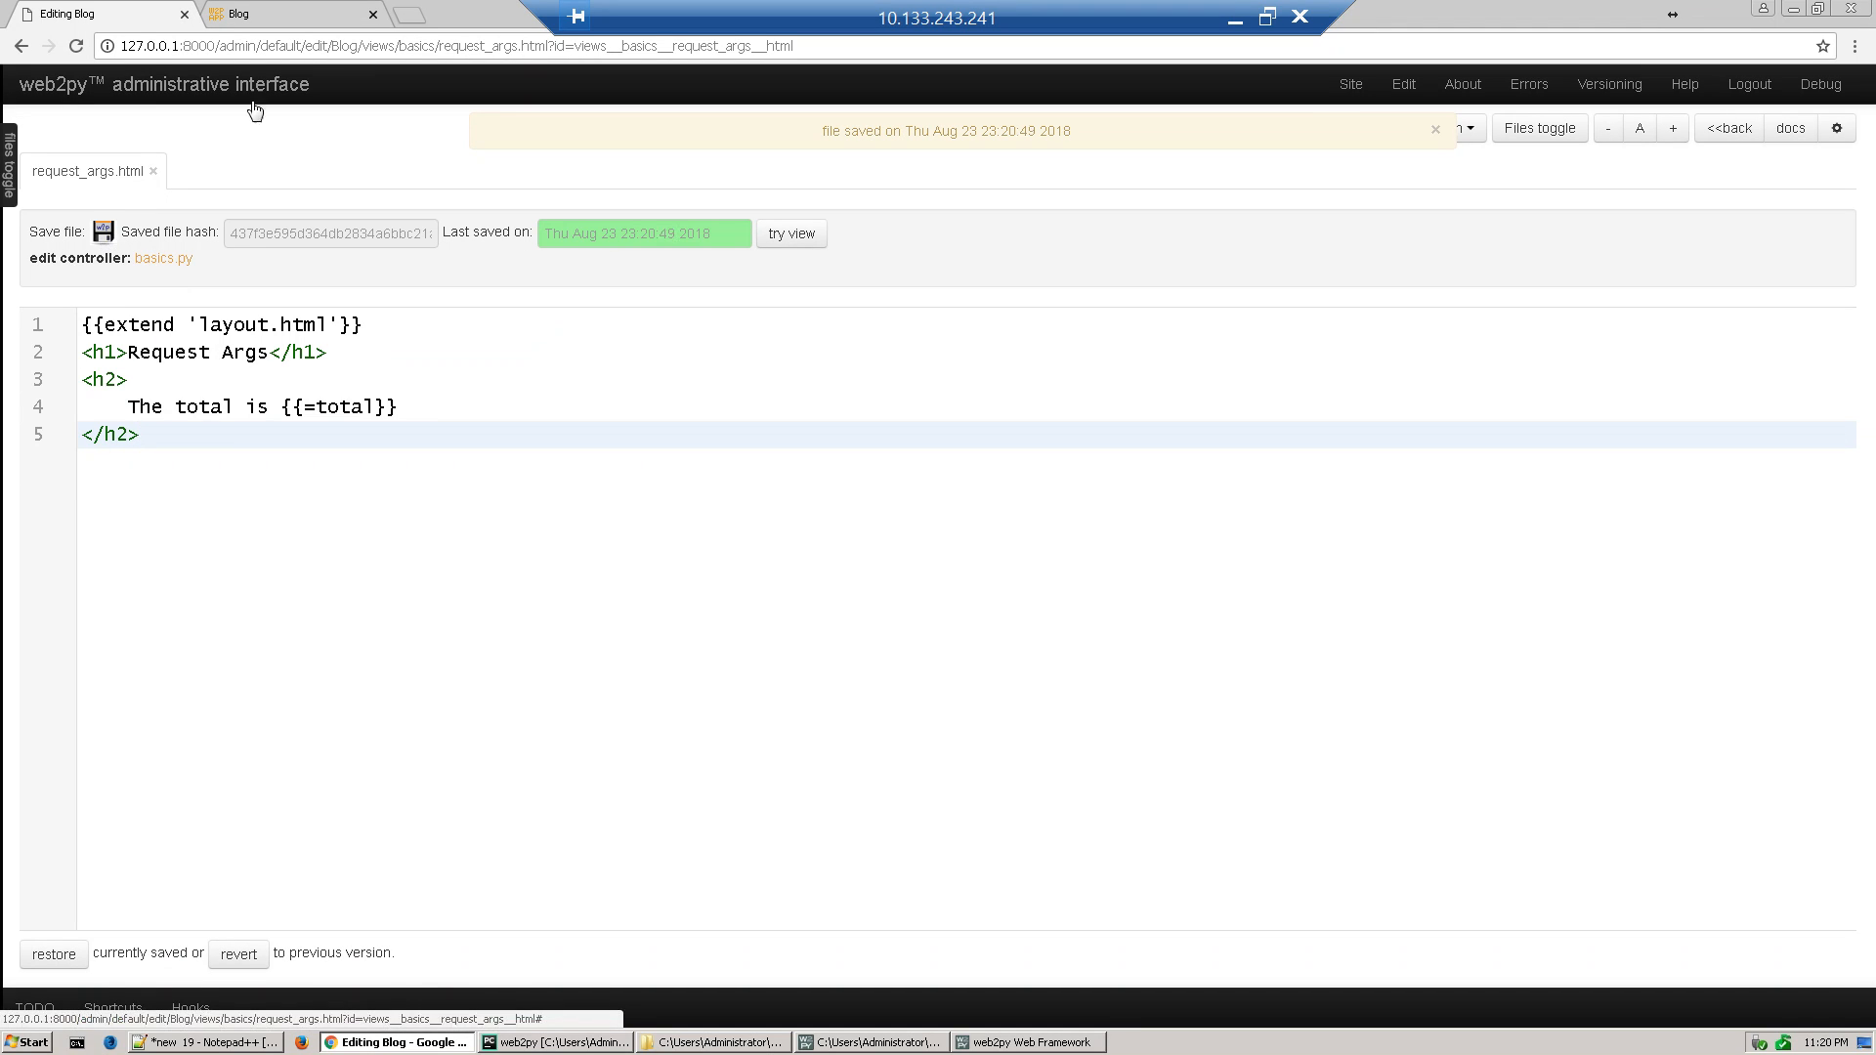
left_click(251, 15)
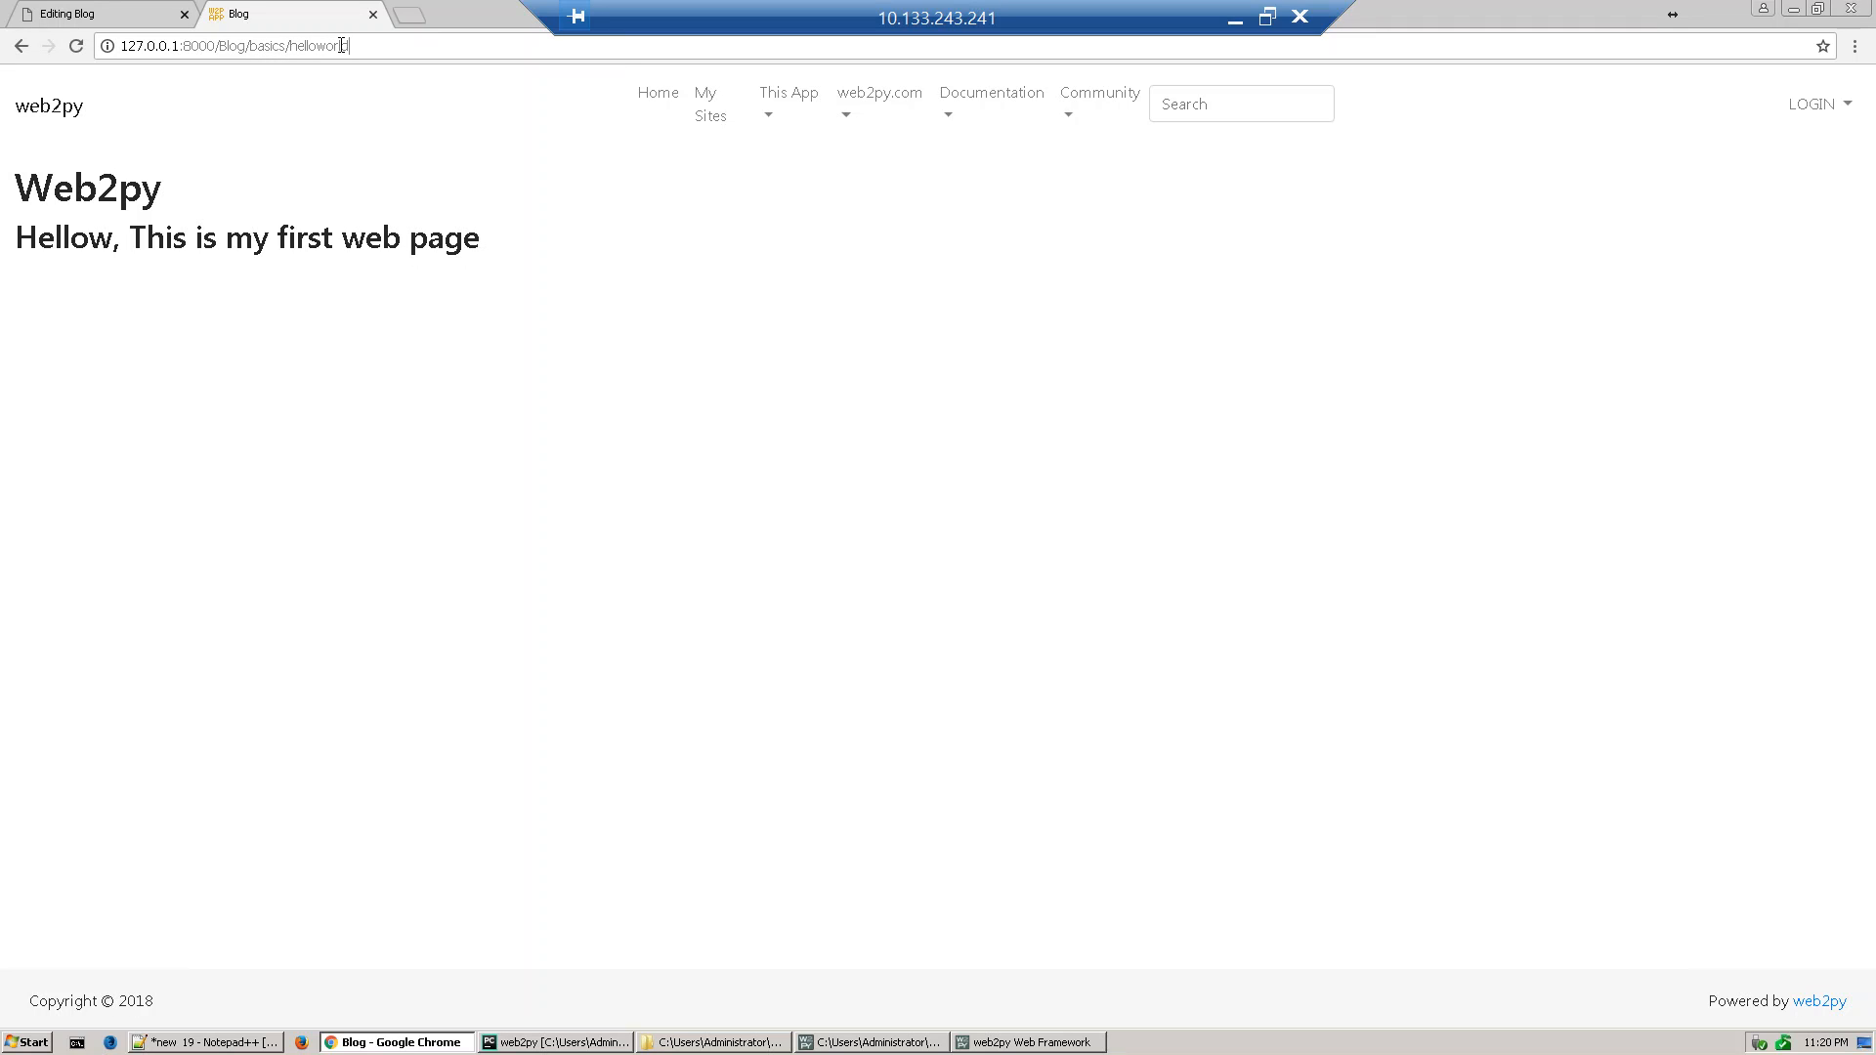
Load basics/request_args/1.0/2.5 in the Blog app and select the first arg to change it to 4
double_click(323, 46)
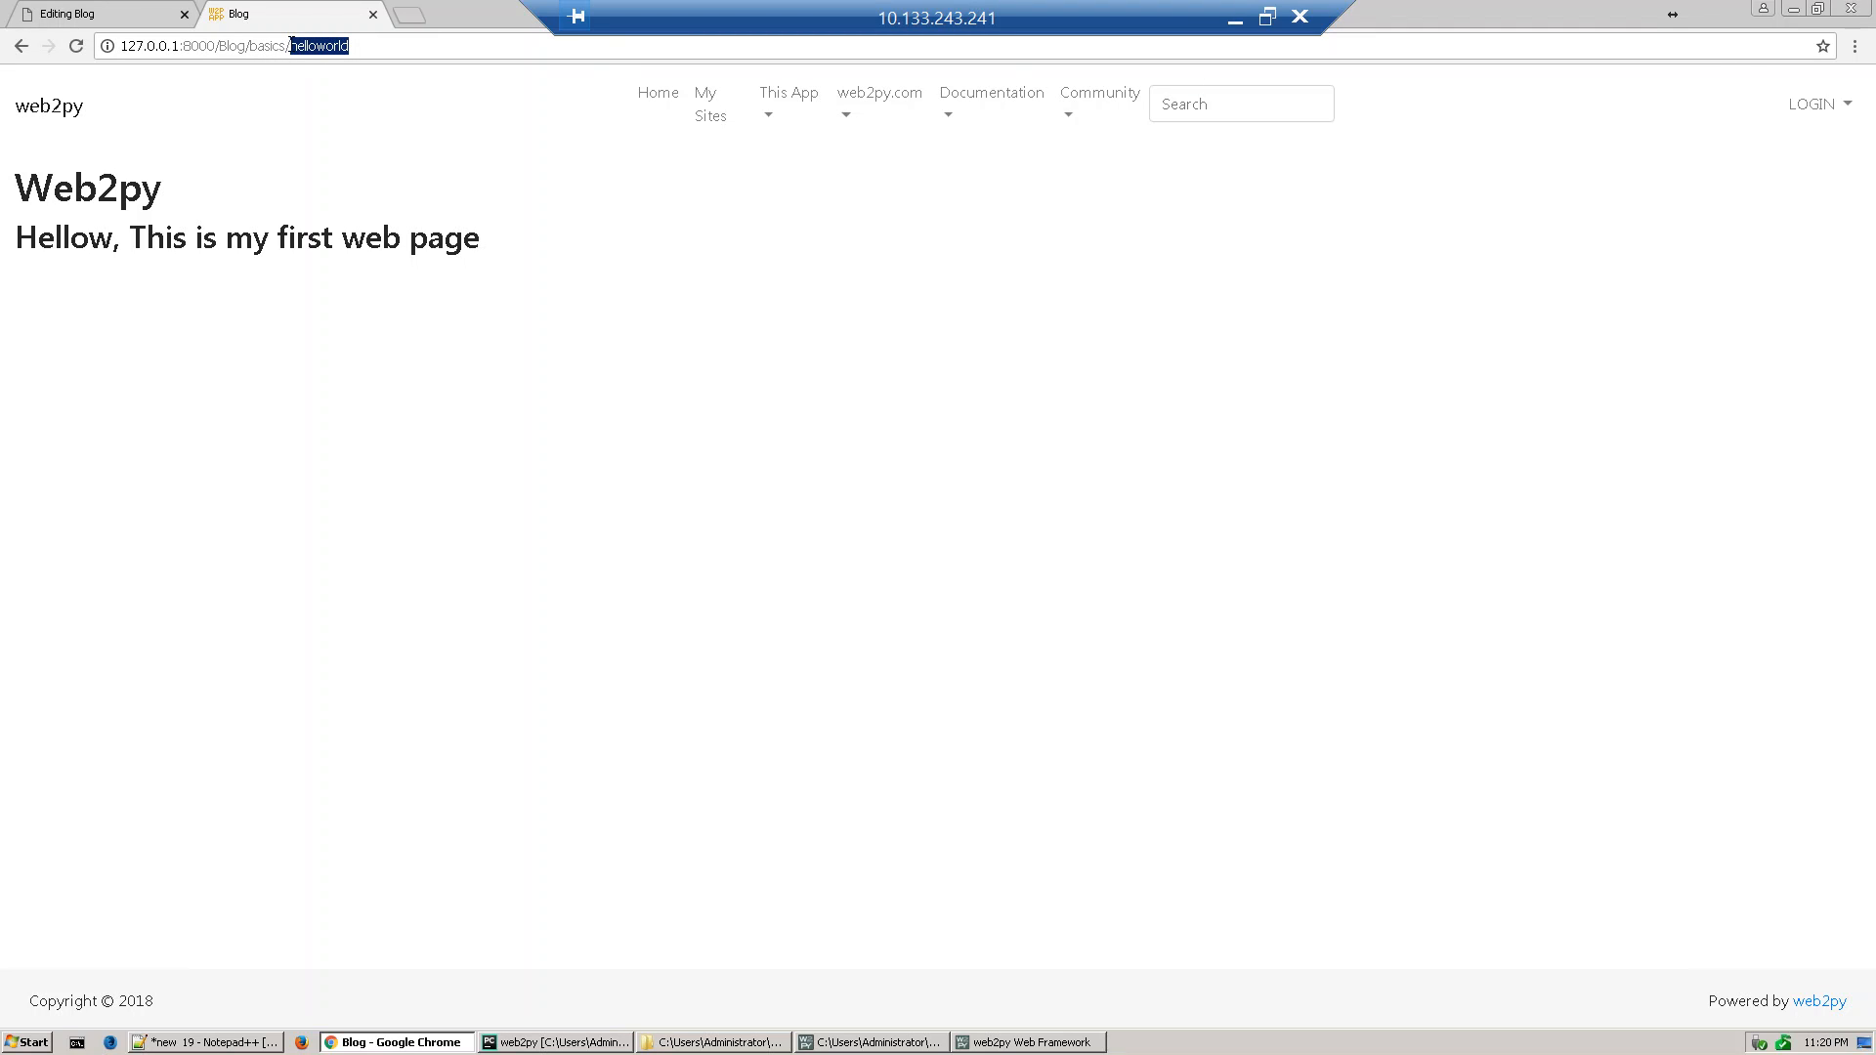
type("requ")
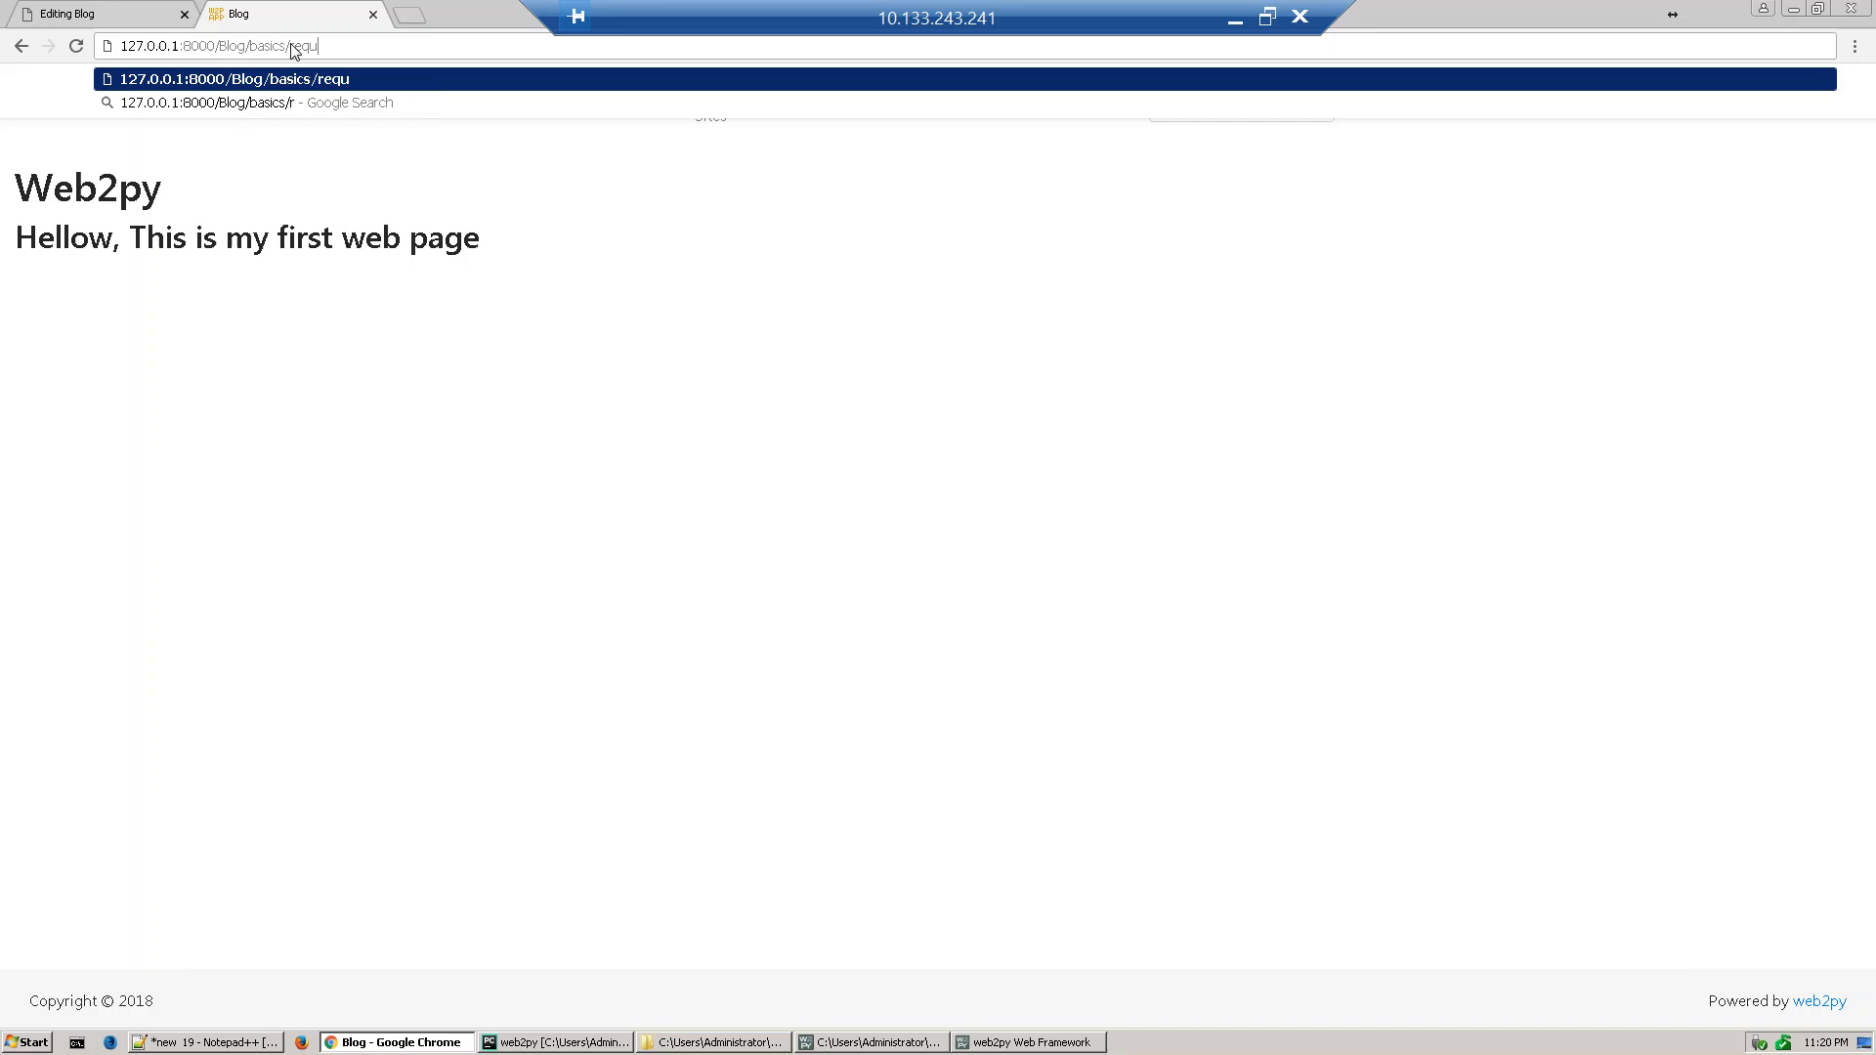
type("est")
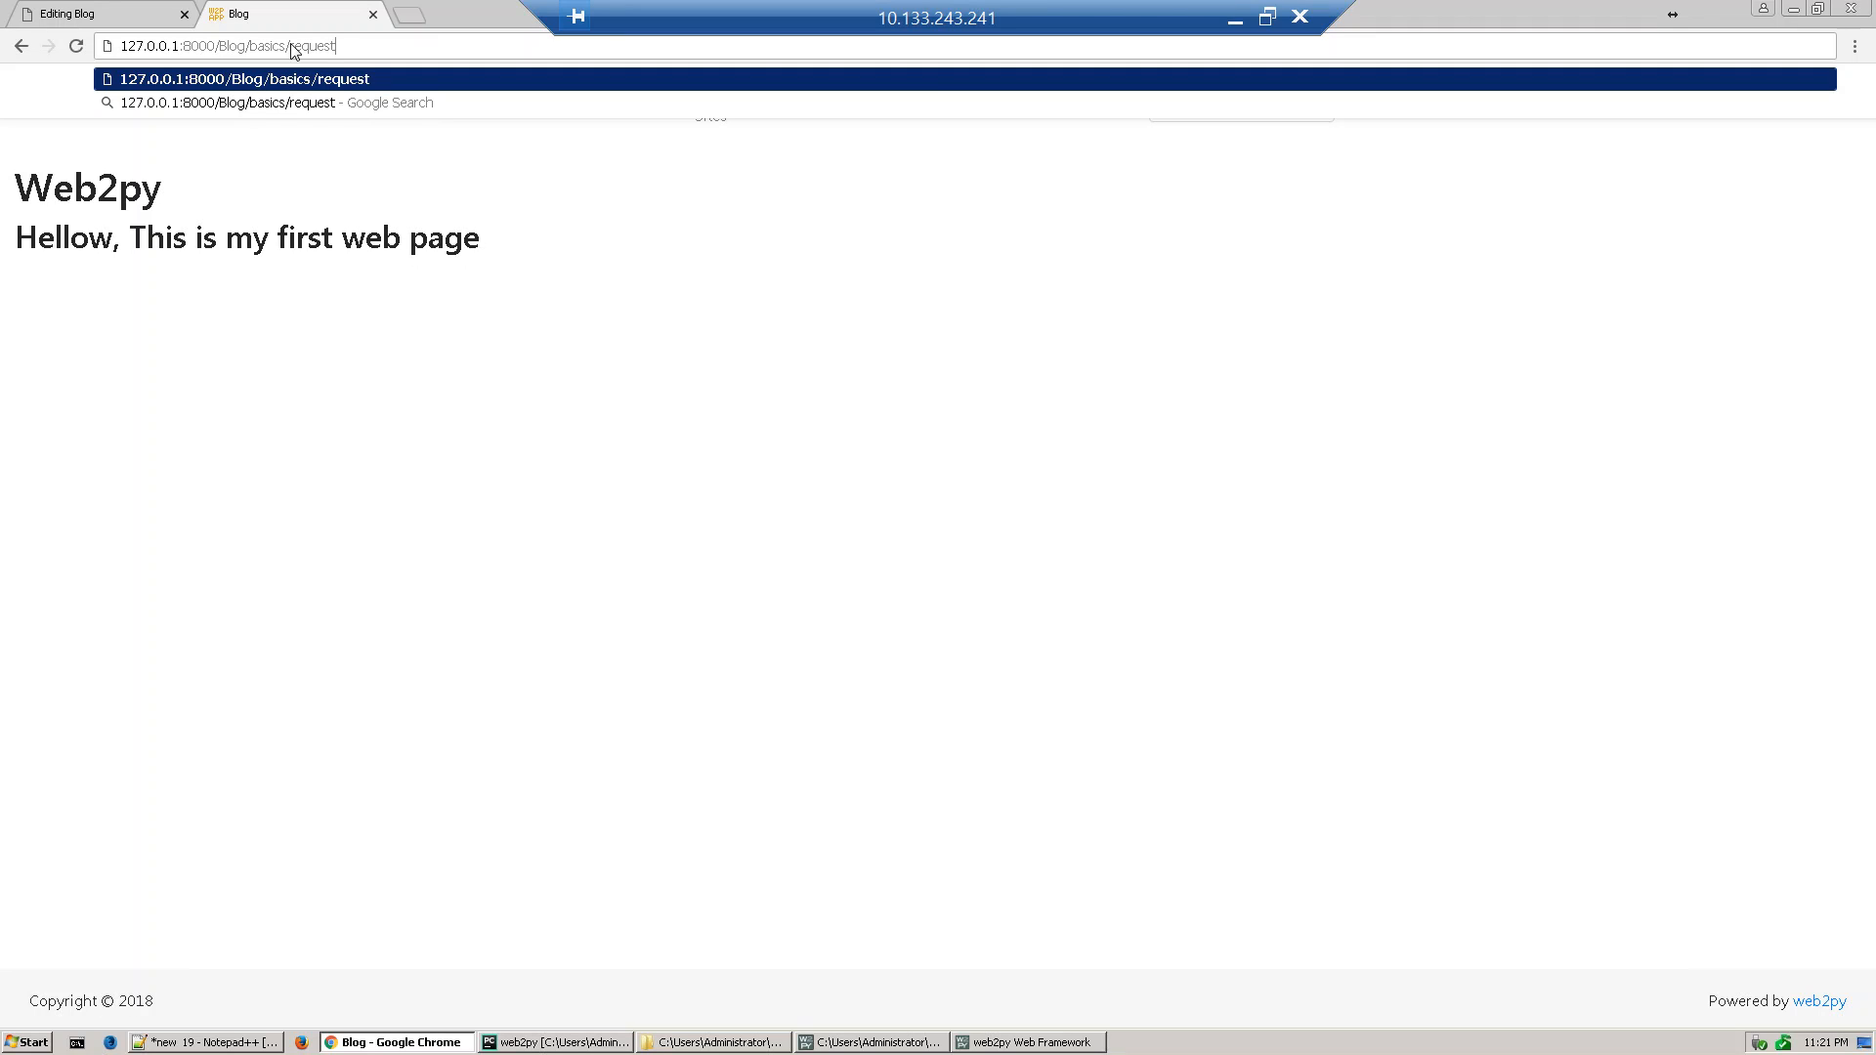
type("_args")
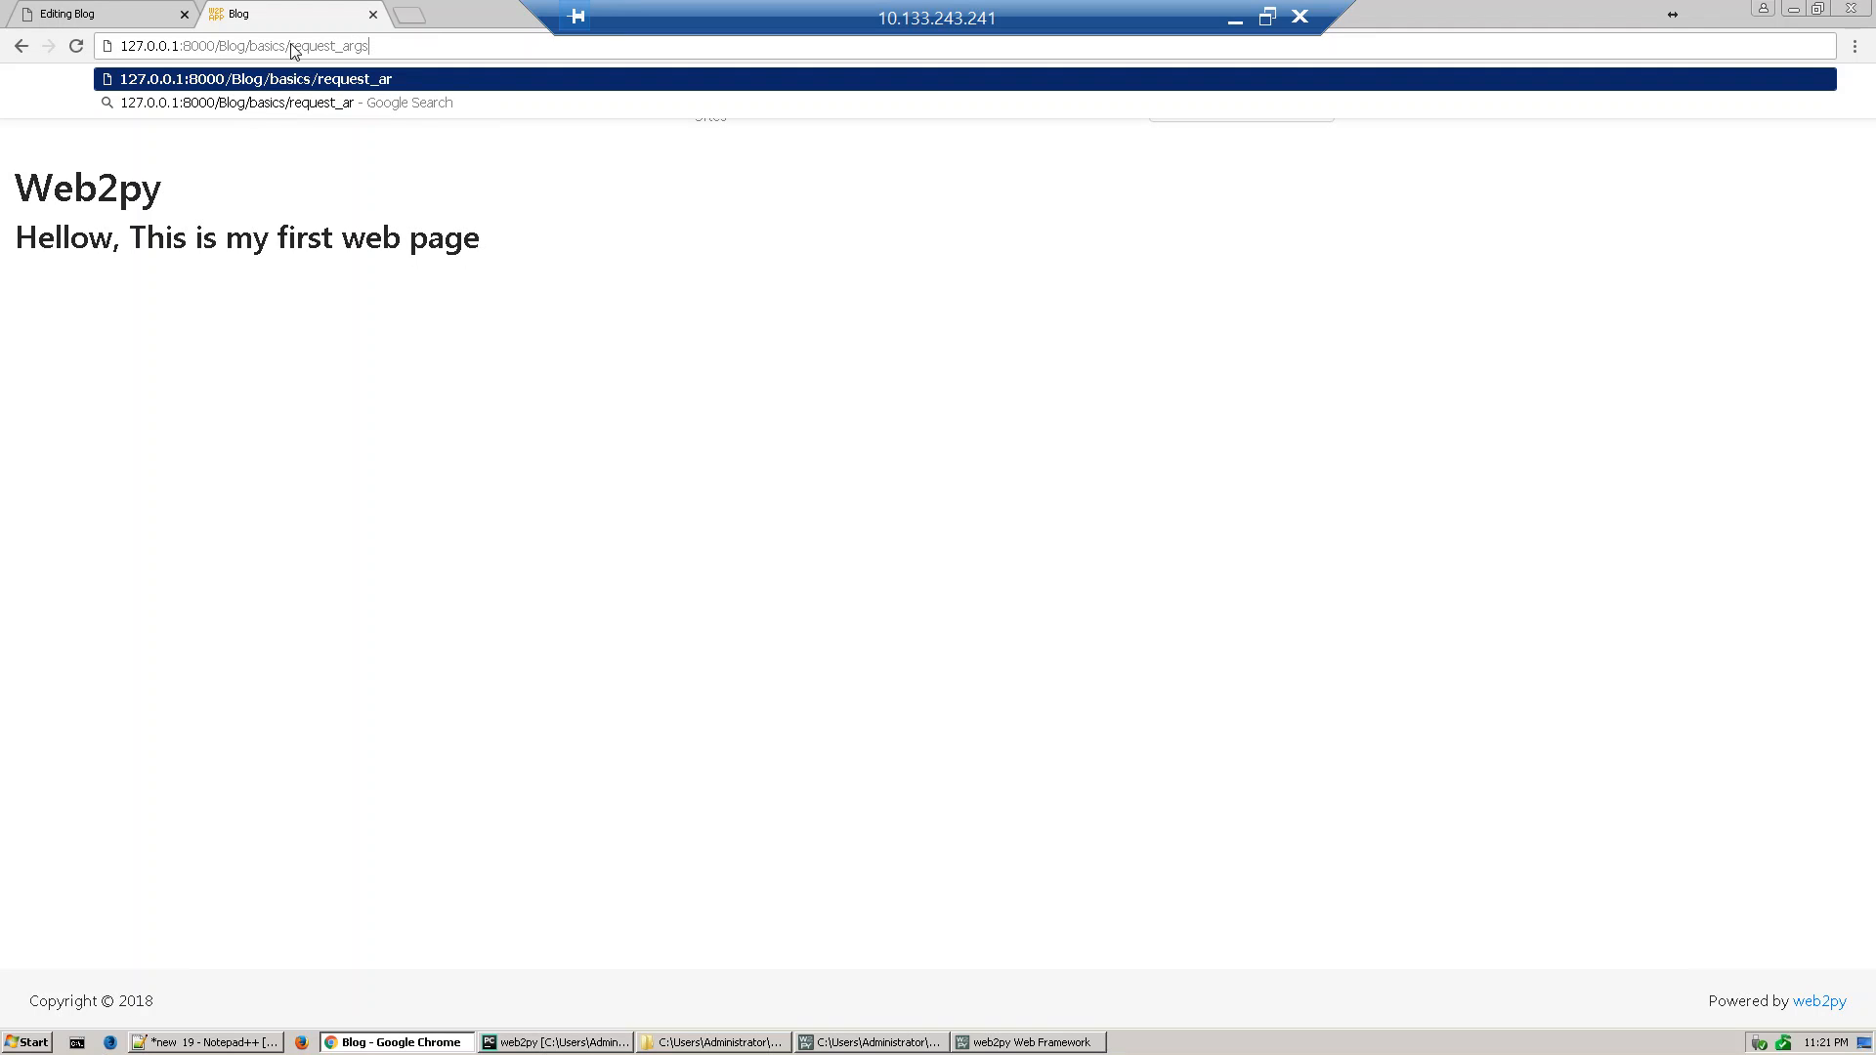
type("gs")
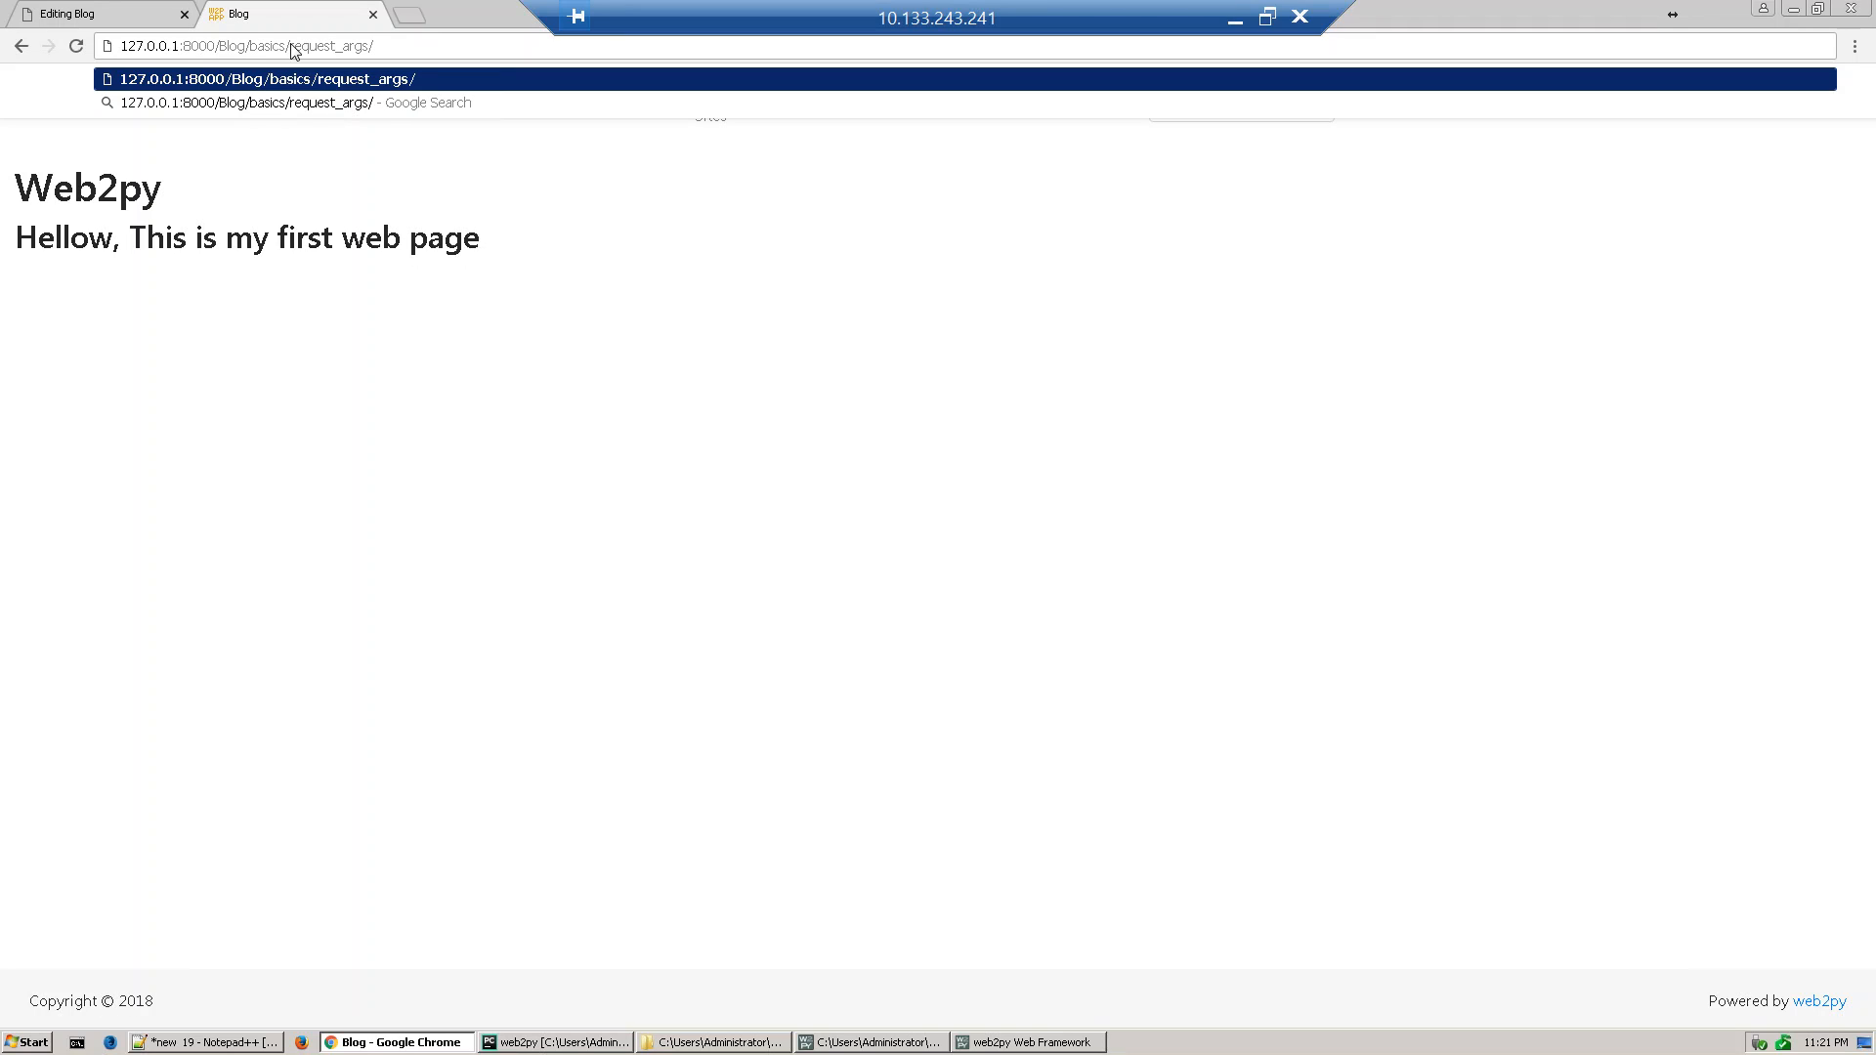
type("1.0/")
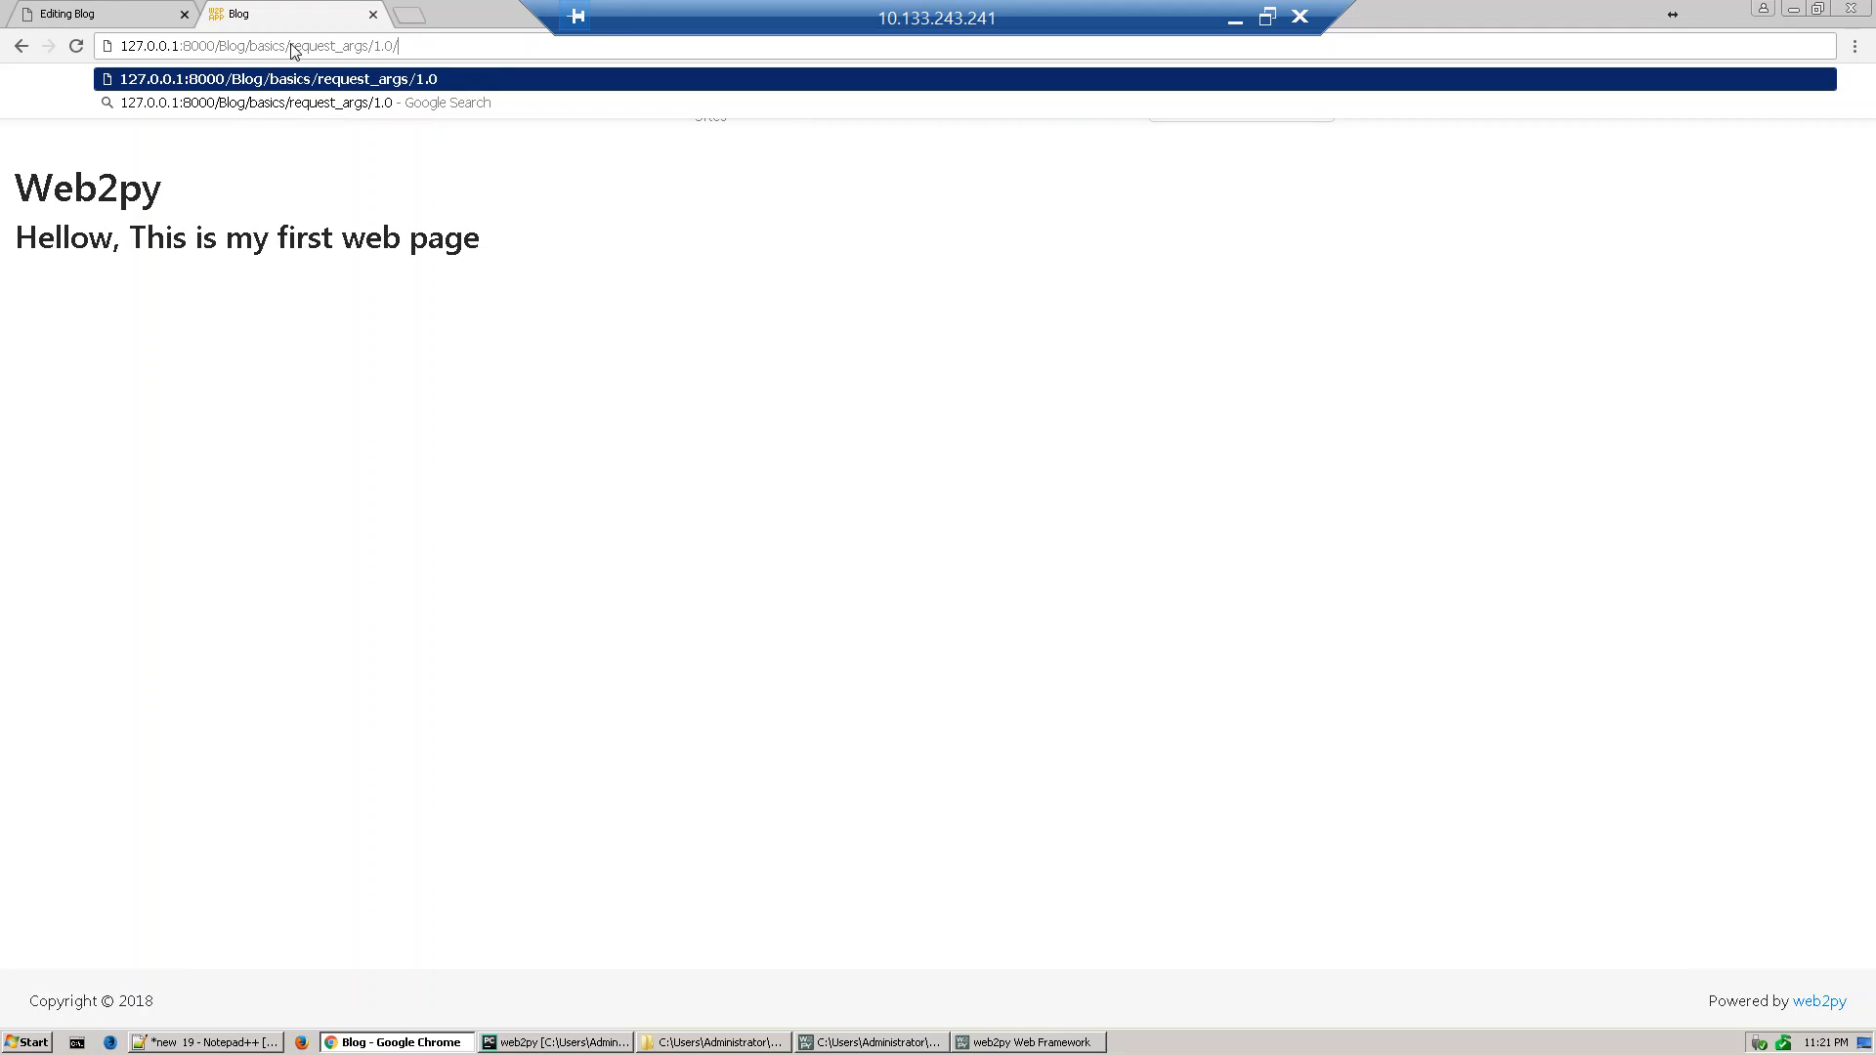
type("2.5")
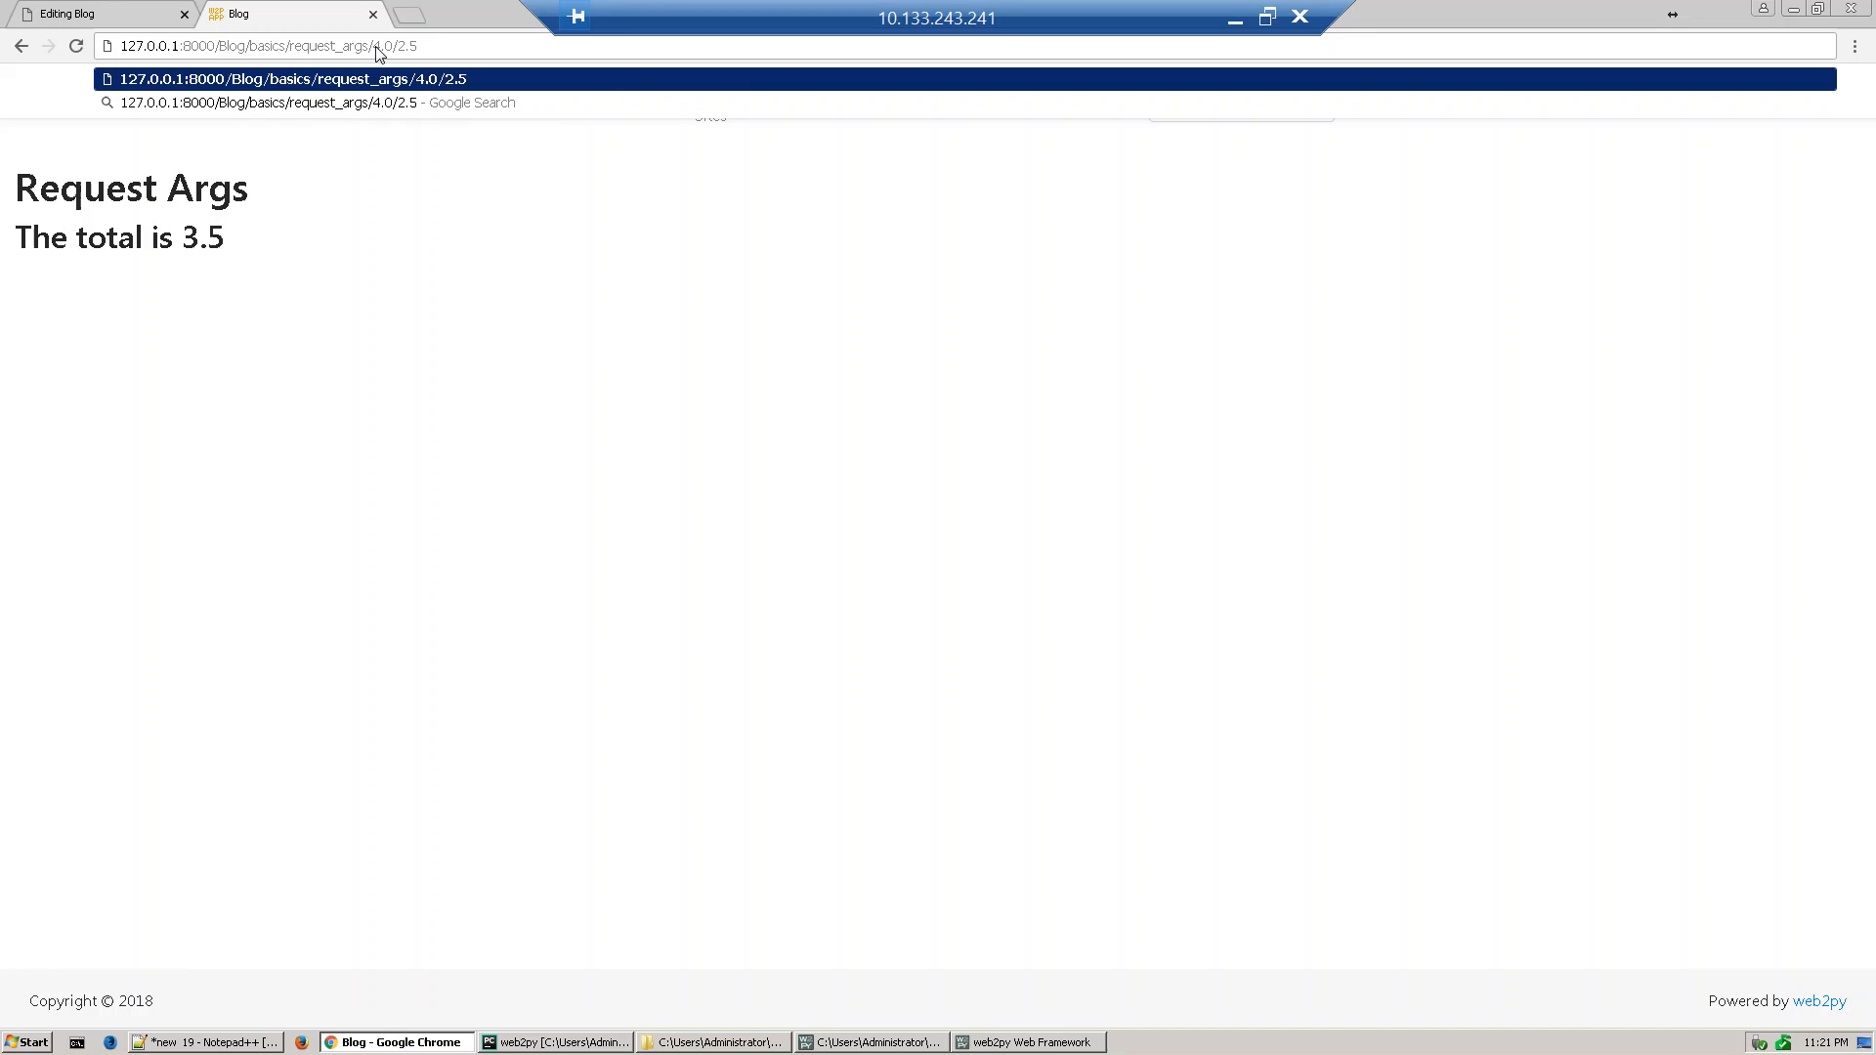
key("Backspace")
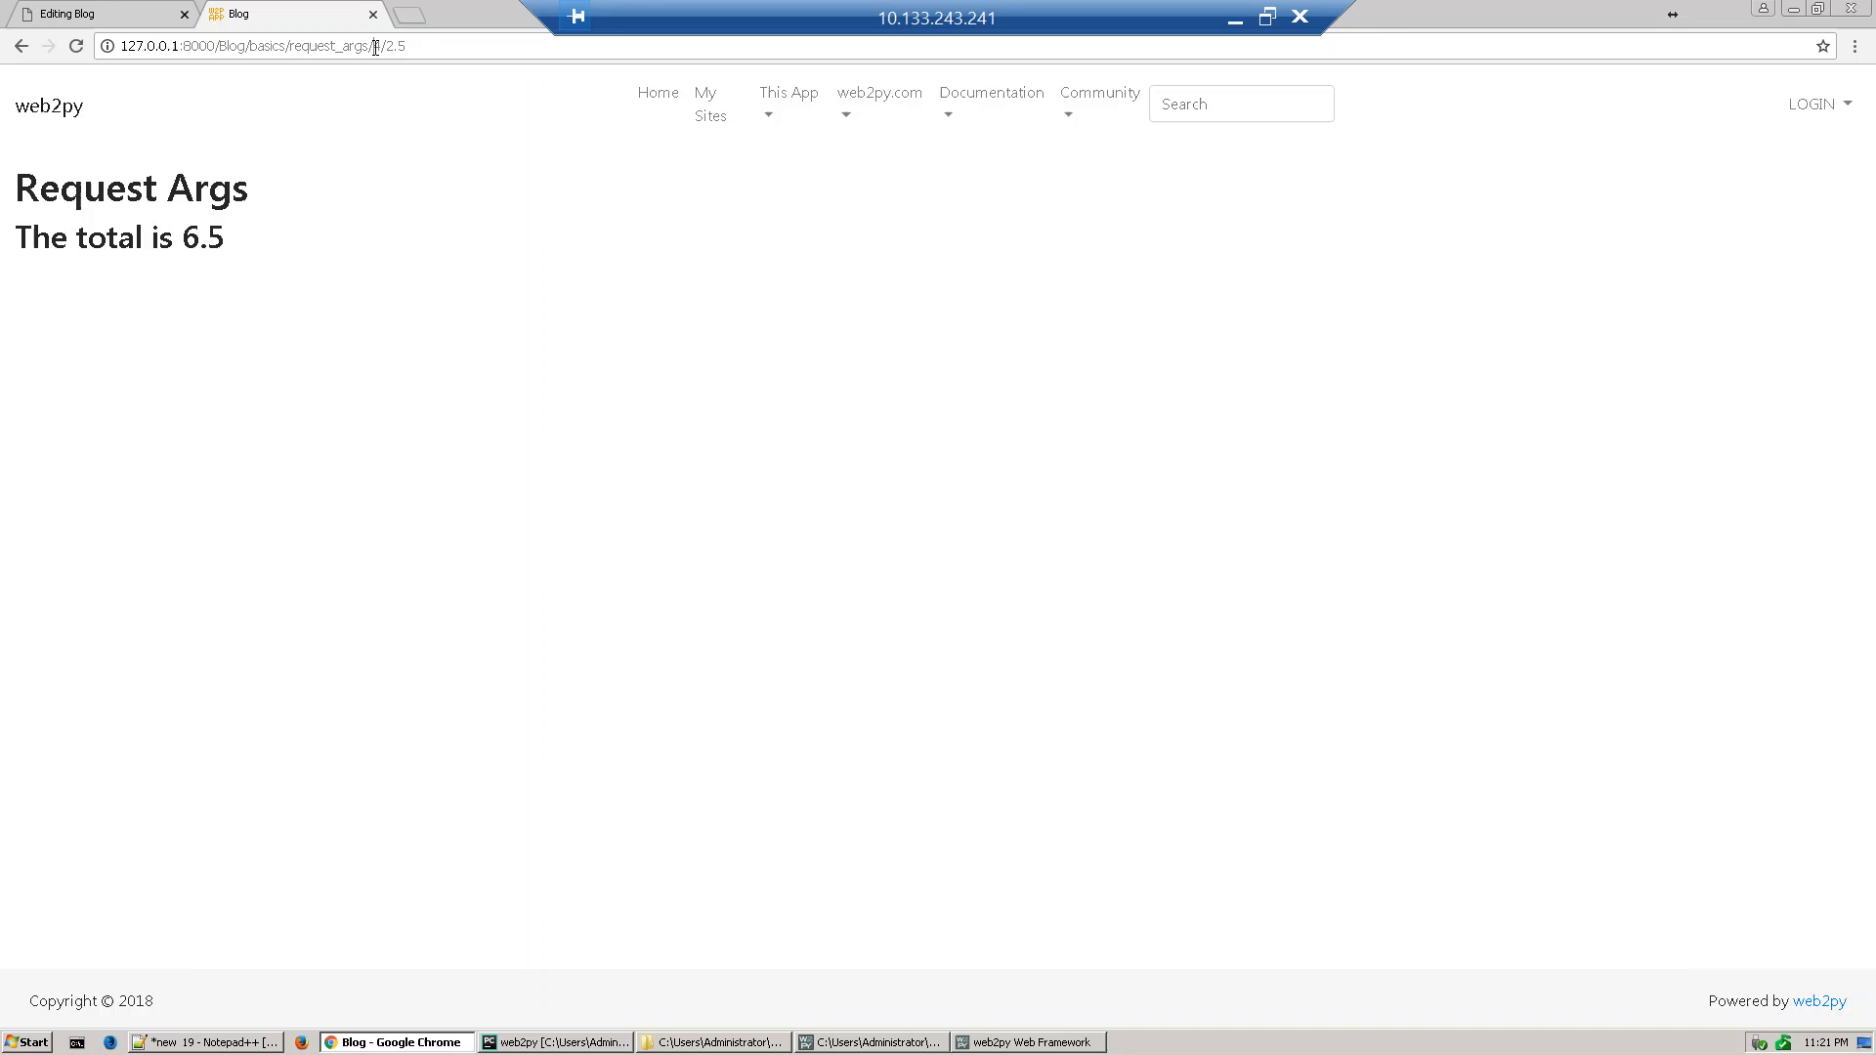
double_click(380, 46)
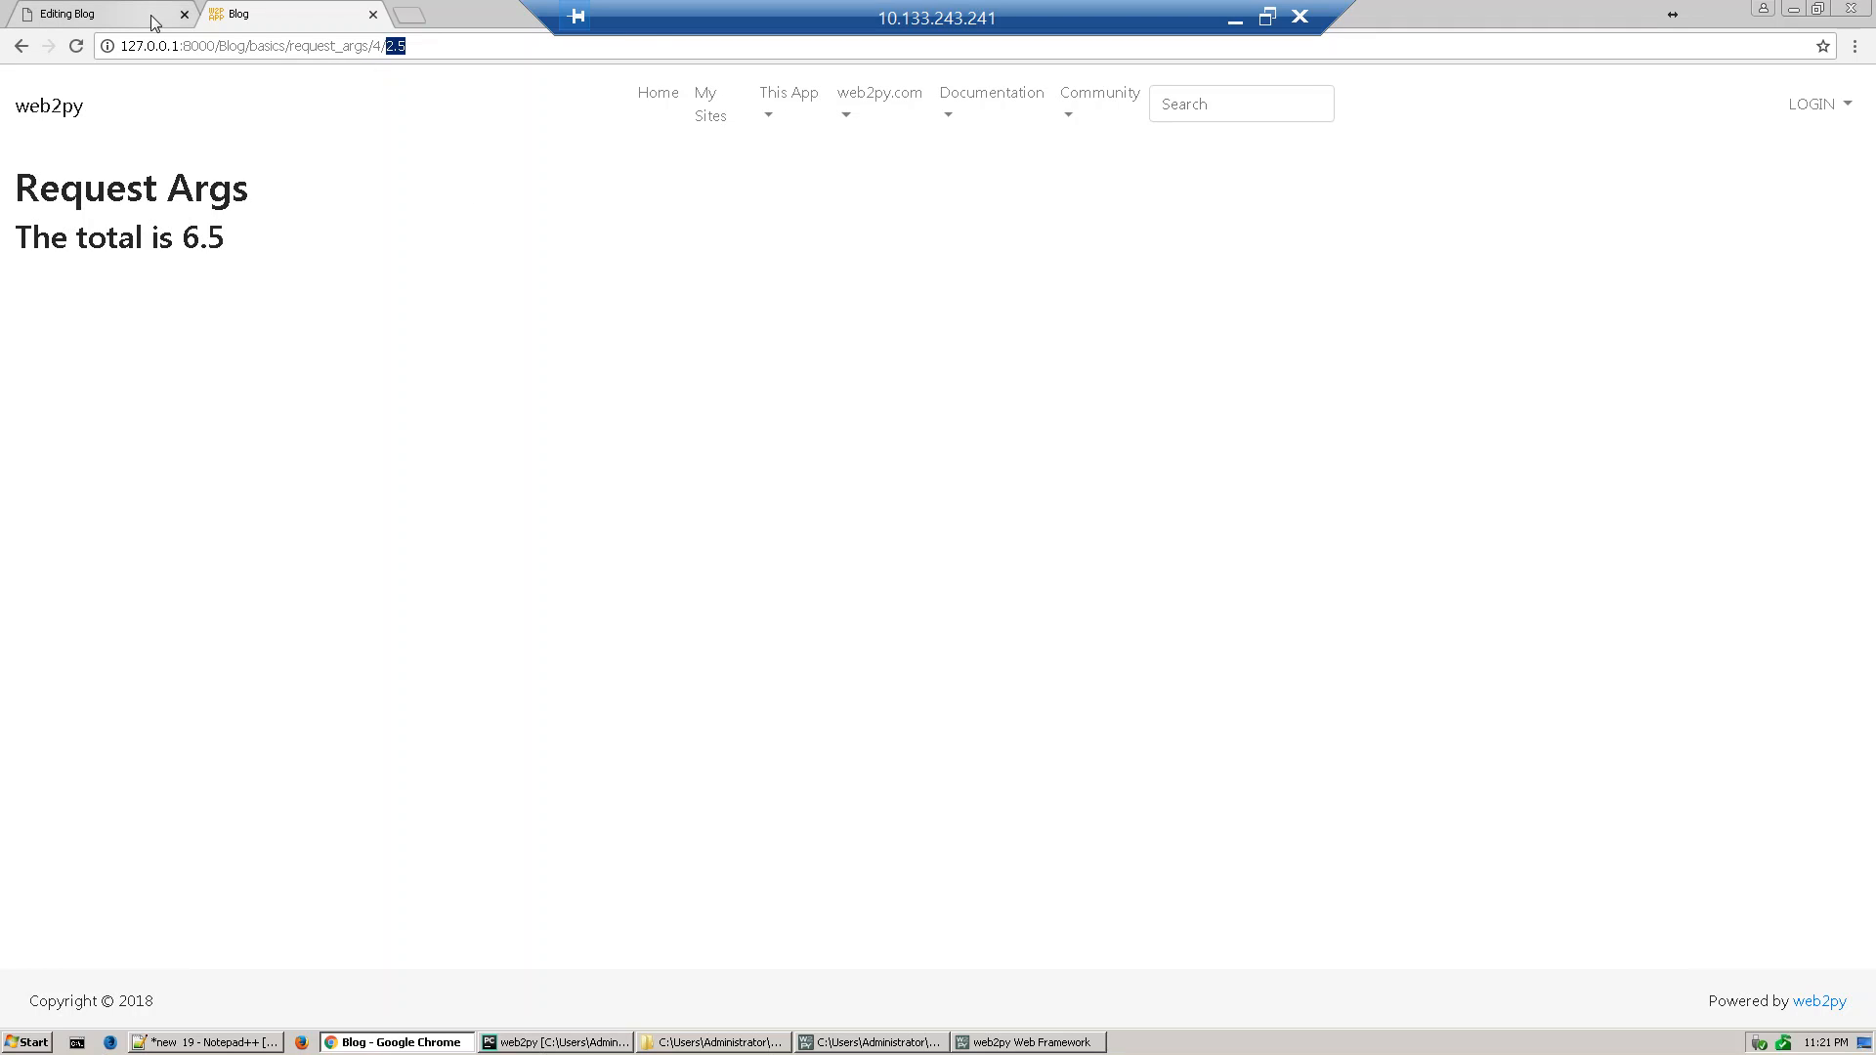
Reopen basics.py from the Editing Blog tab and select 'request' in the arg1 line
left_click(78, 17)
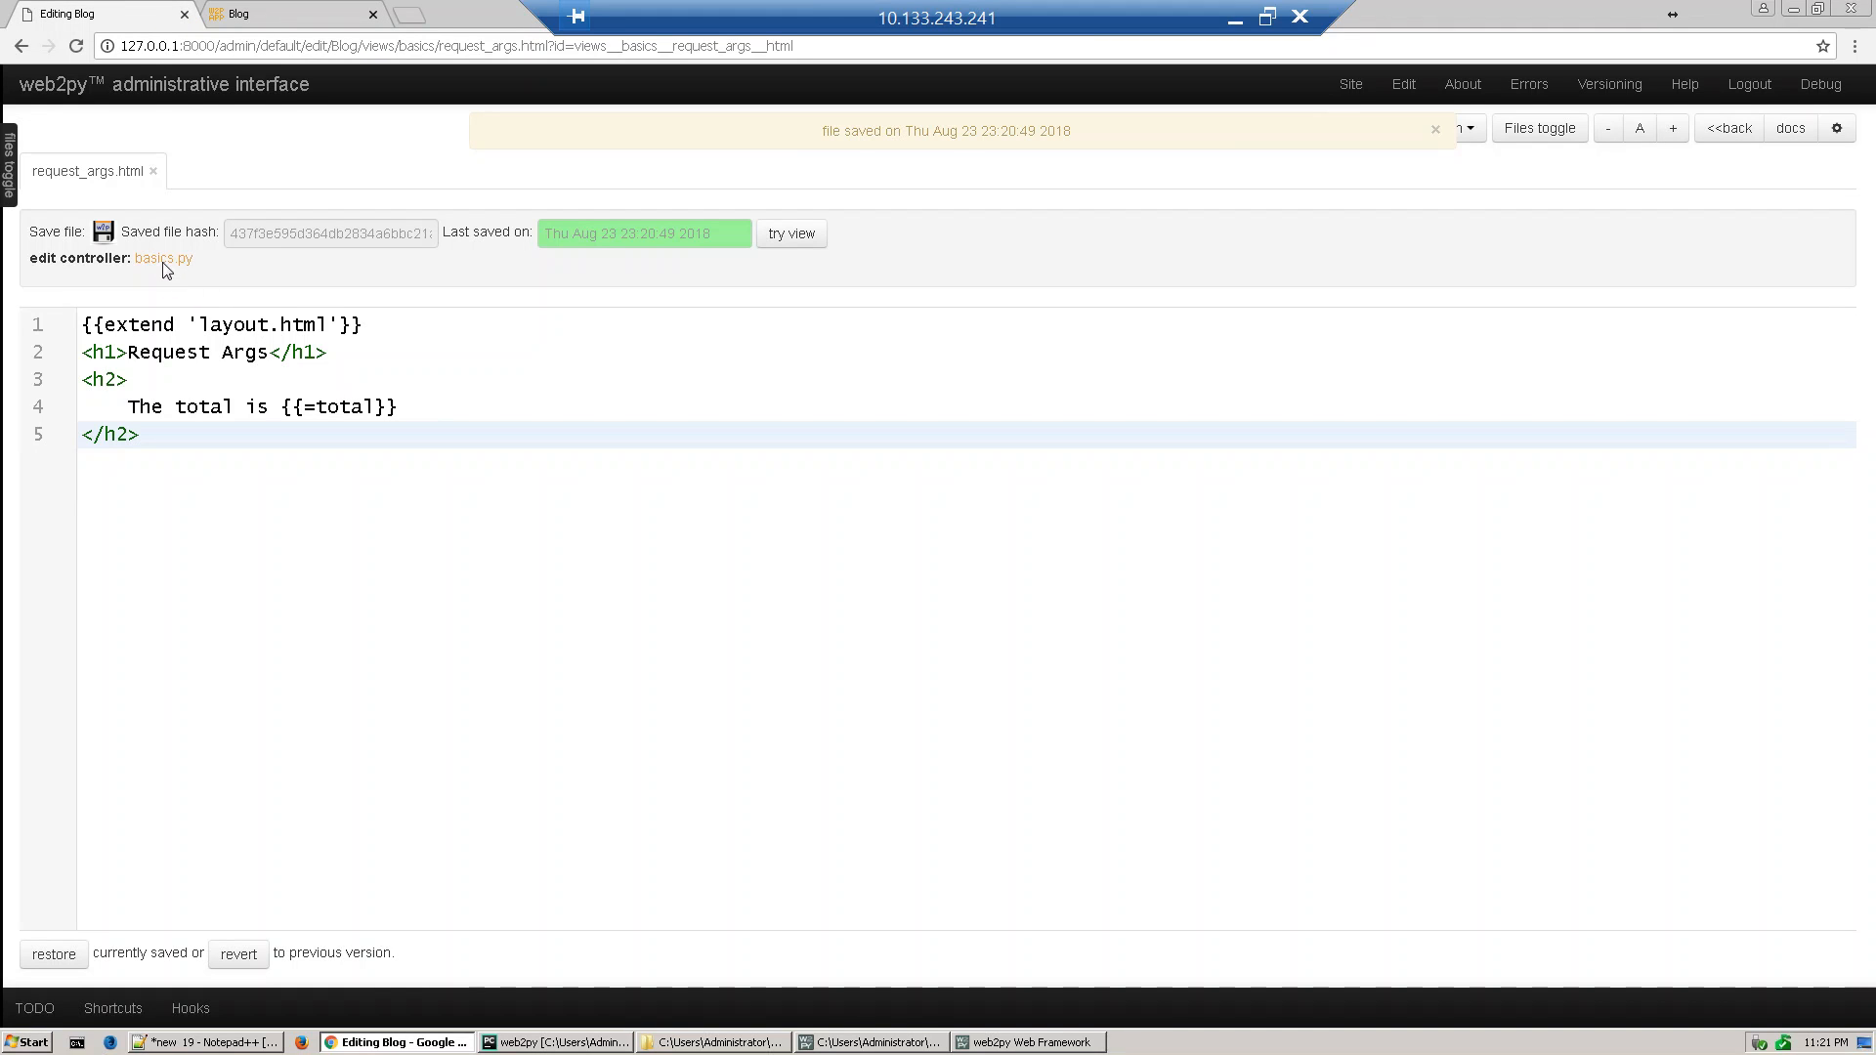
left_click(165, 258)
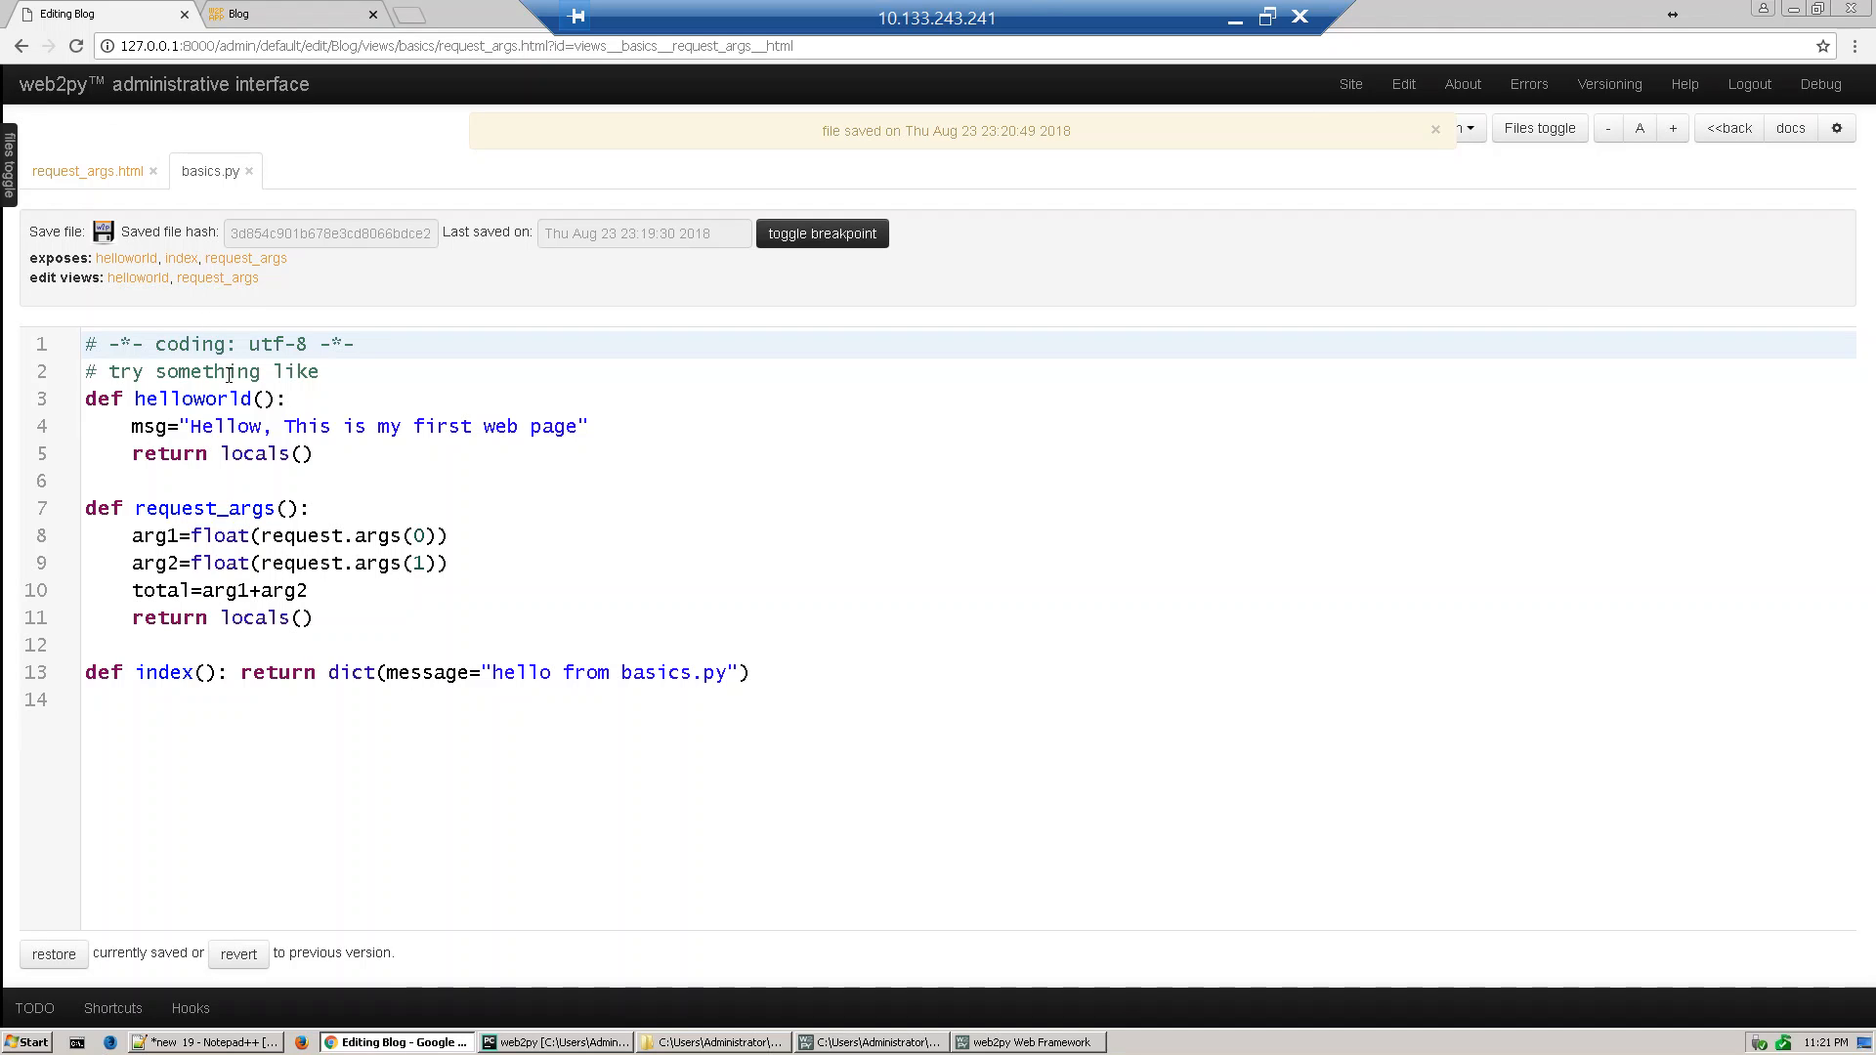
mouse_move(341, 536)
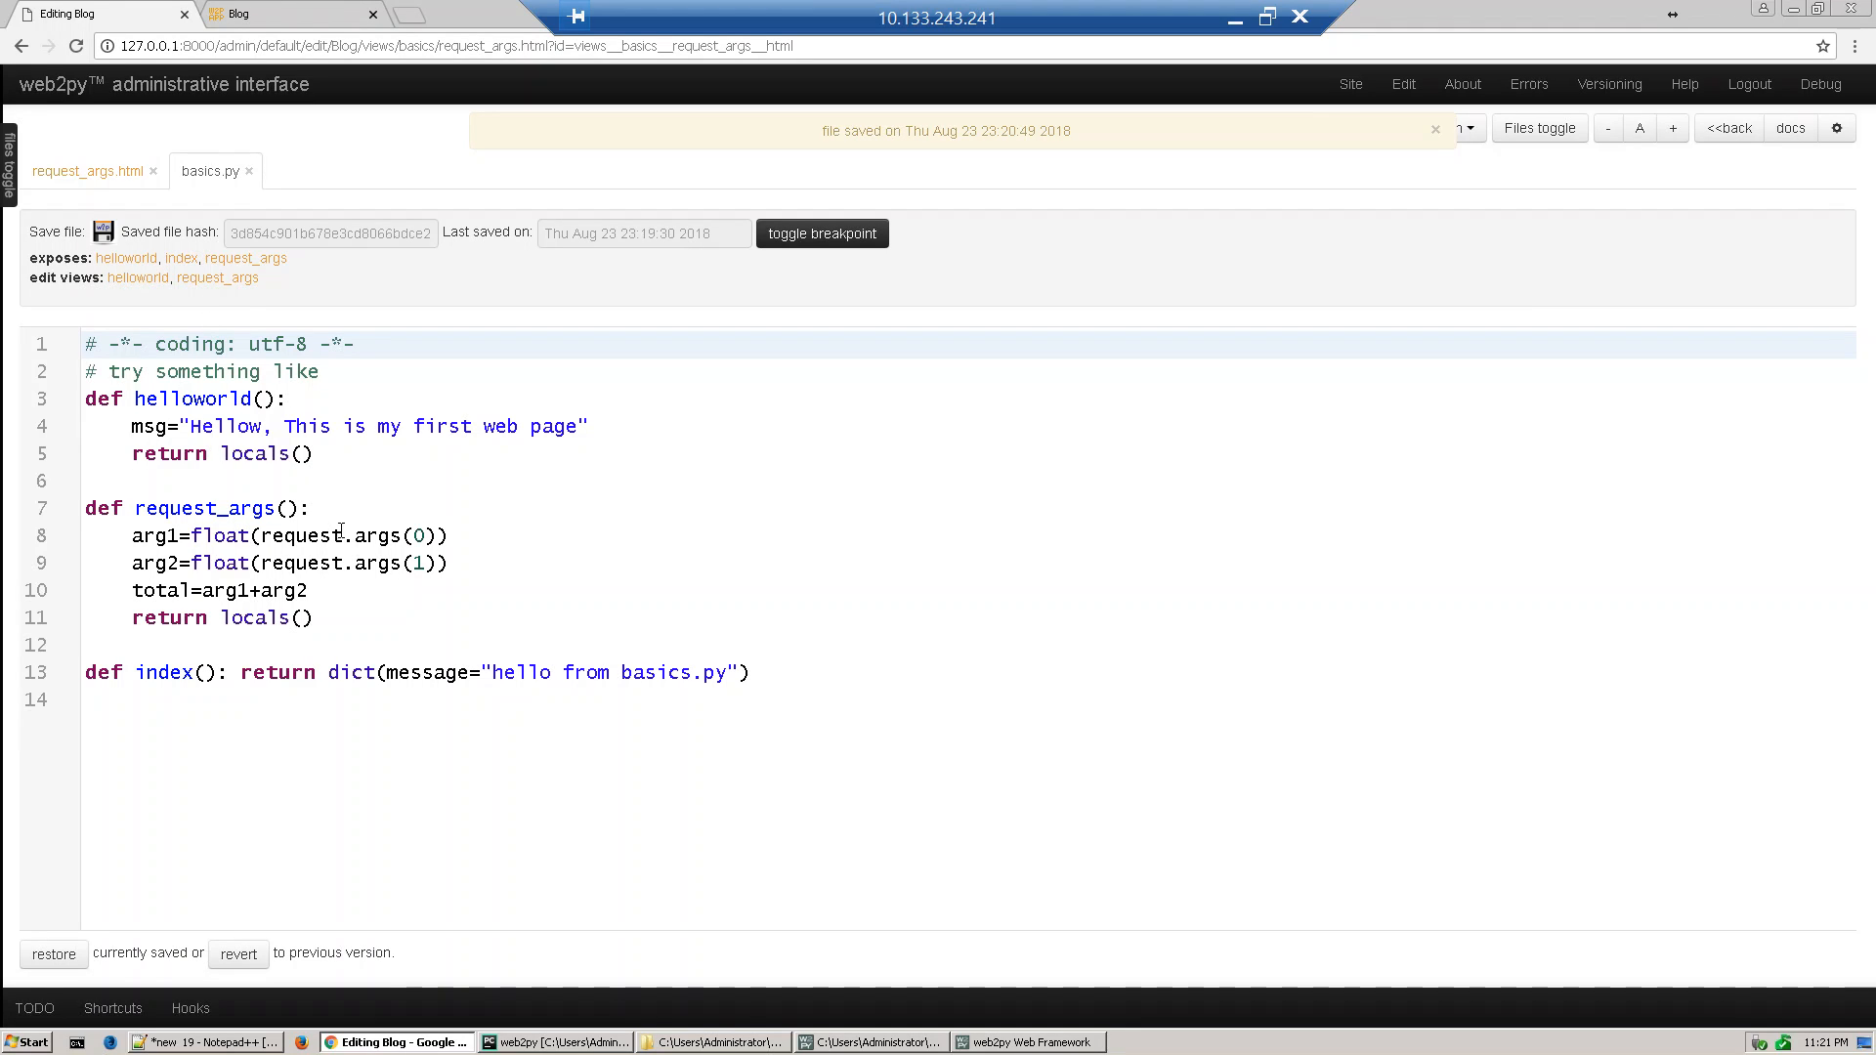
double_click(311, 535)
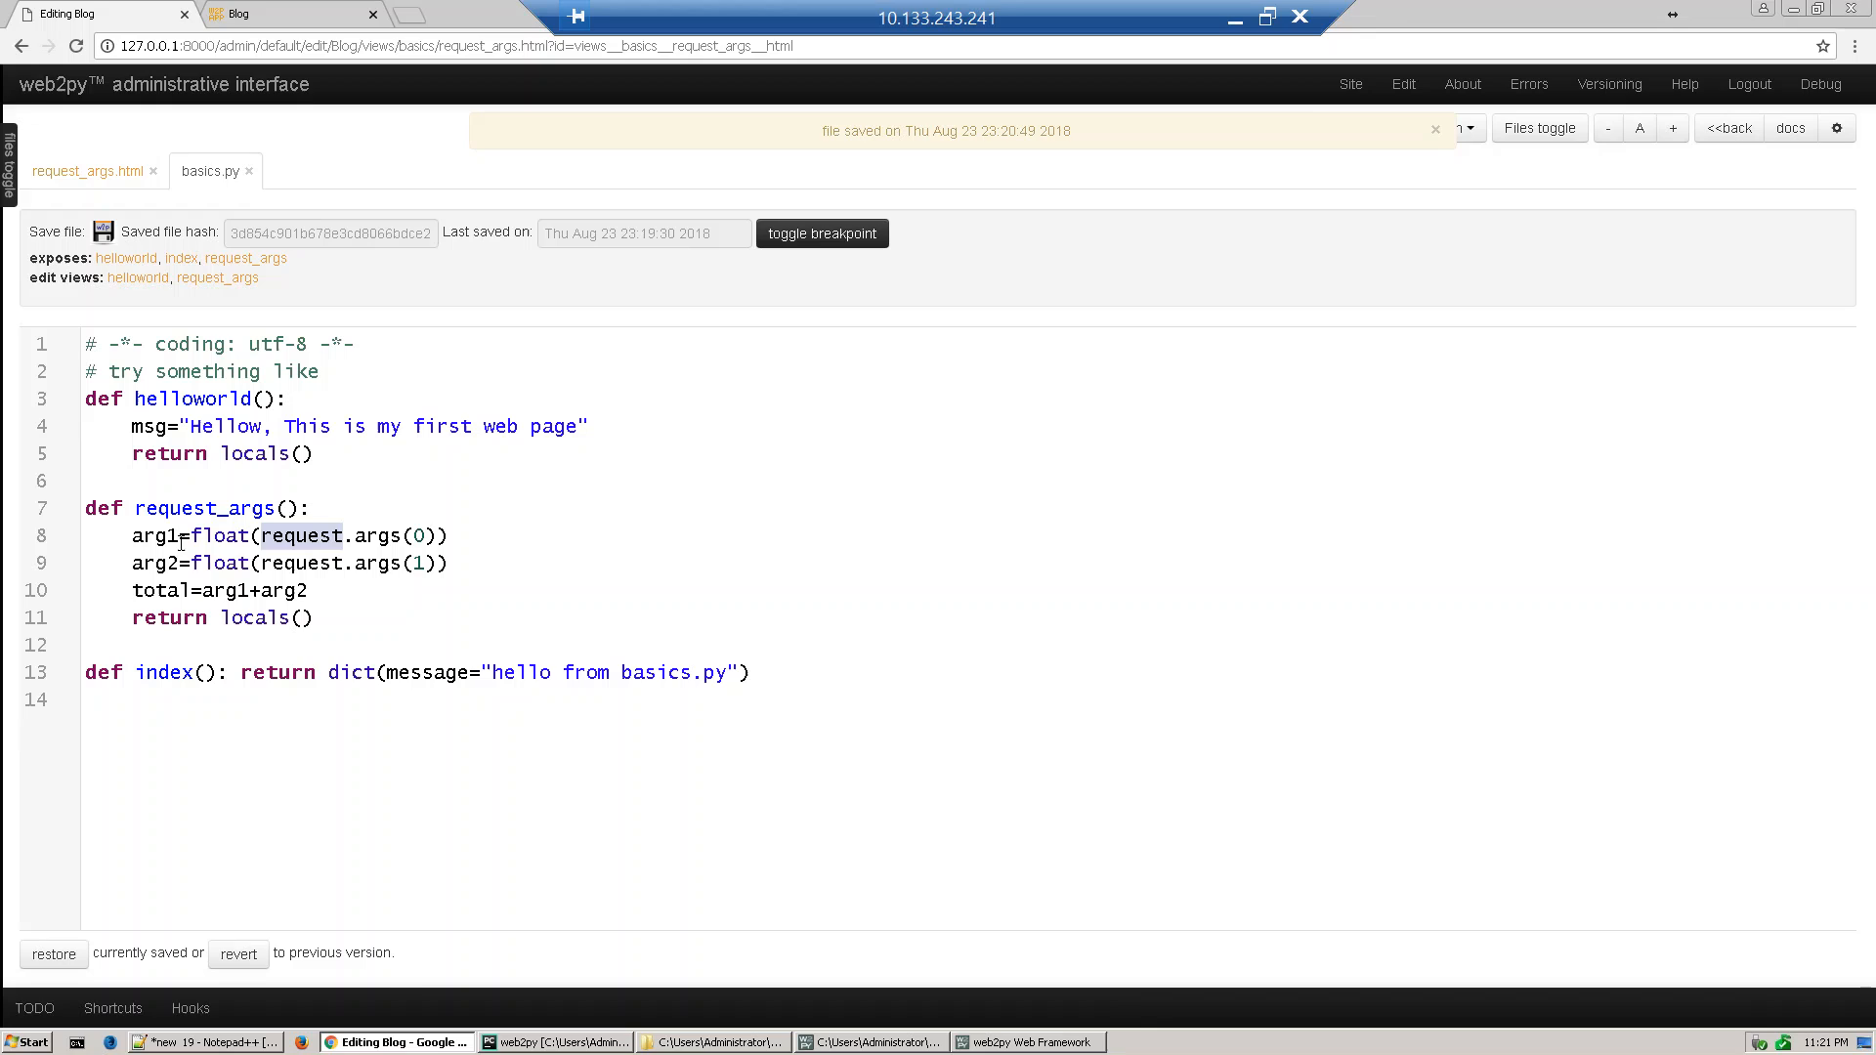